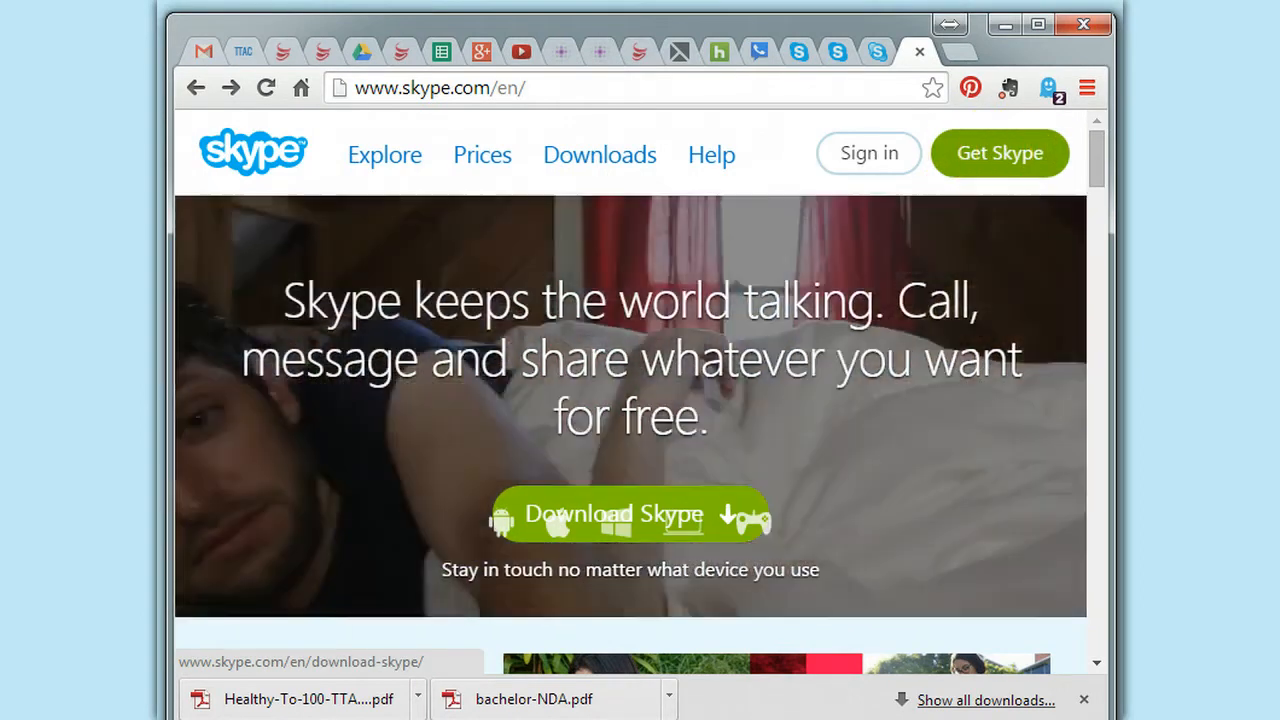
{"action": "mouse_move", "coordinate": [1000, 152]}
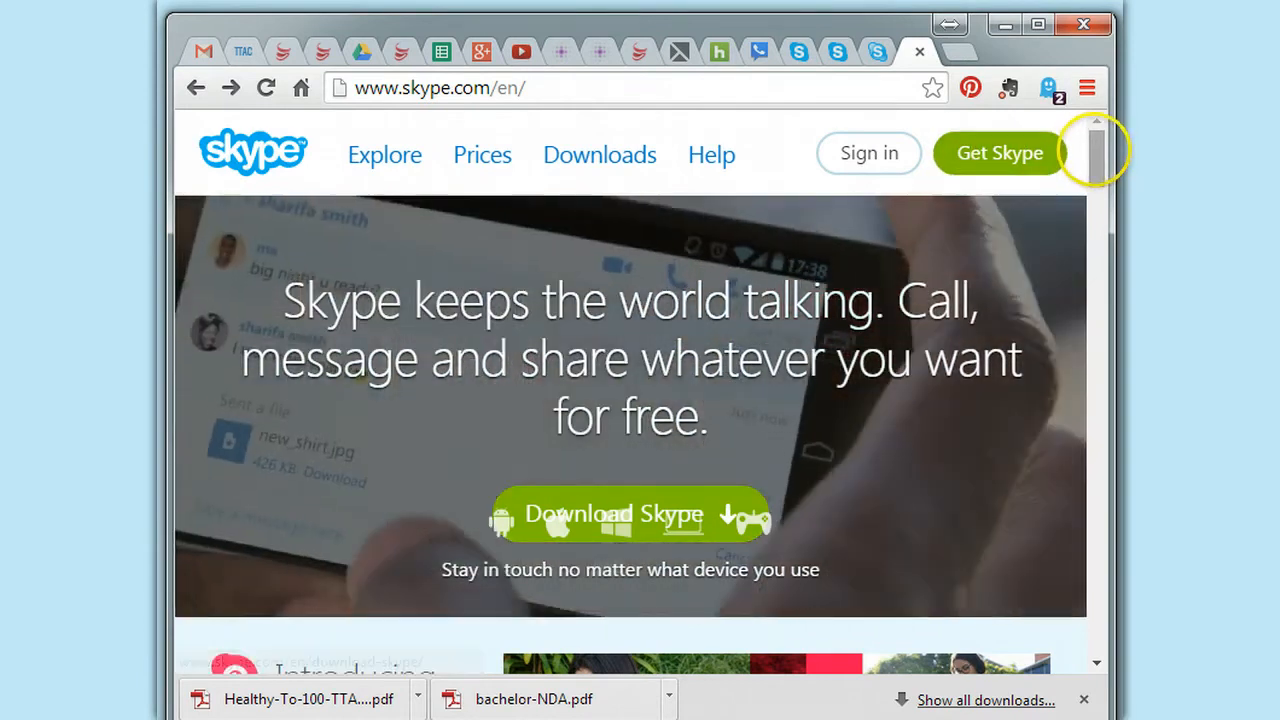
Step: Browse the home page and visit the Skype download page for computers
{"action": "scroll", "scroll_direction": "down", "scroll_amount": 3}
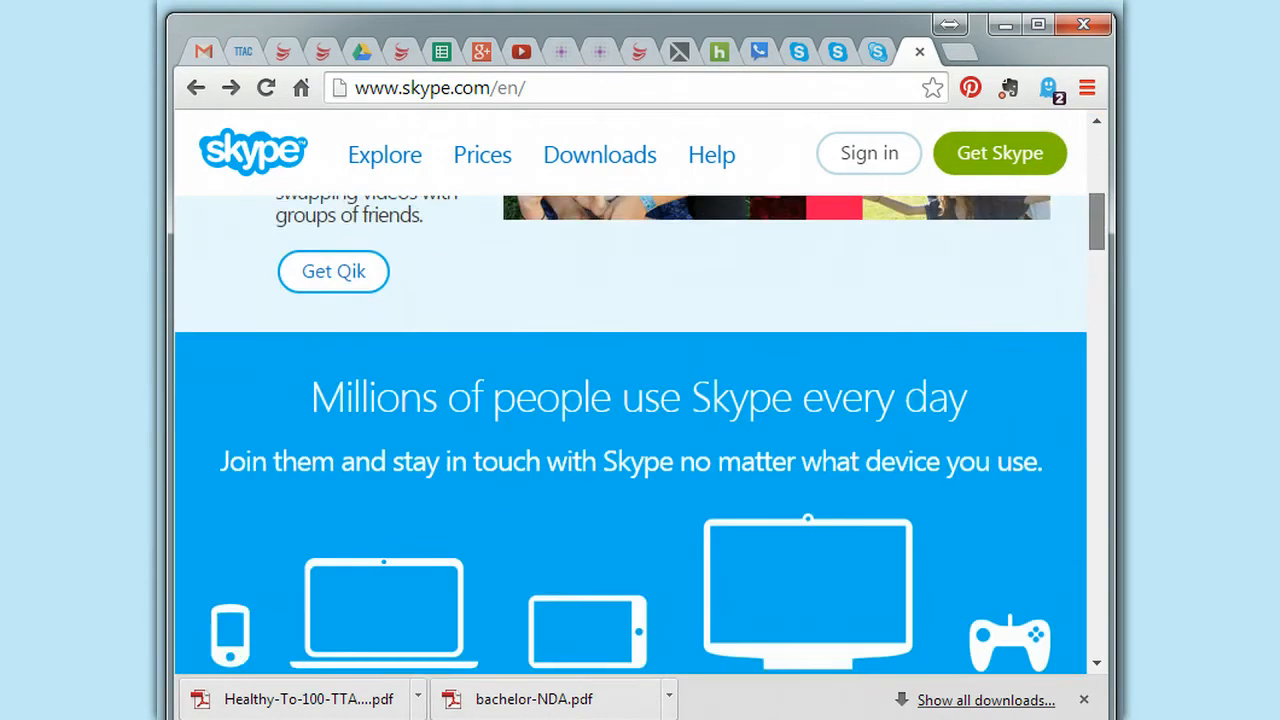
{"action": "scroll", "scroll_direction": "up", "scroll_amount": 3}
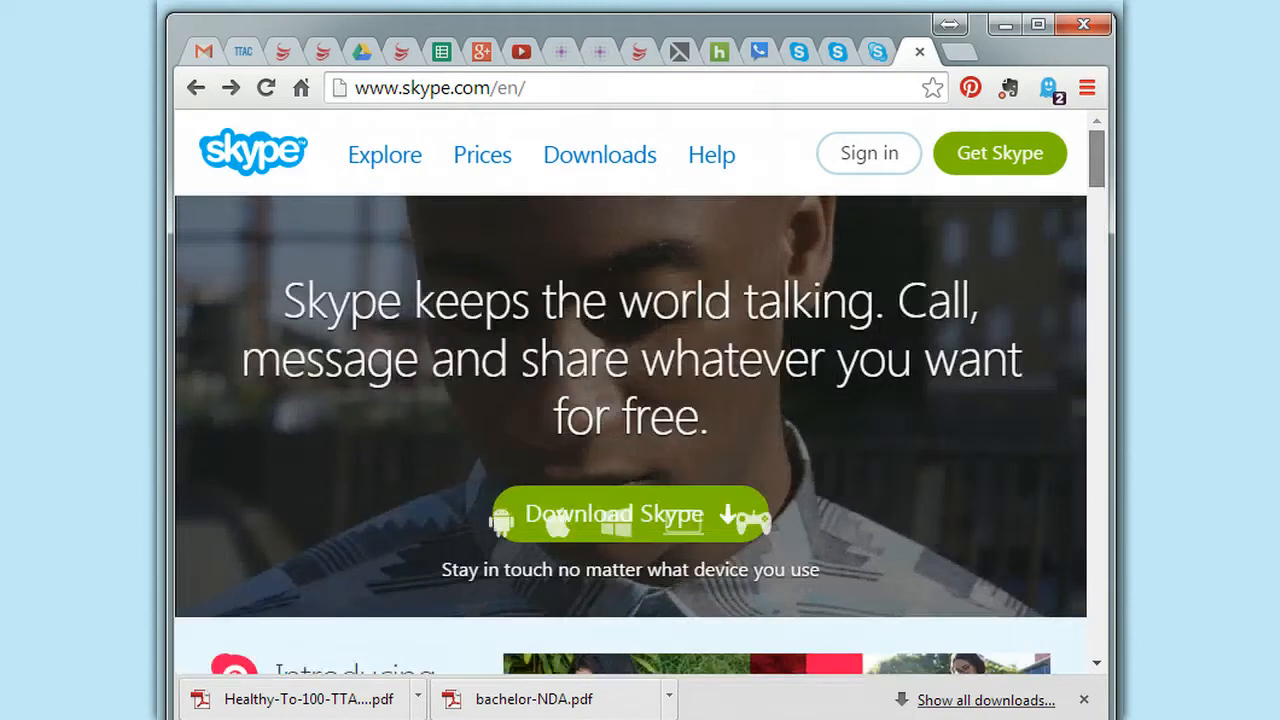
{"action": "left_click", "coordinate": [628, 512]}
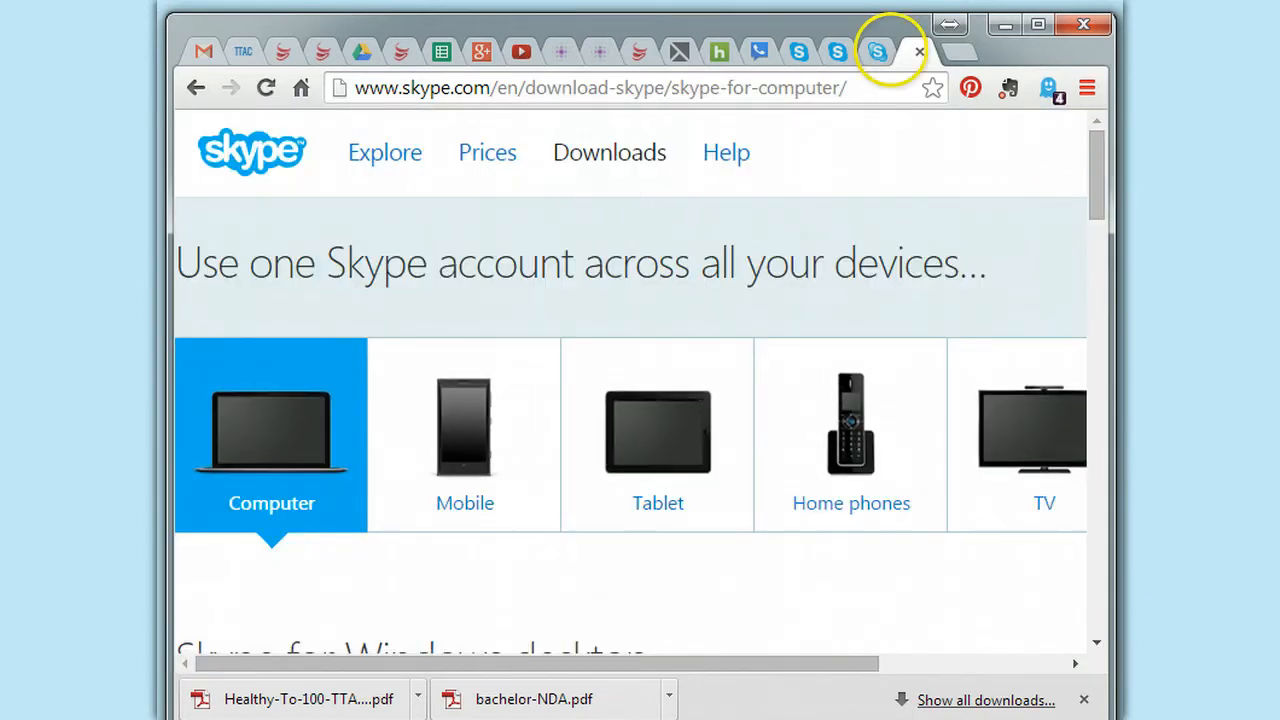
{"action": "left_click", "coordinate": [584, 88]}
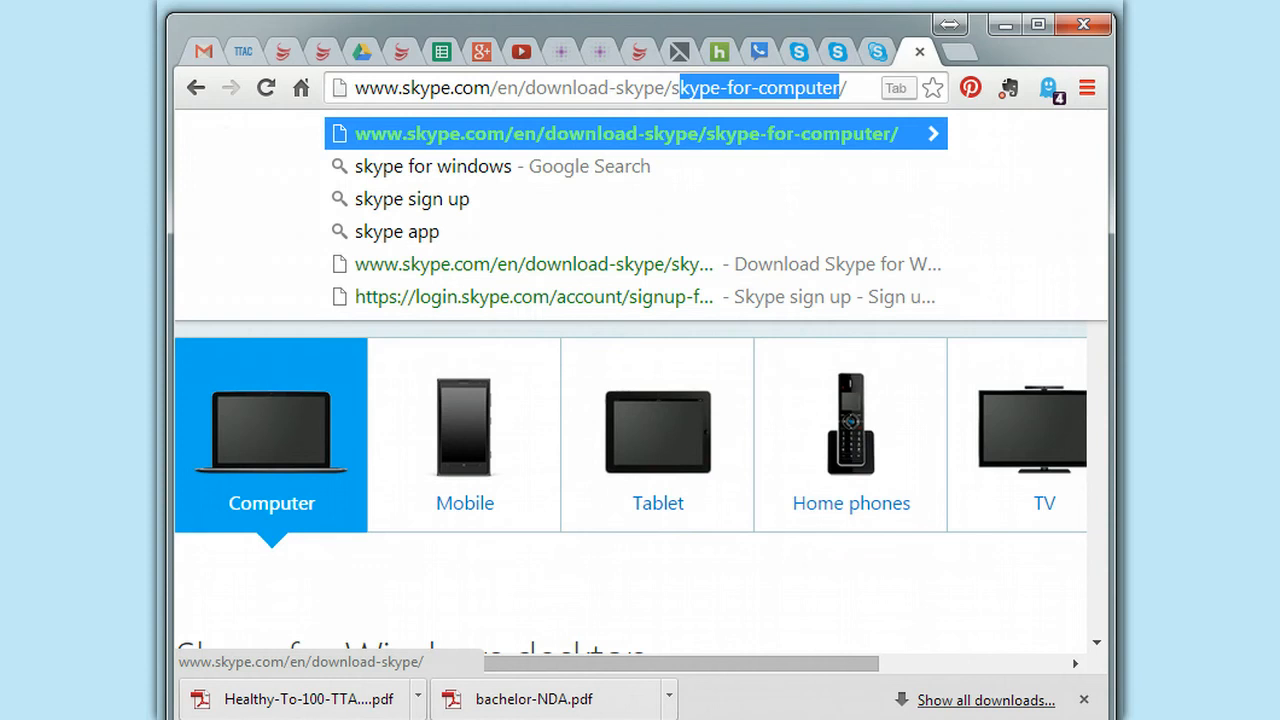
{"action": "mouse_move", "coordinate": [1064, 362]}
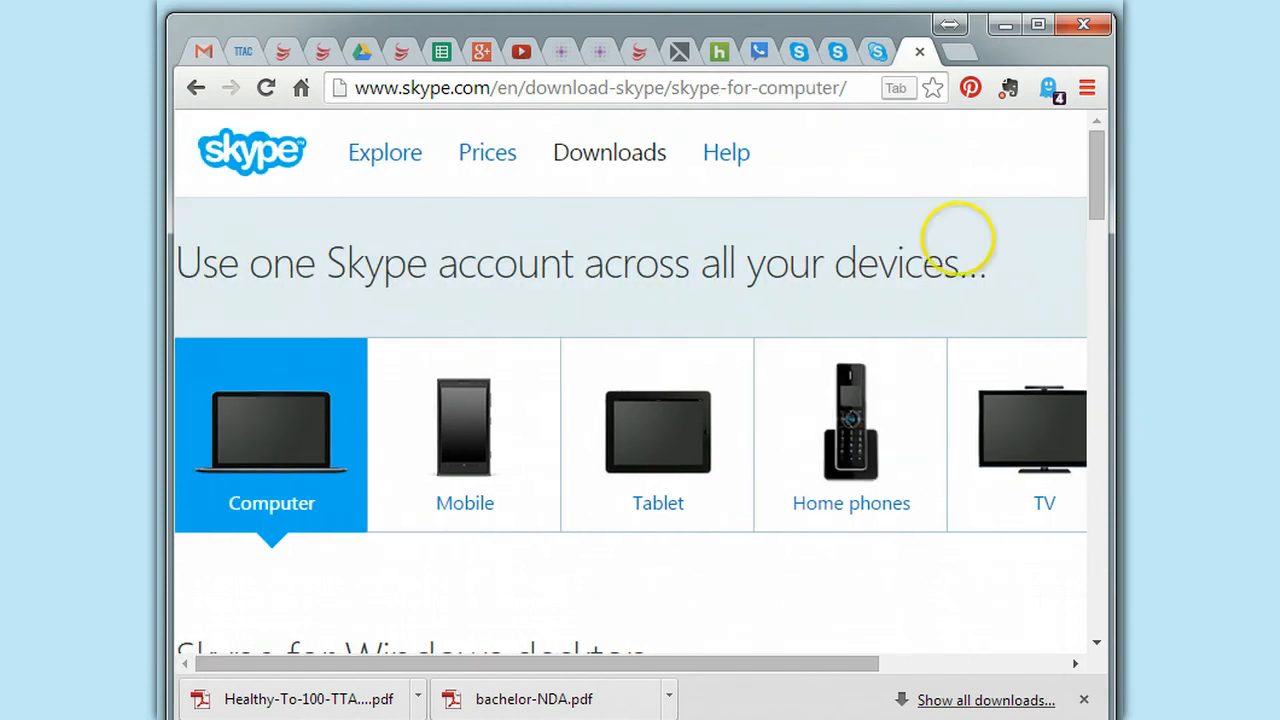
Step: Return to the Skype home page and request the sign-in page from the header
{"action": "scroll", "scroll_direction": "down", "scroll_amount": 3}
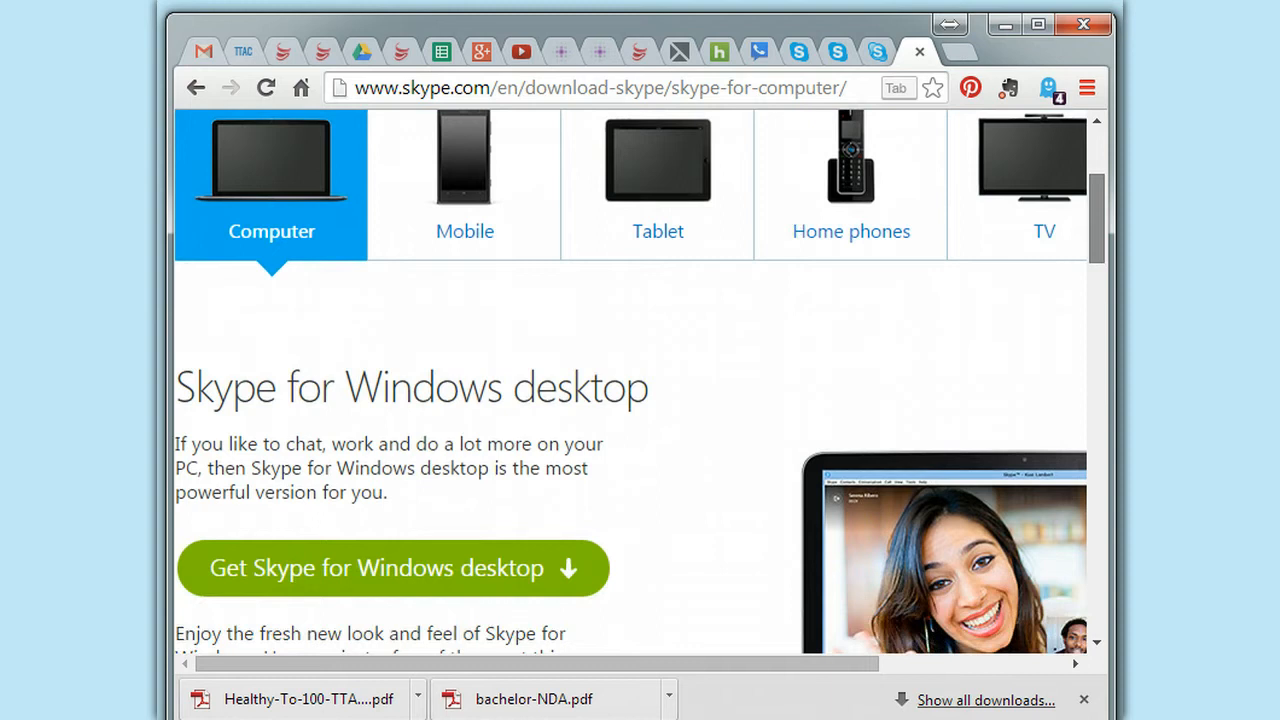
{"action": "scroll", "scroll_direction": "down", "scroll_amount": 3}
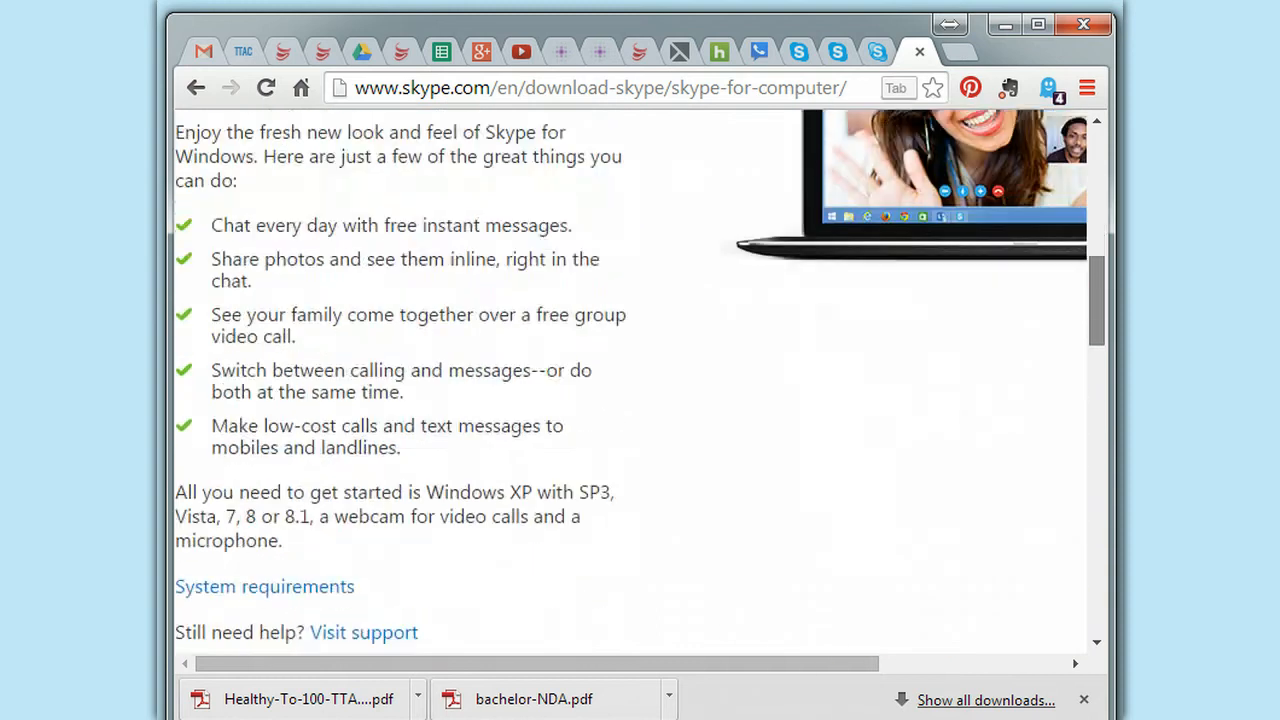
{"action": "scroll", "scroll_direction": "up", "scroll_amount": 3}
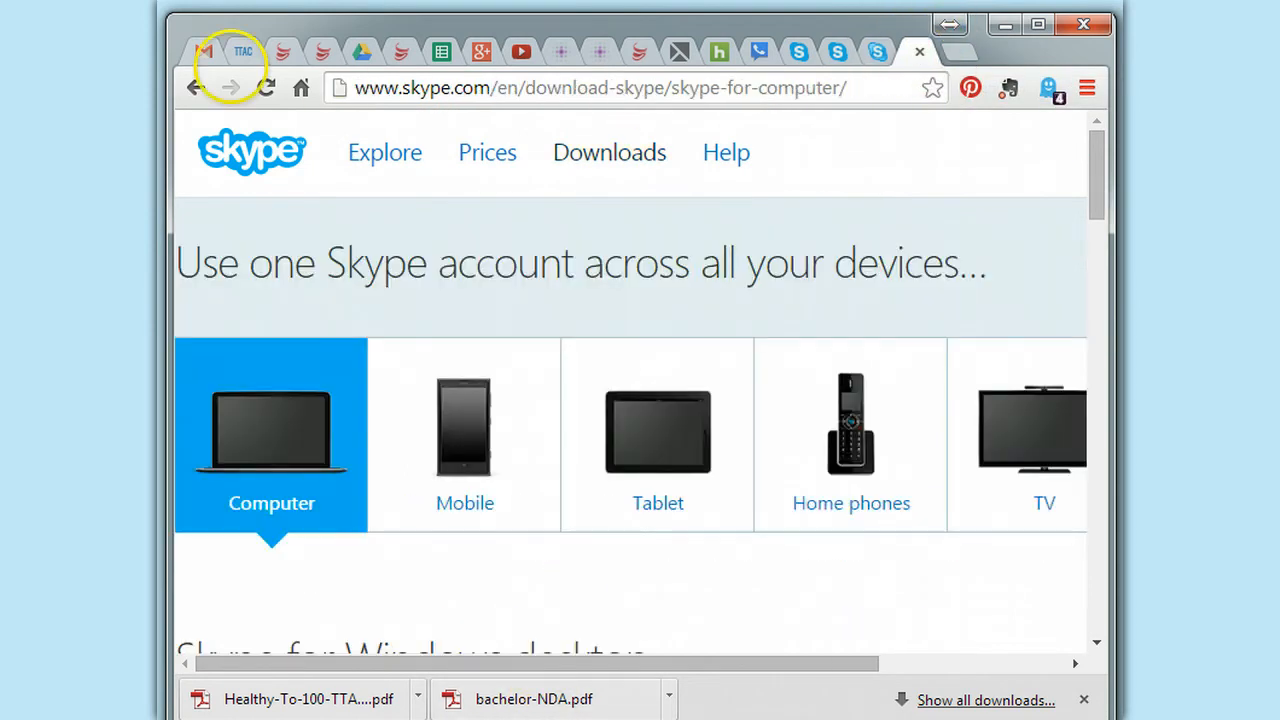
{"action": "left_click", "coordinate": [196, 88]}
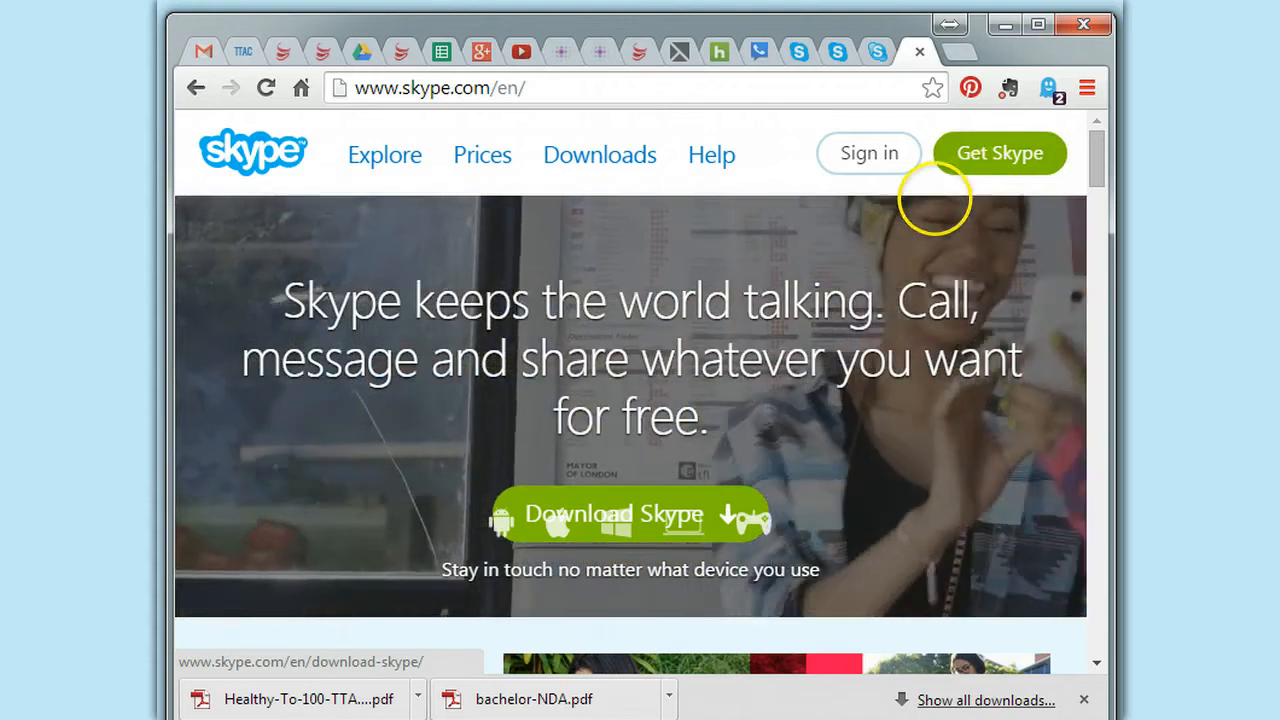
{"action": "left_click", "coordinate": [868, 152]}
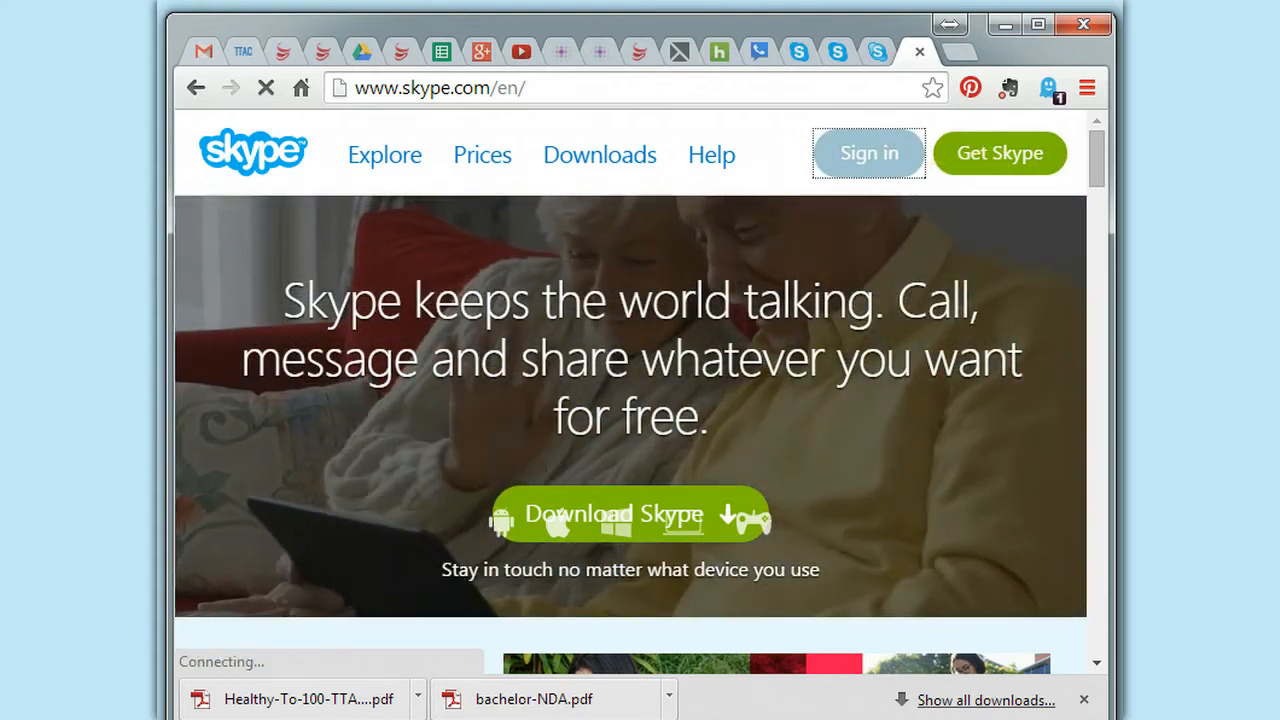
Step: From the sign-in page, follow the Join us link to the account-creation page
{"action": "left_click", "coordinate": [868, 152]}
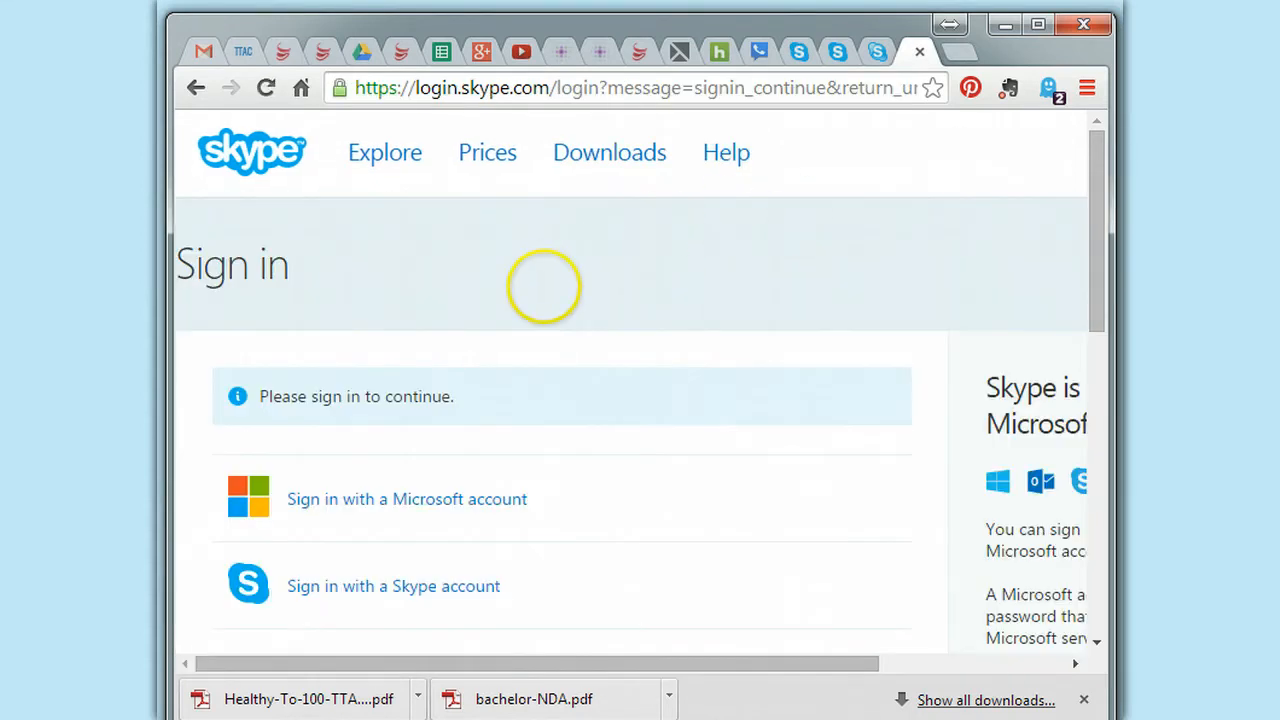
{"action": "mouse_move", "coordinate": [500, 310]}
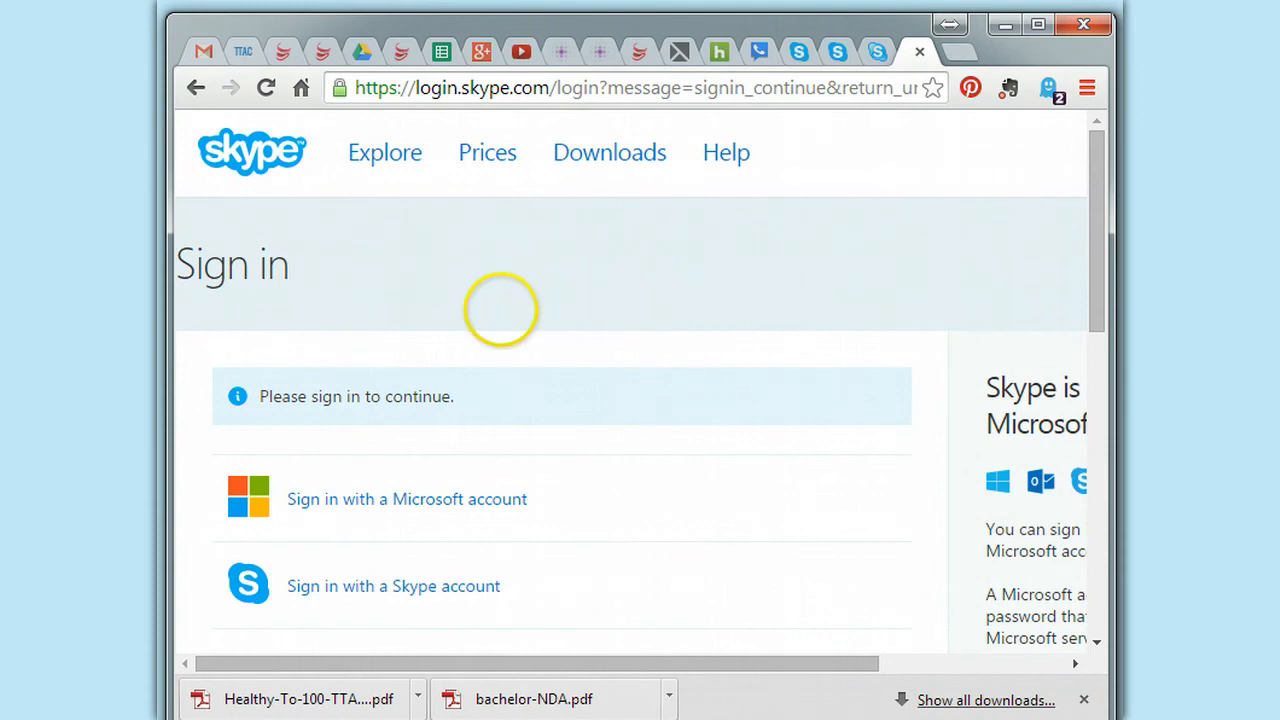
{"action": "mouse_move", "coordinate": [688, 544]}
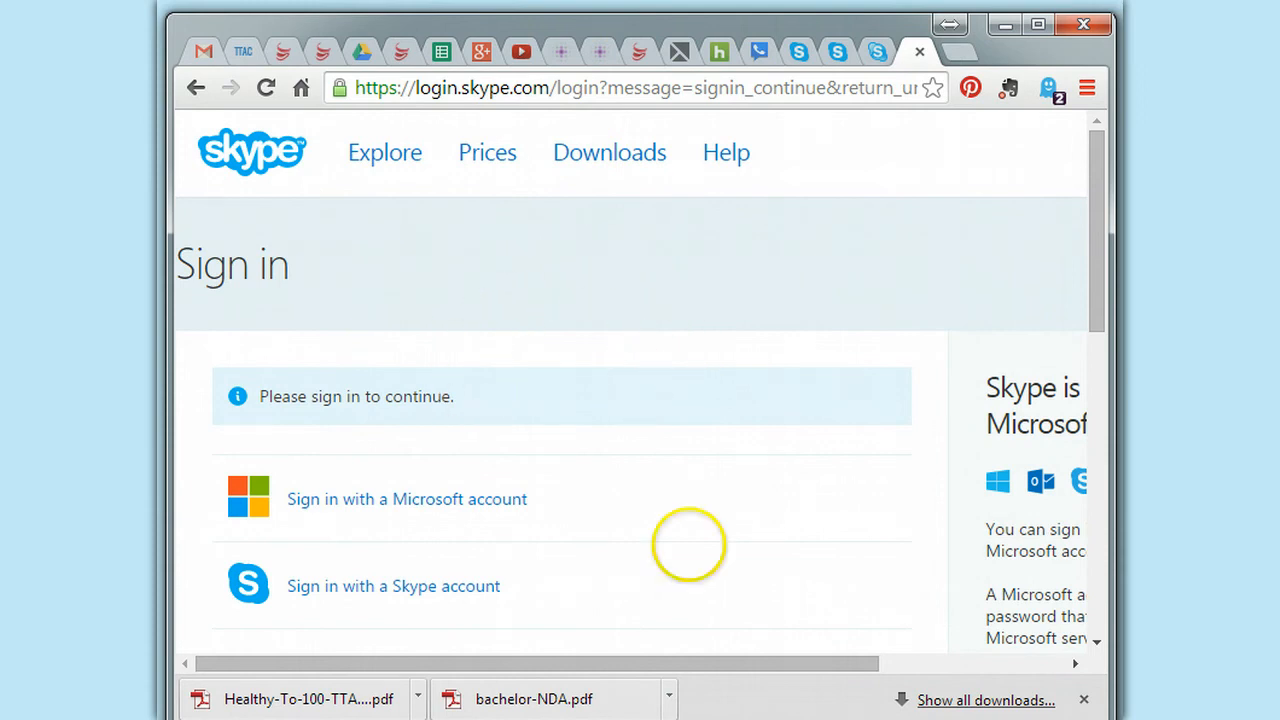
{"action": "scroll", "scroll_direction": "right", "scroll_amount": 3}
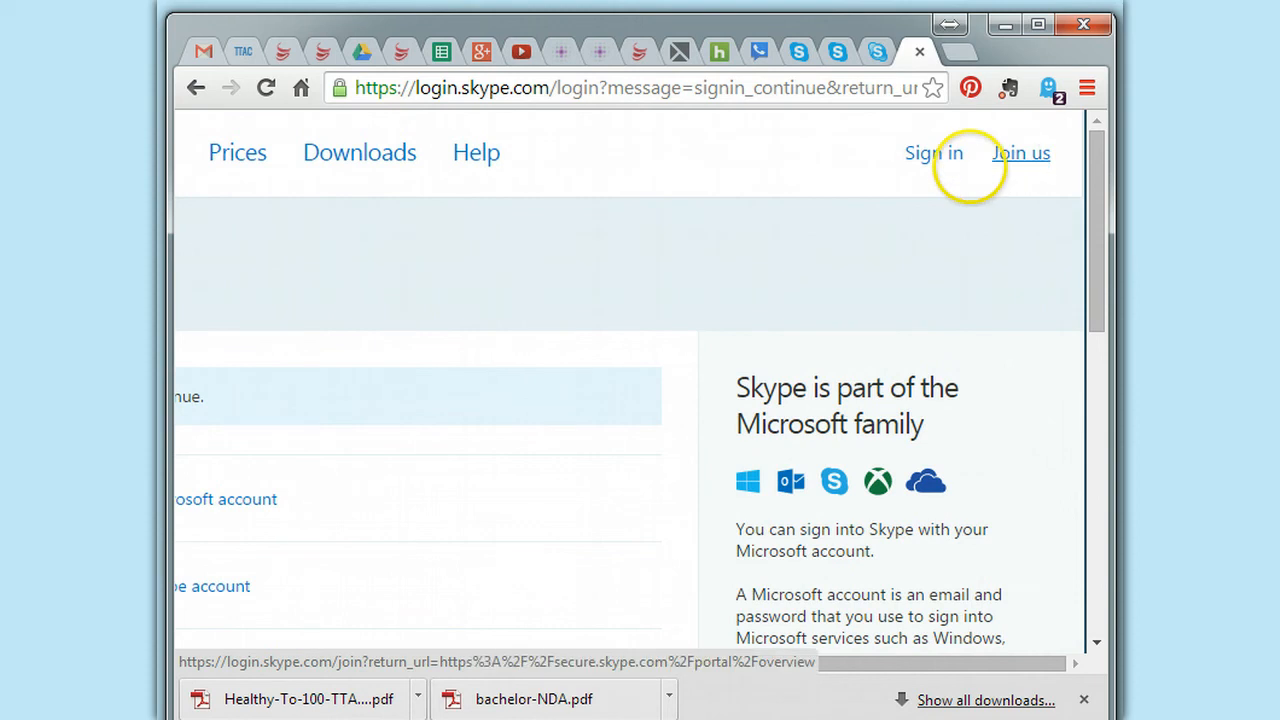
{"action": "mouse_move", "coordinate": [1020, 152]}
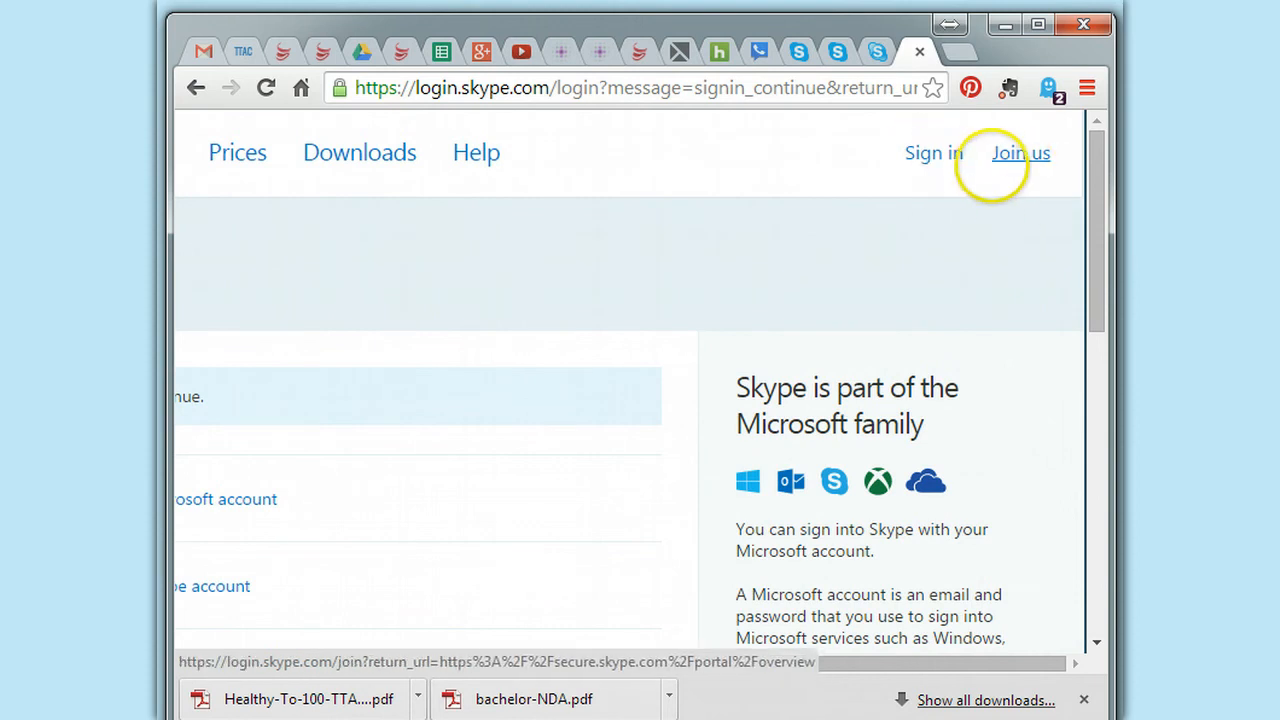
{"action": "left_click", "coordinate": [1020, 152]}
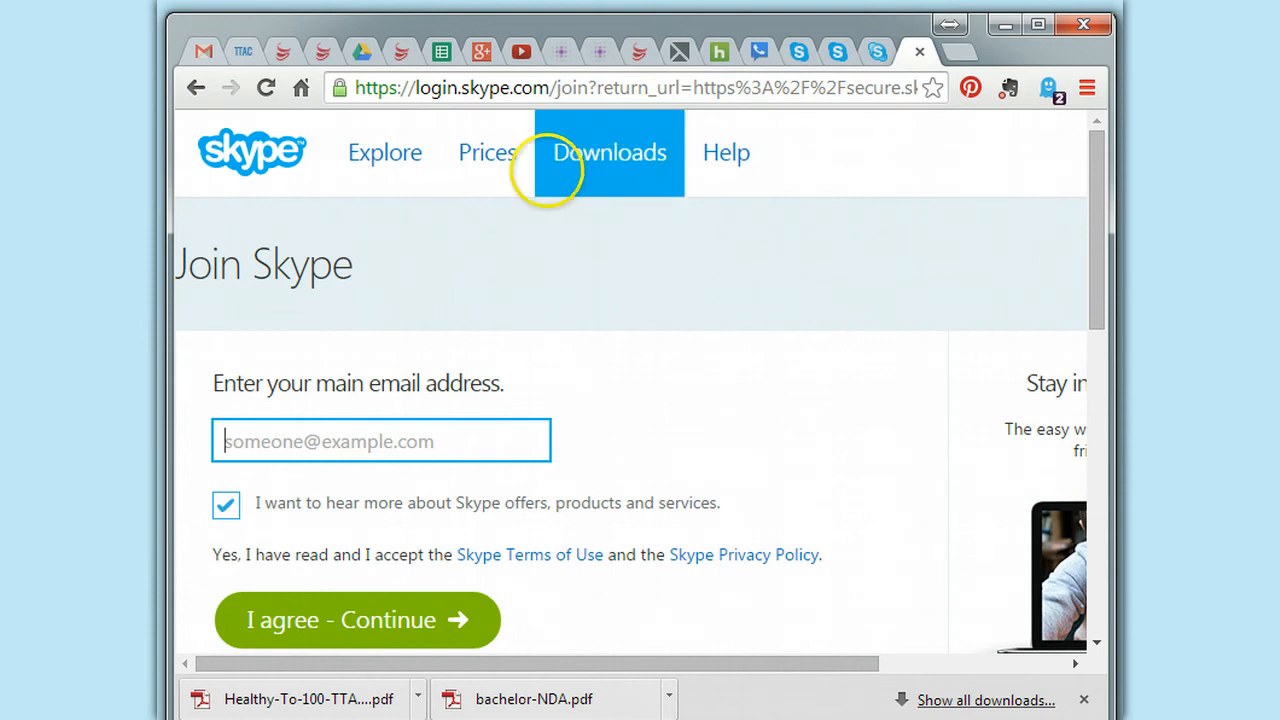
{"action": "mouse_move", "coordinate": [624, 384]}
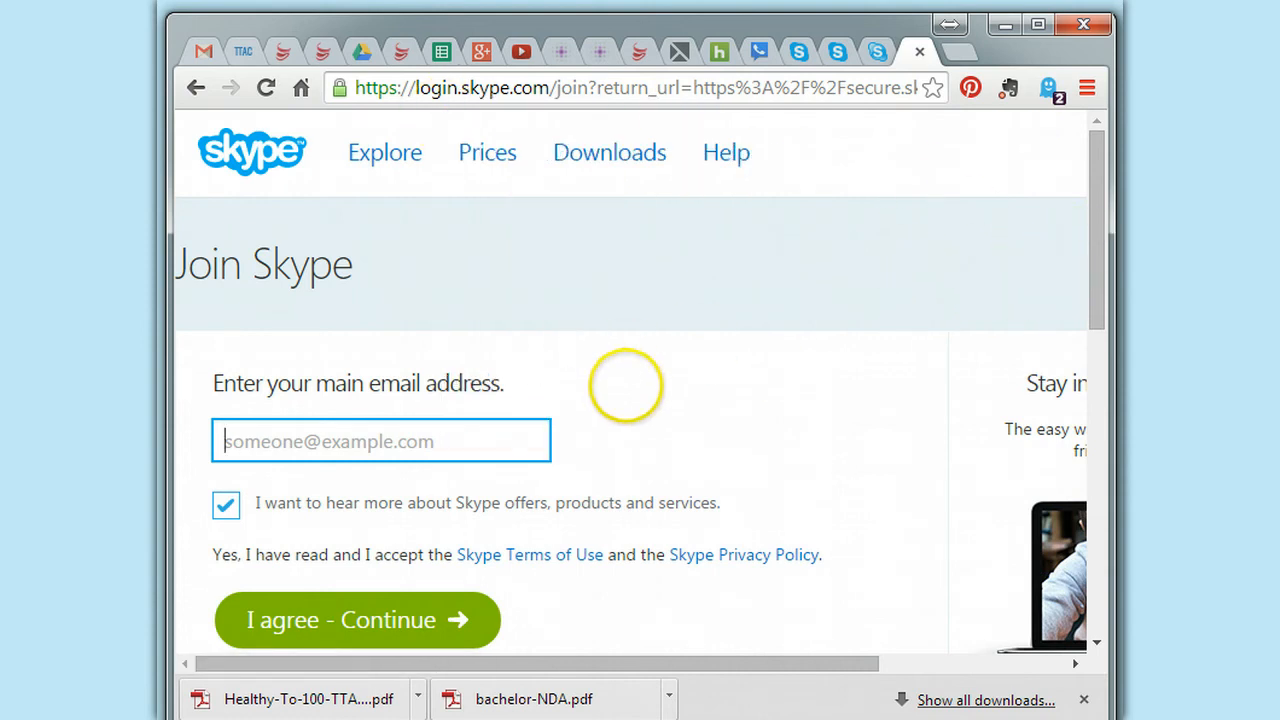
{"action": "mouse_move", "coordinate": [1052, 188]}
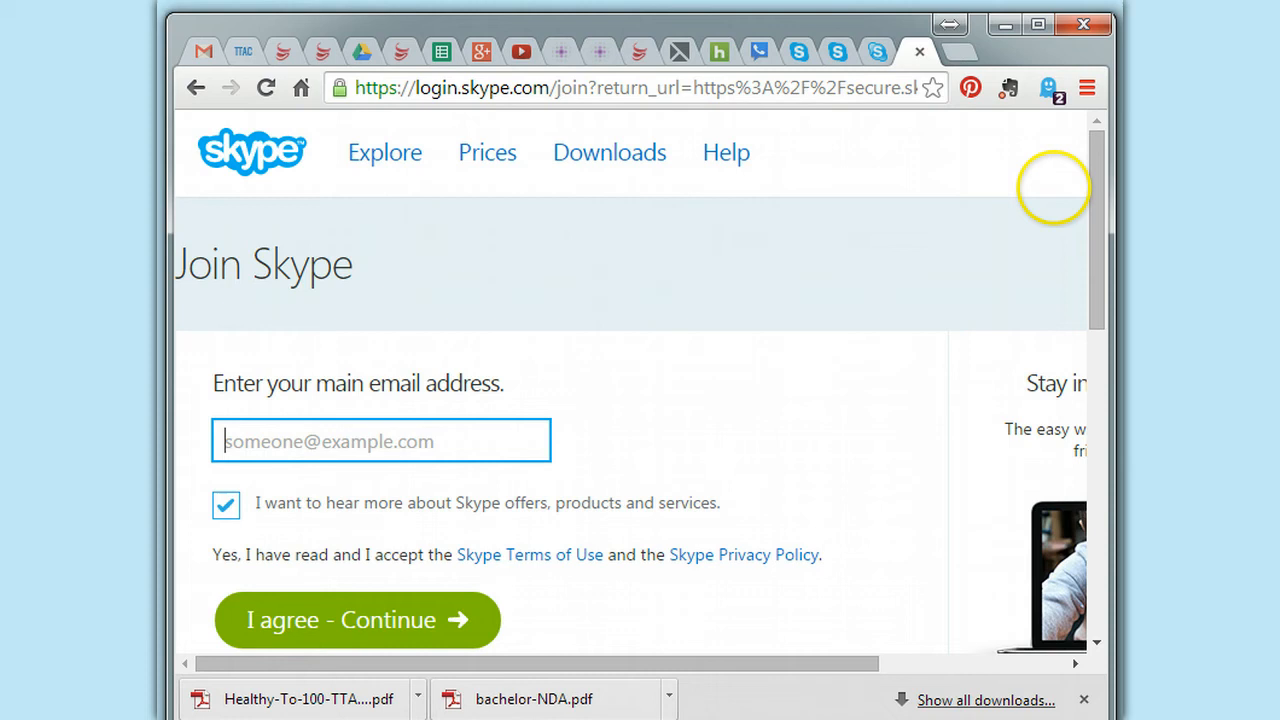
Step: Turn off the Skype offers and products emails choice on the Join Skype form
{"action": "scroll", "scroll_direction": "down", "scroll_amount": 3}
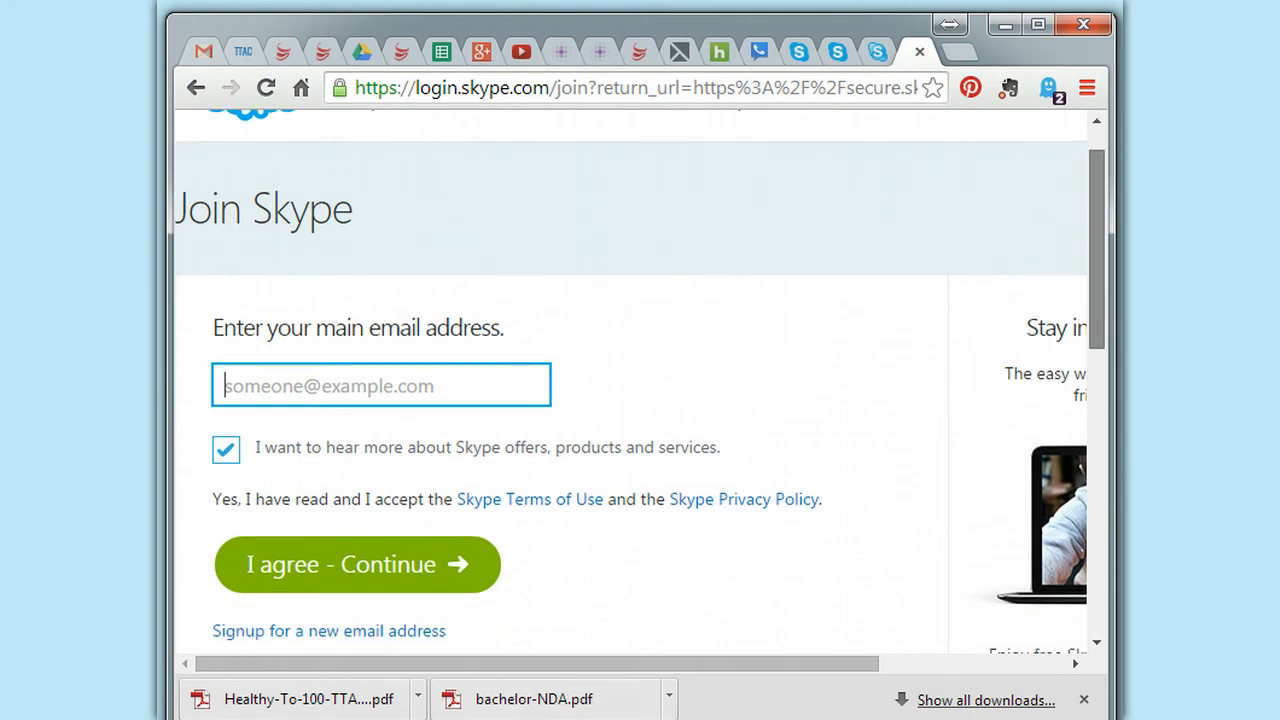
{"action": "mouse_move", "coordinate": [904, 248]}
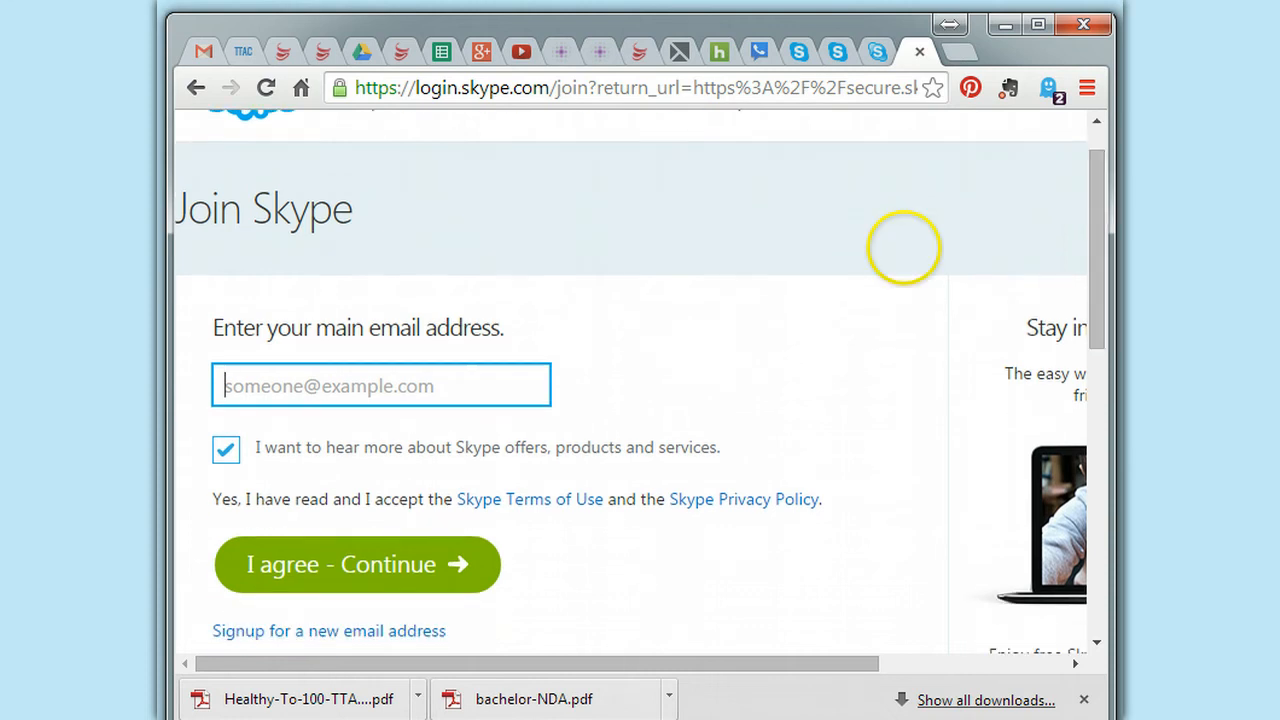
{"action": "mouse_move", "coordinate": [224, 338]}
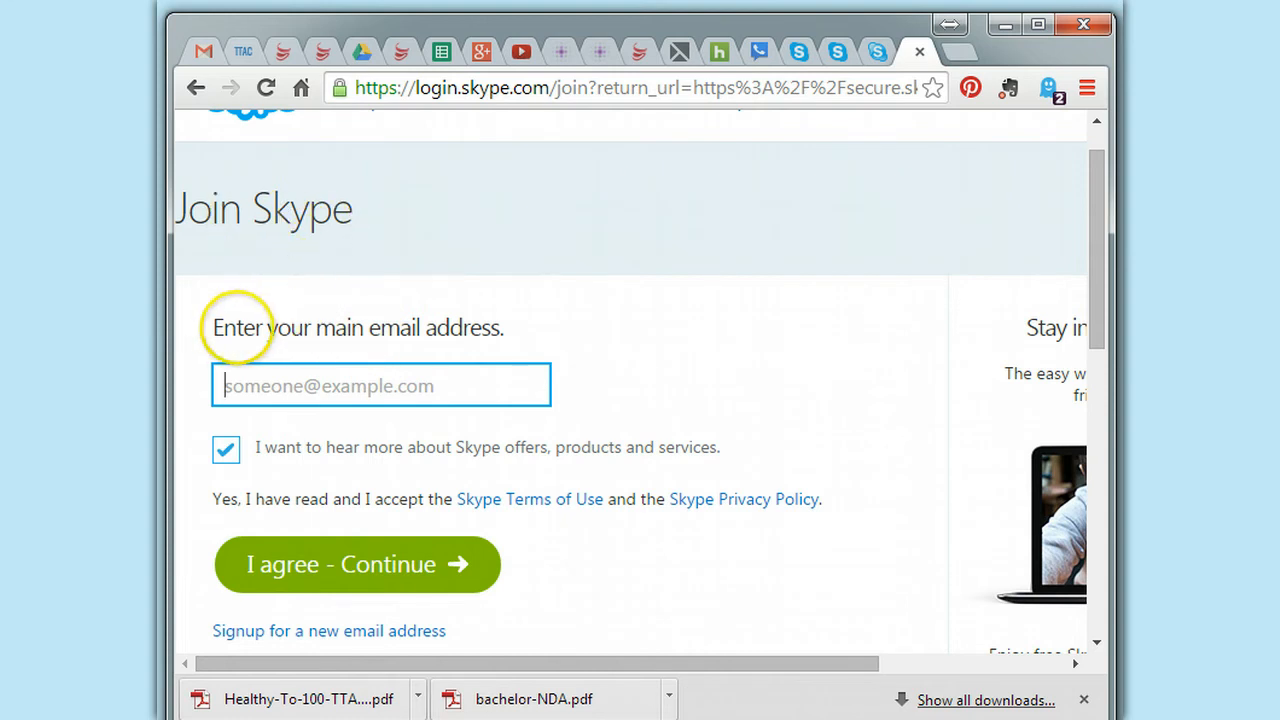
{"action": "mouse_move", "coordinate": [340, 324]}
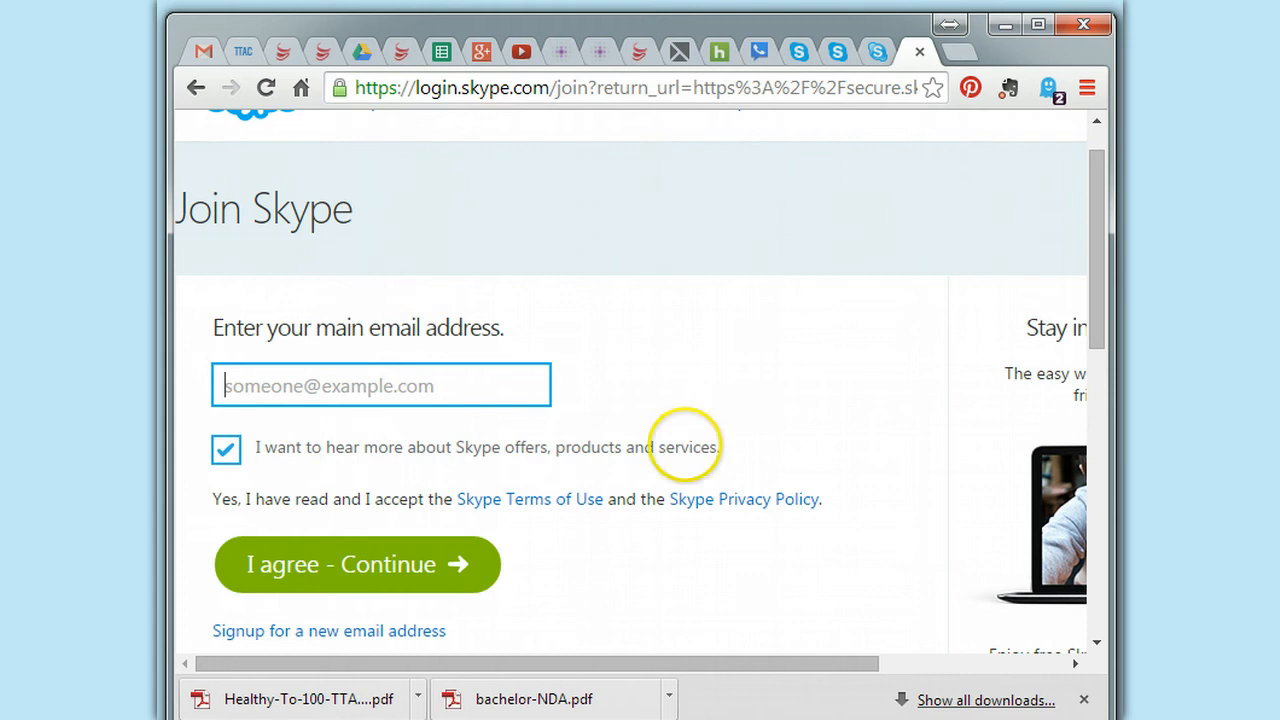
{"action": "left_click", "coordinate": [226, 448]}
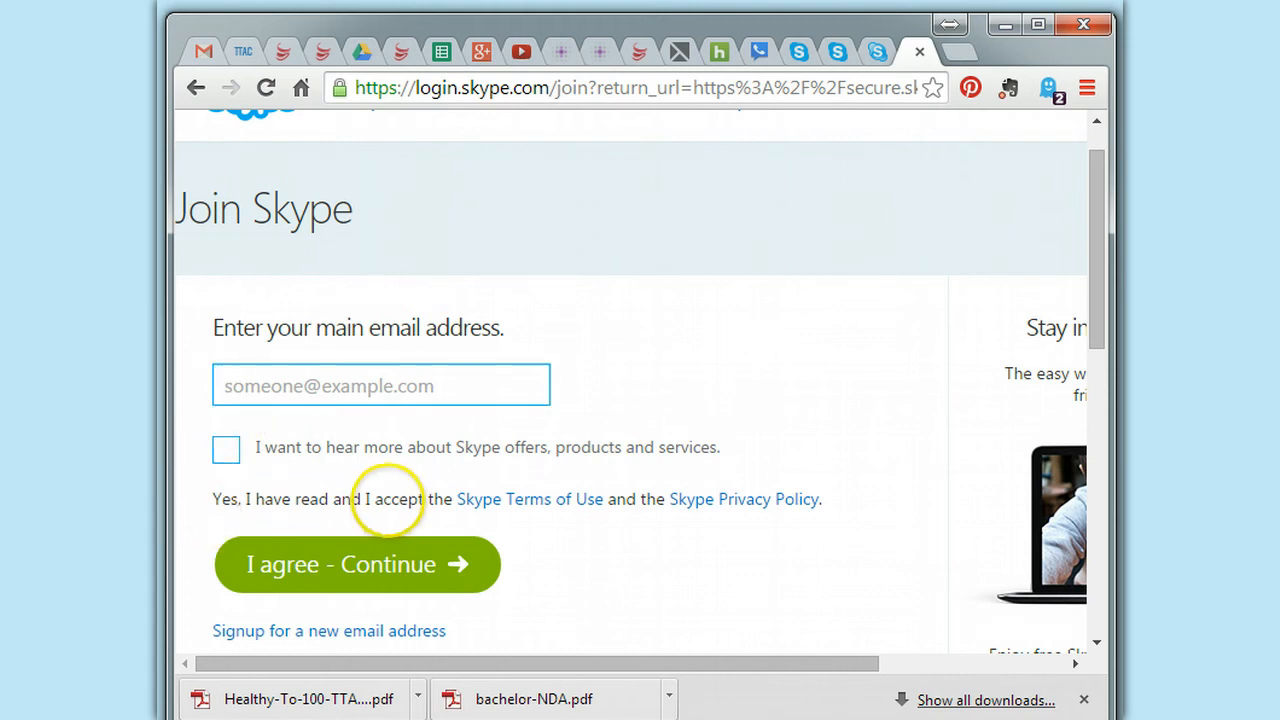
{"action": "mouse_move", "coordinate": [1100, 236]}
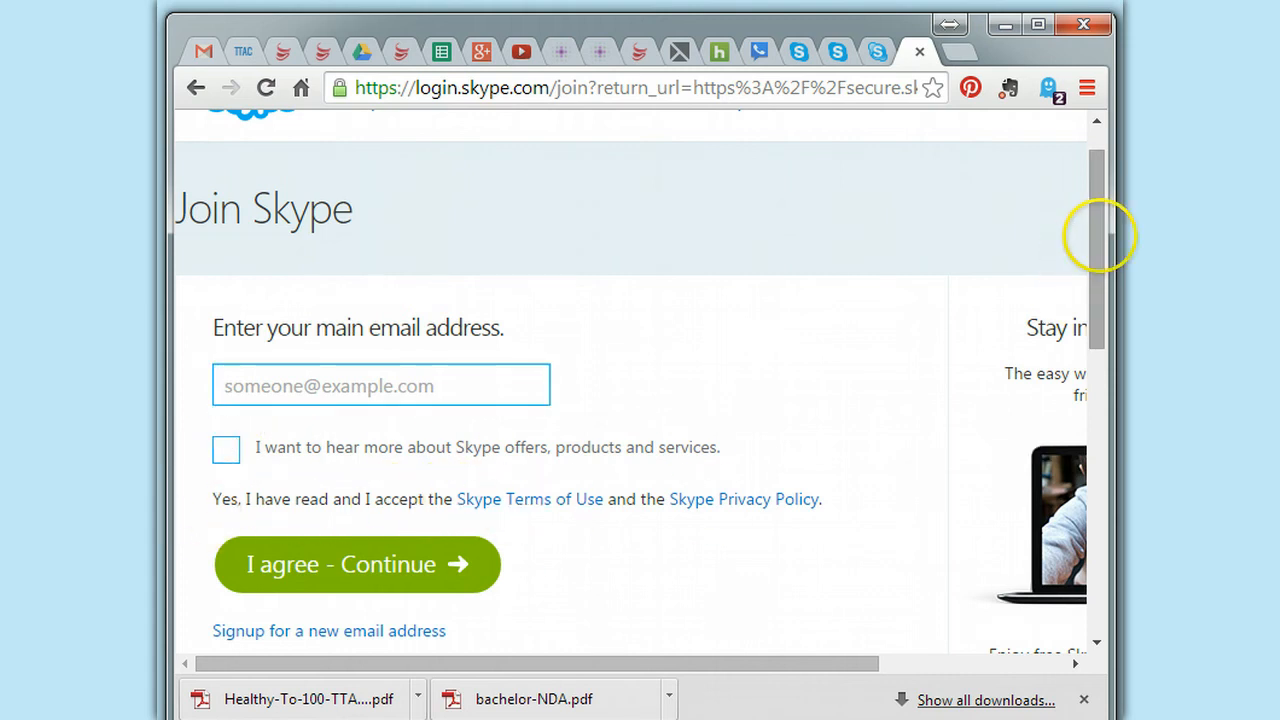
{"action": "scroll", "scroll_direction": "down", "scroll_amount": 3}
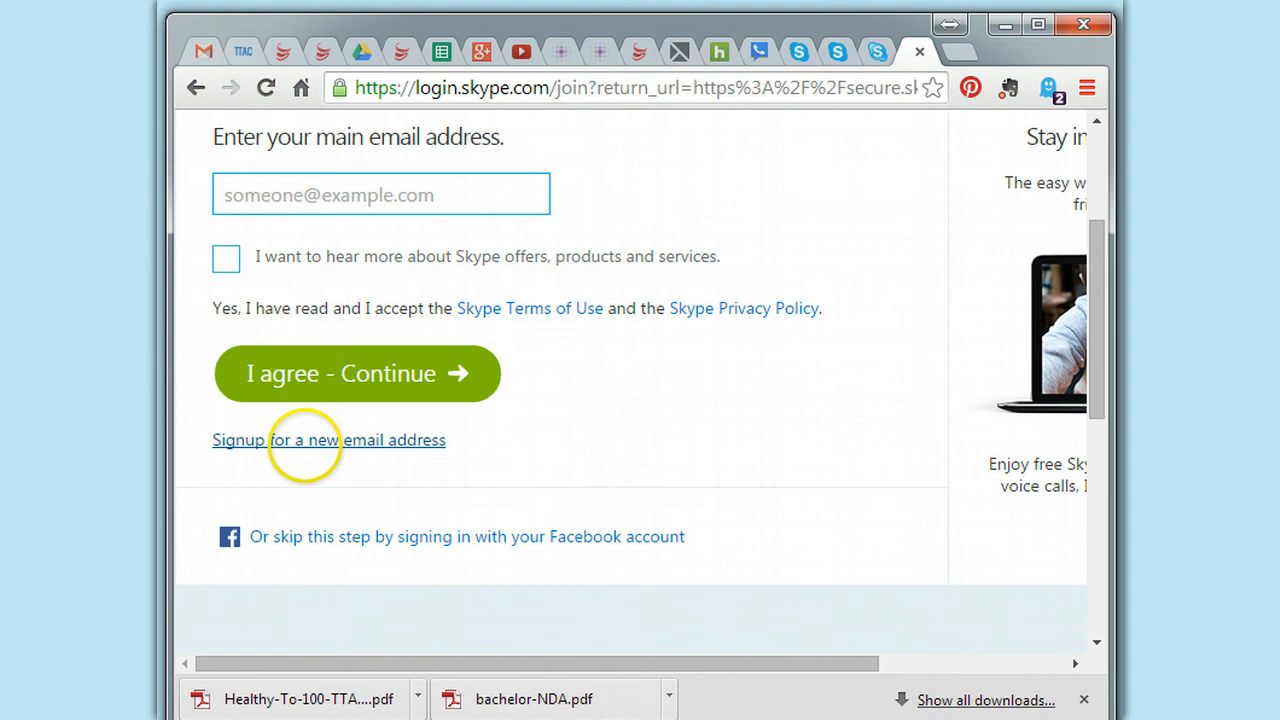
{"action": "mouse_move", "coordinate": [328, 440]}
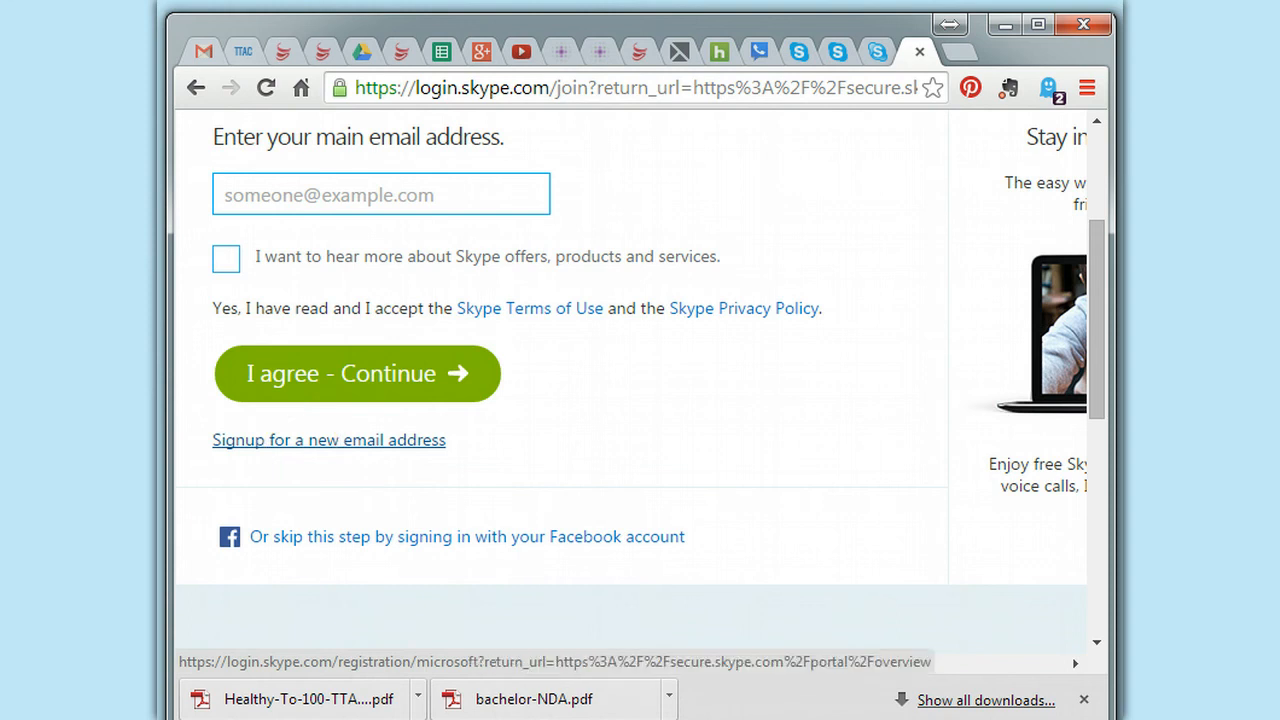
{"action": "left_click", "coordinate": [356, 374]}
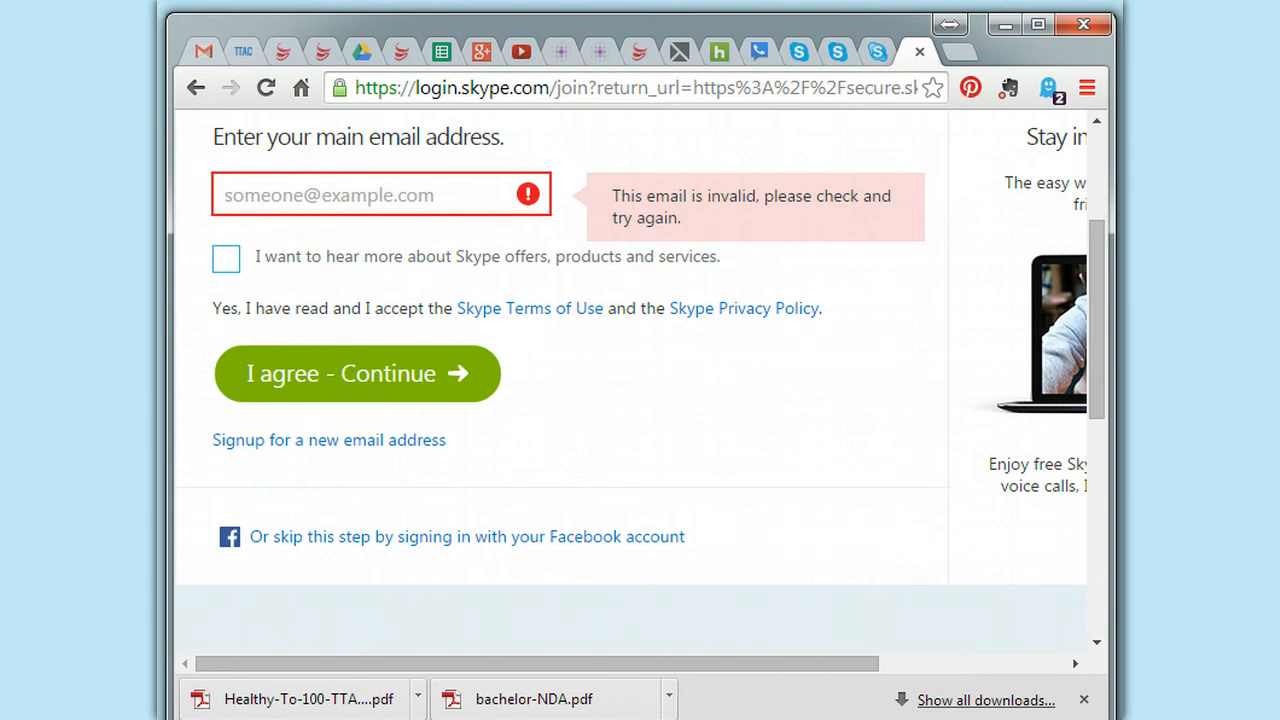
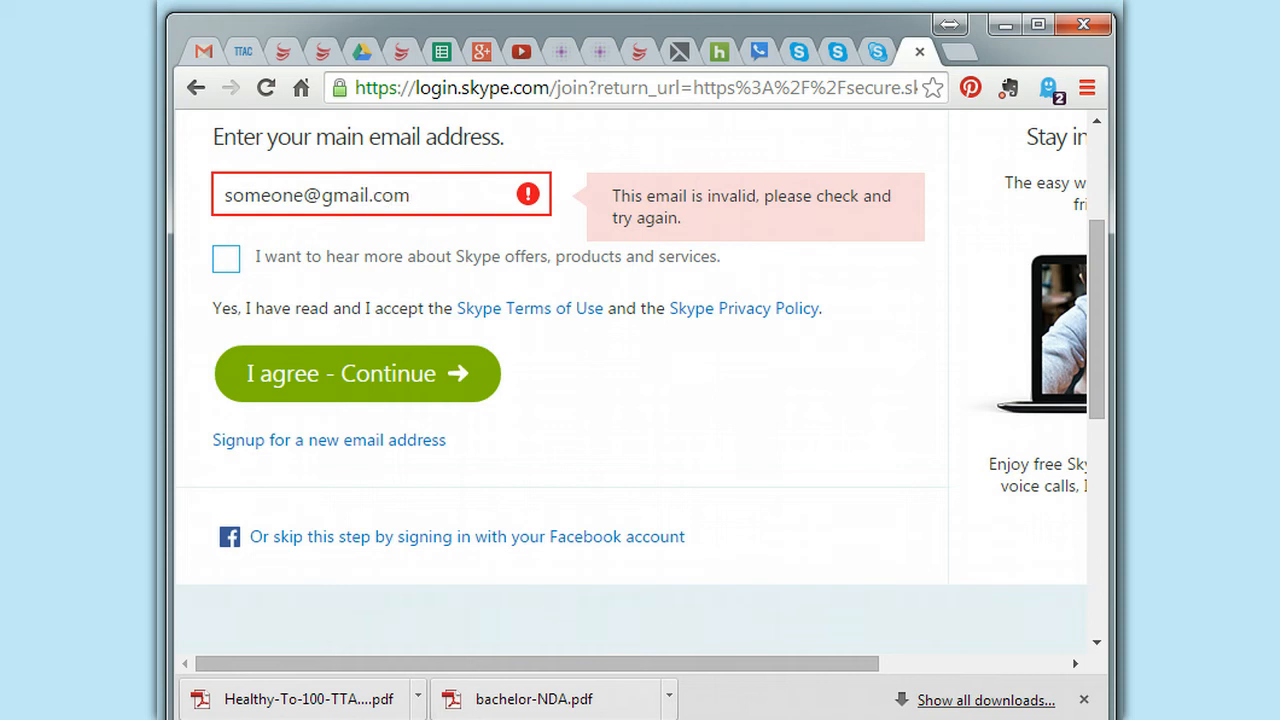
{"action": "left_click", "coordinate": [356, 374]}
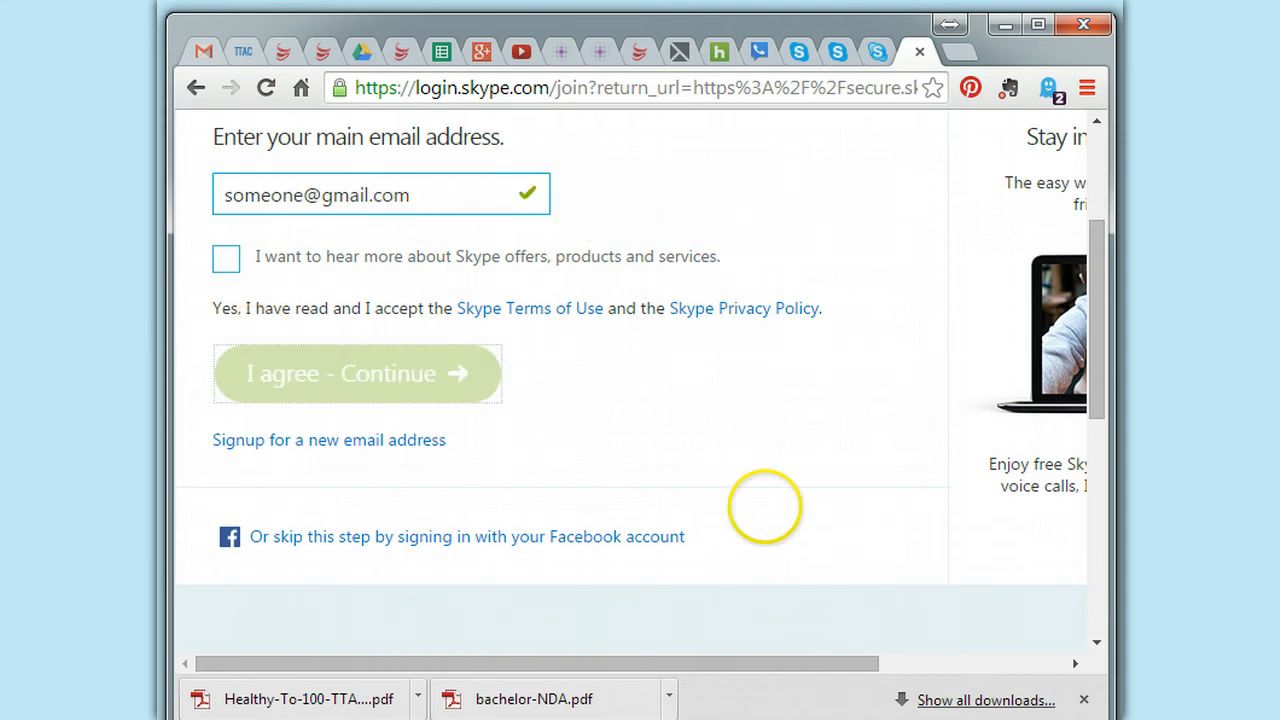
{"action": "left_click", "coordinate": [356, 374]}
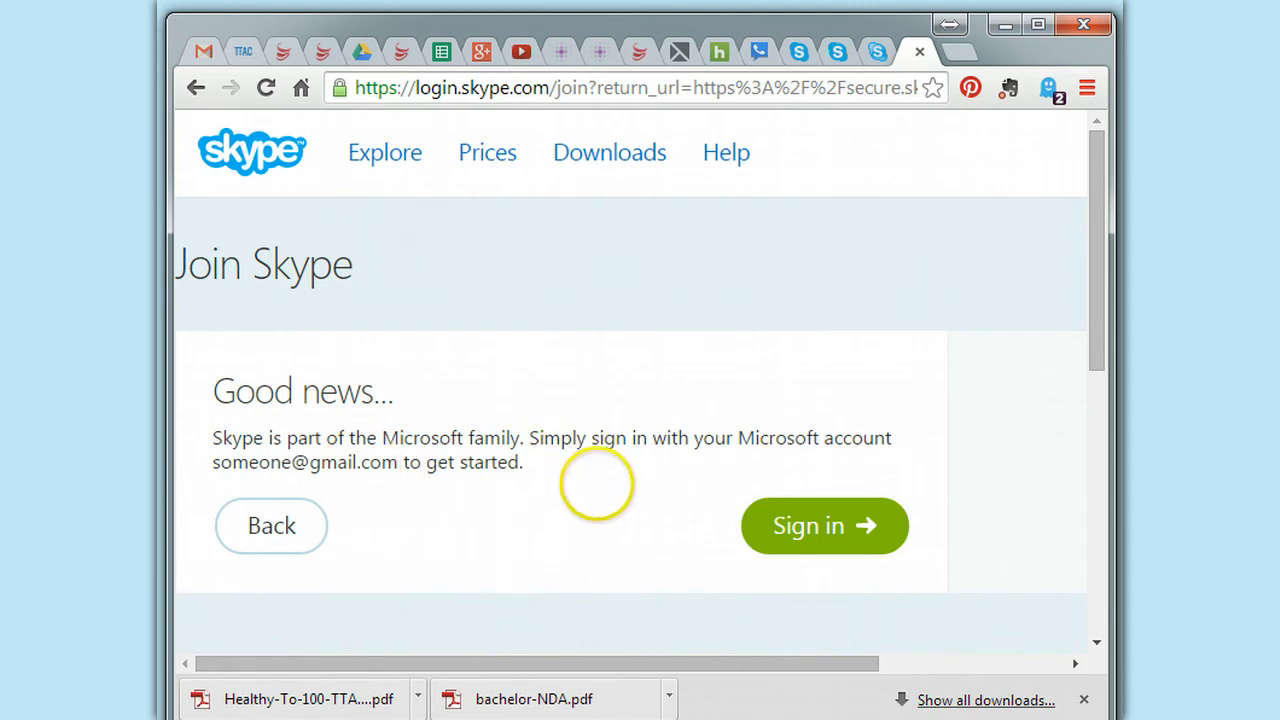
{"action": "mouse_move", "coordinate": [656, 480]}
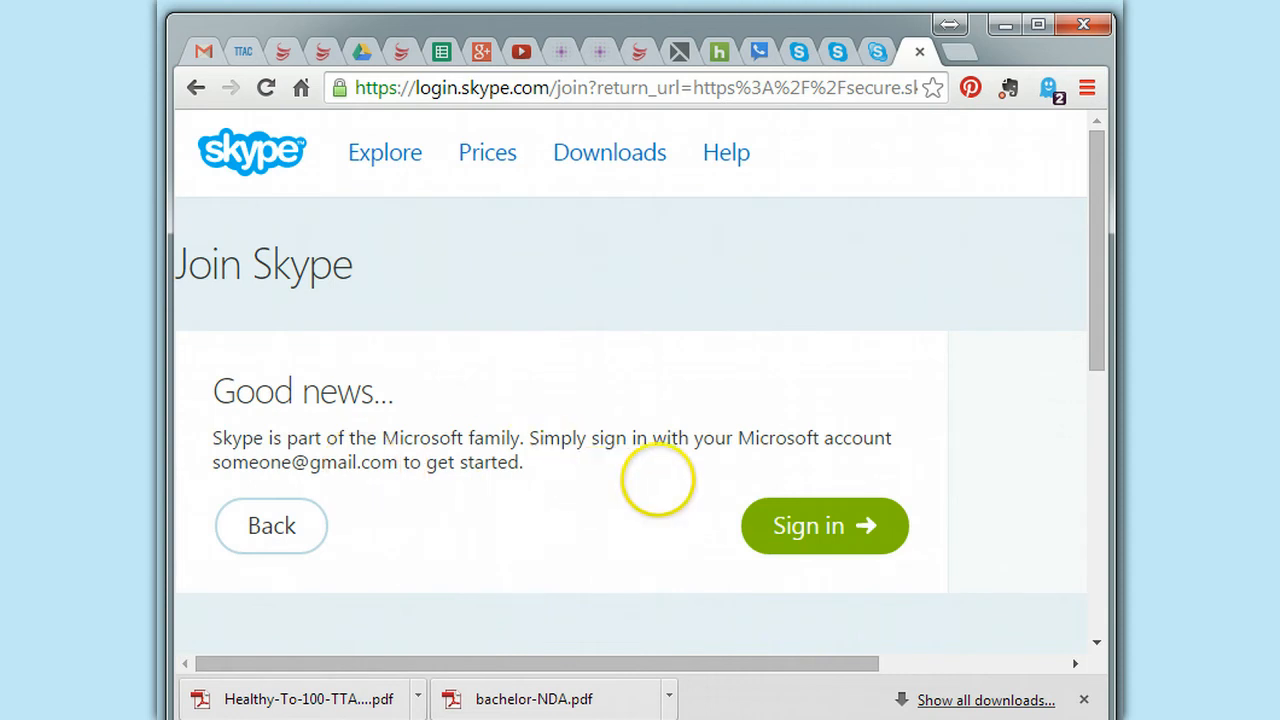
{"action": "mouse_move", "coordinate": [300, 458]}
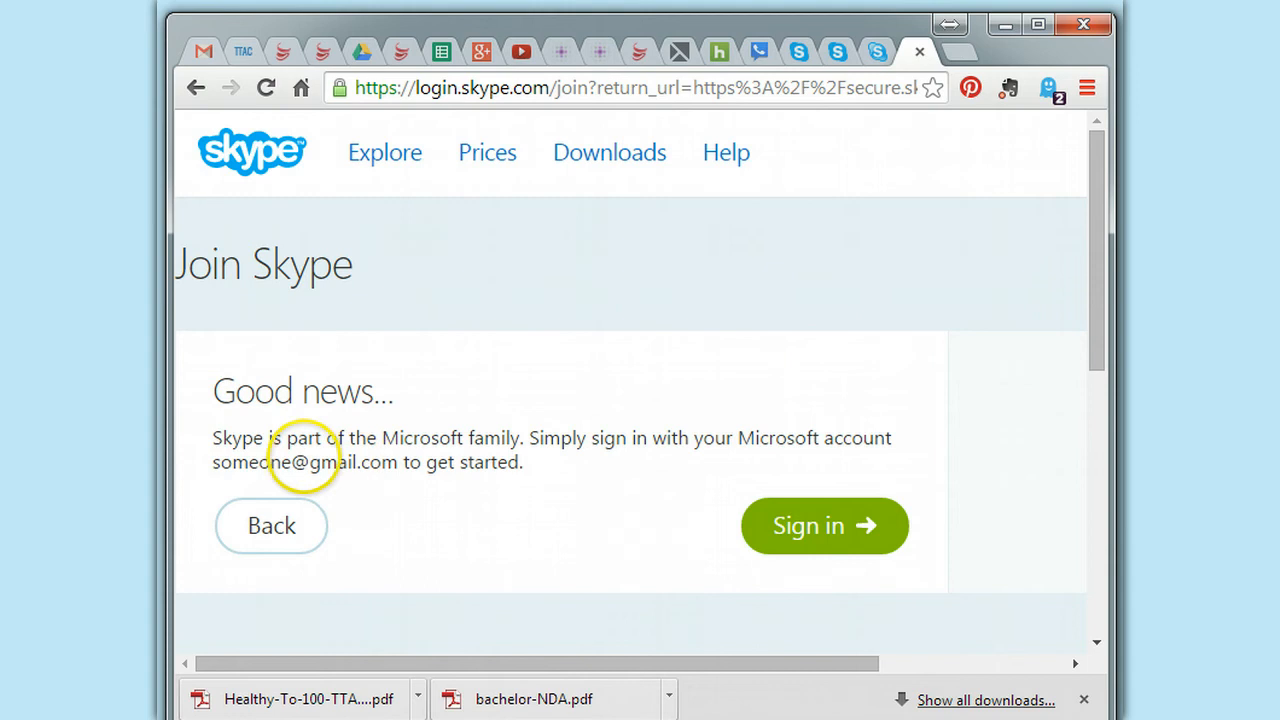
{"action": "mouse_move", "coordinate": [510, 488]}
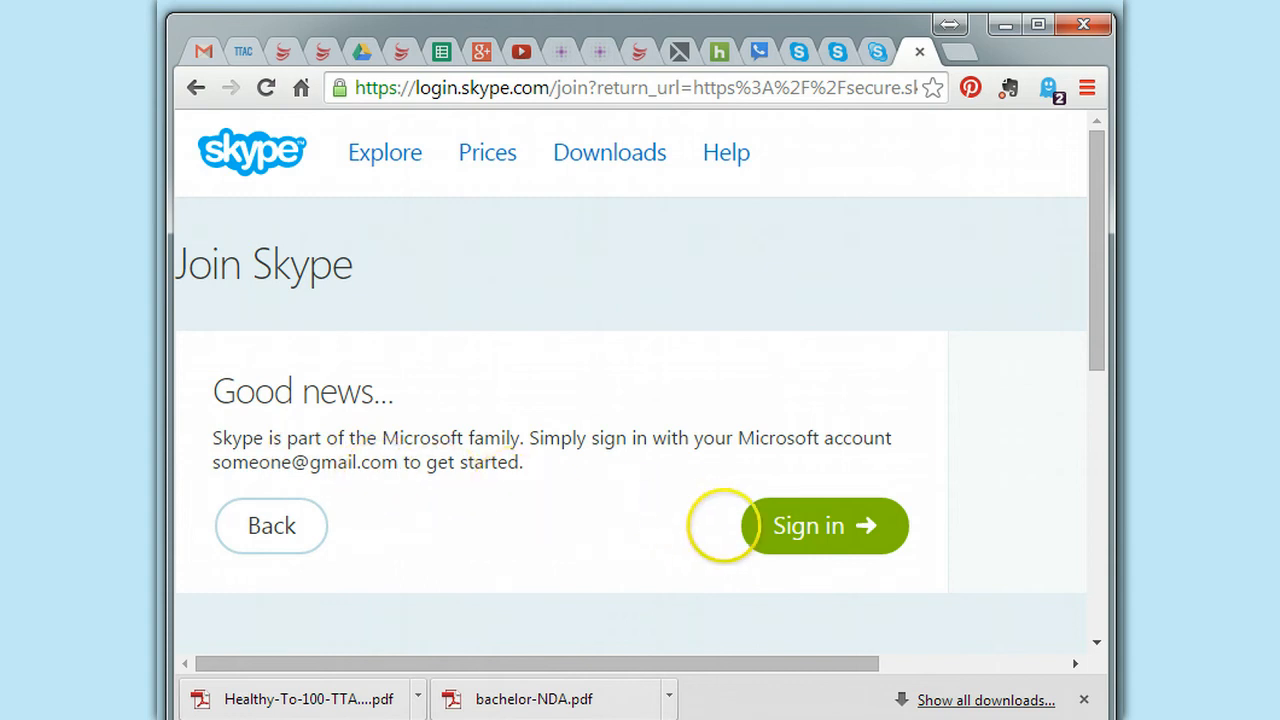
Step: Continue from the Good news page to sign in with the Microsoft account
{"action": "left_click", "coordinate": [824, 526]}
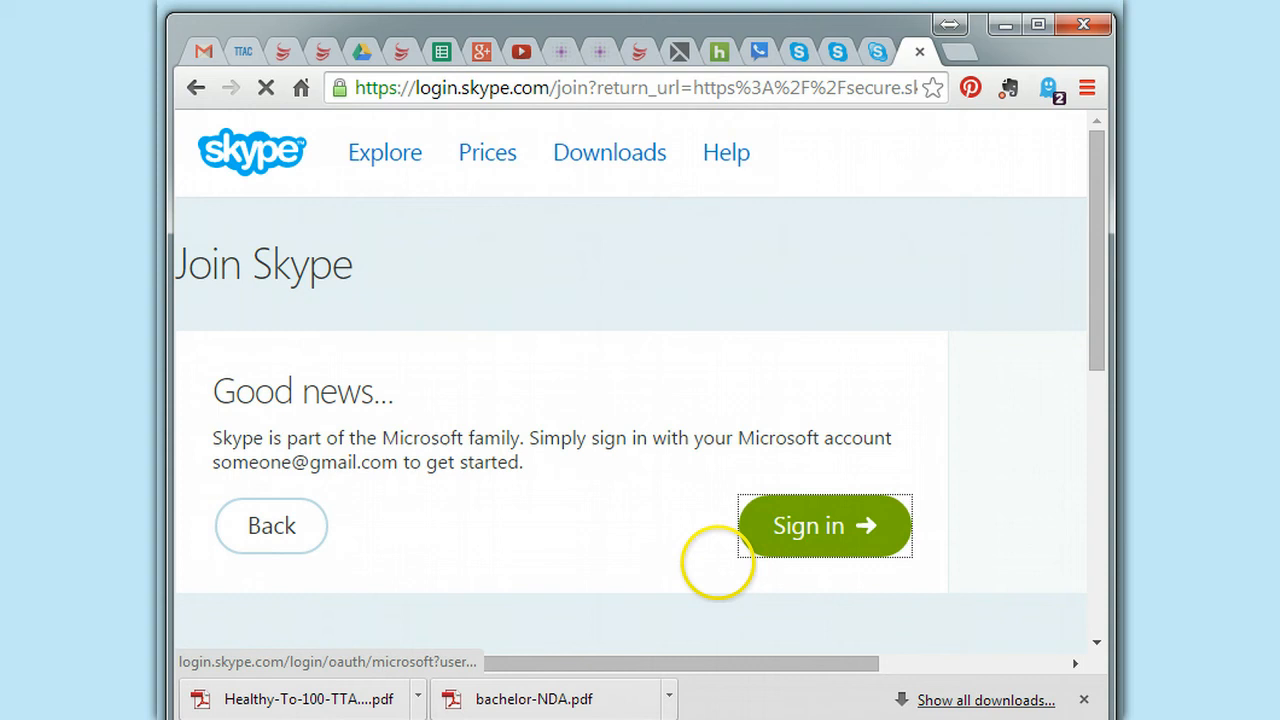
Step: Review the Microsoft sign-in page with the Gmail address prefilled as the account
{"action": "left_click", "coordinate": [824, 524]}
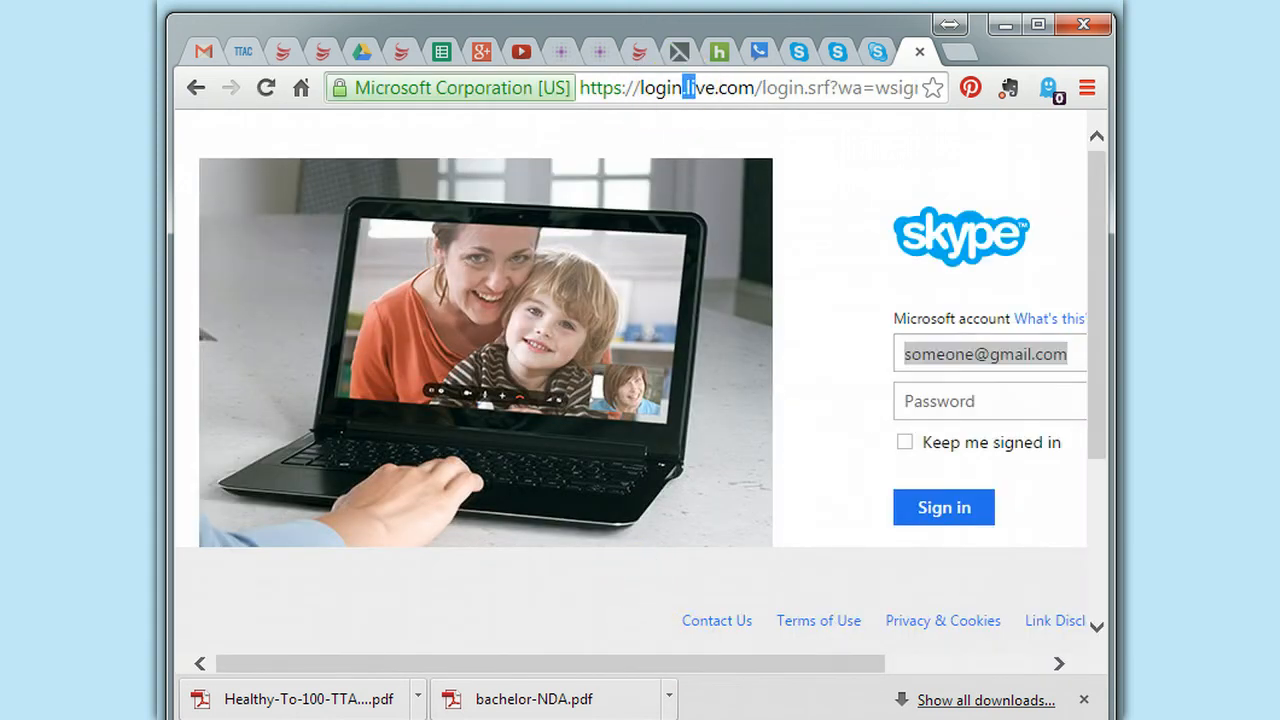
{"action": "double_click", "coordinate": [718, 88]}
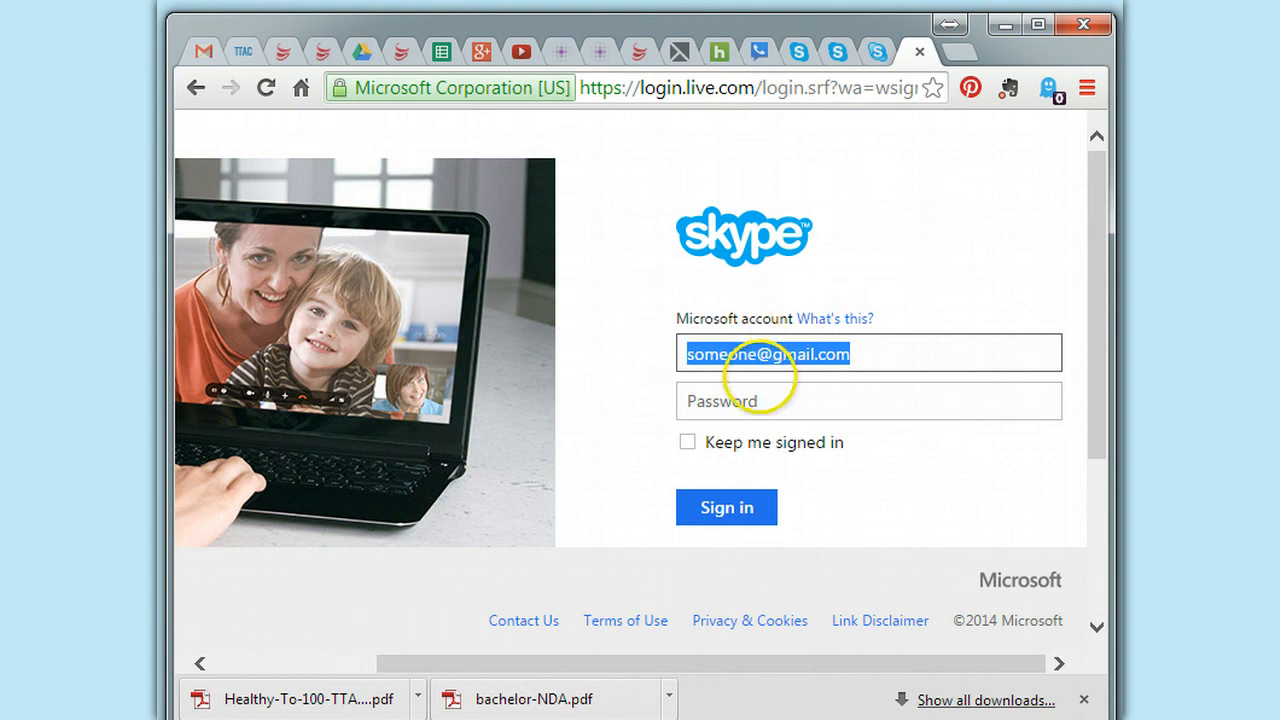
{"action": "scroll", "scroll_direction": "down", "scroll_amount": 3}
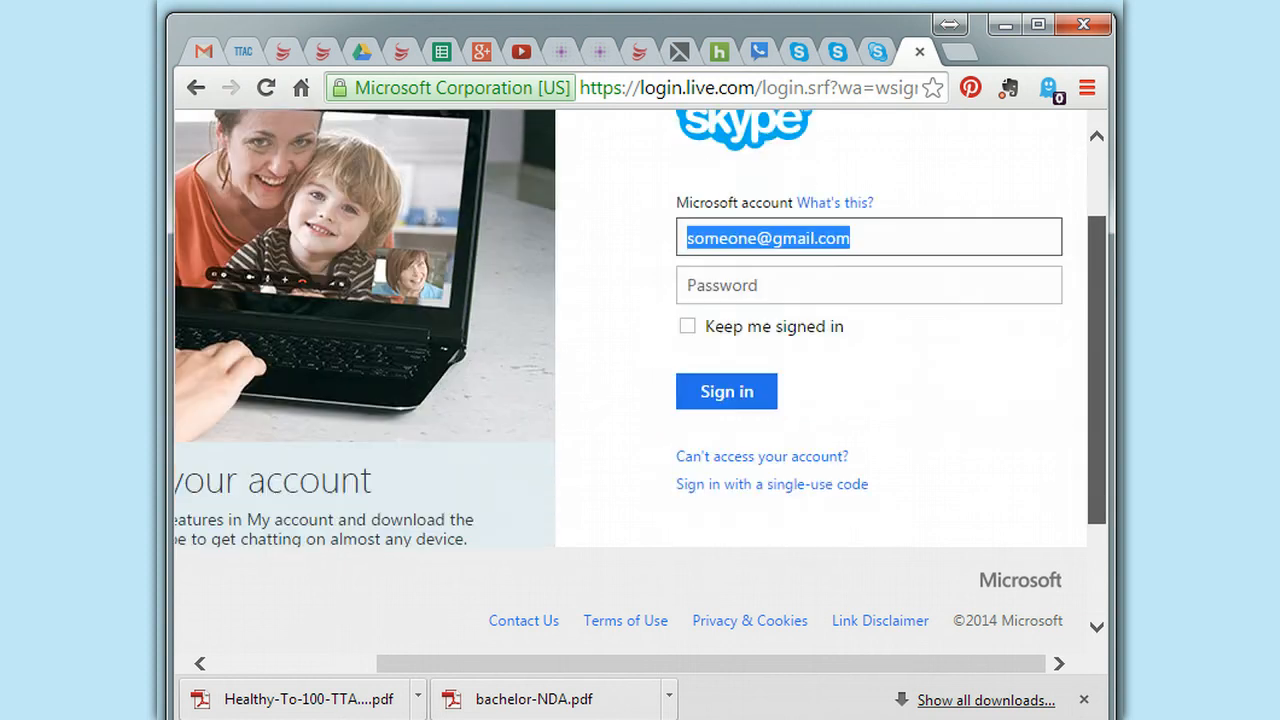
{"action": "scroll", "scroll_direction": "down", "scroll_amount": 3}
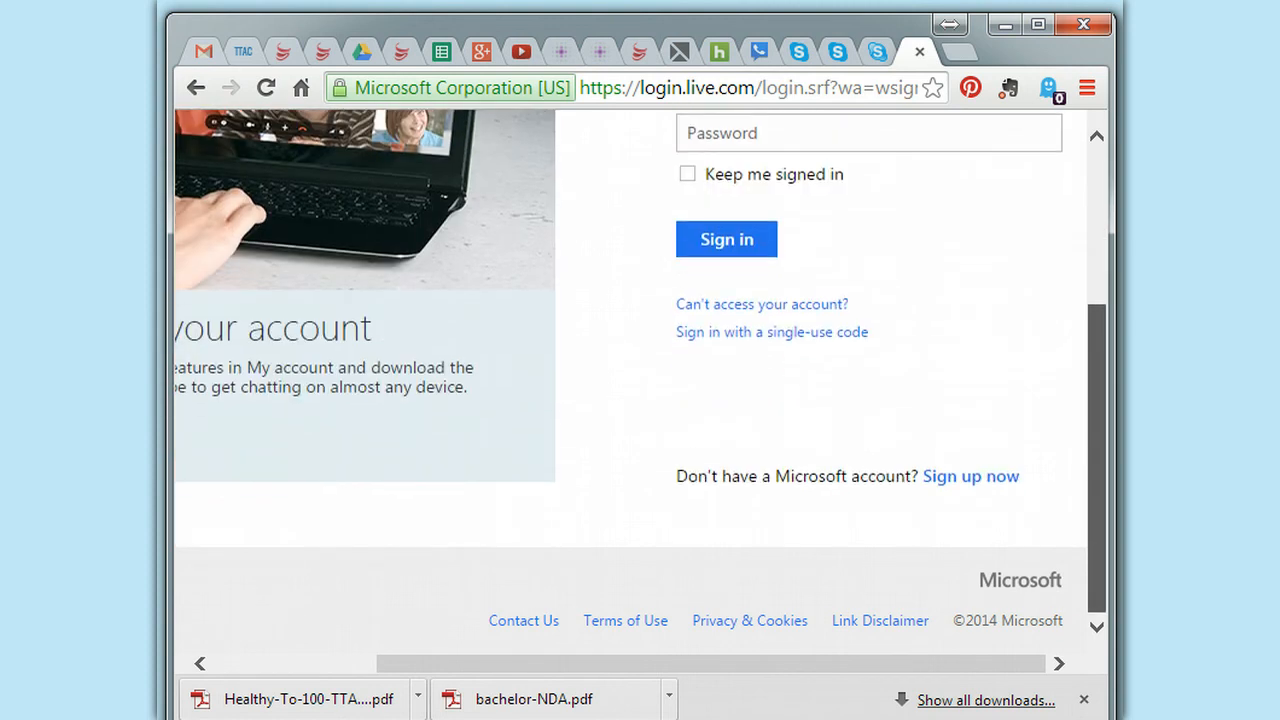
{"action": "scroll", "scroll_direction": "up", "scroll_amount": 3}
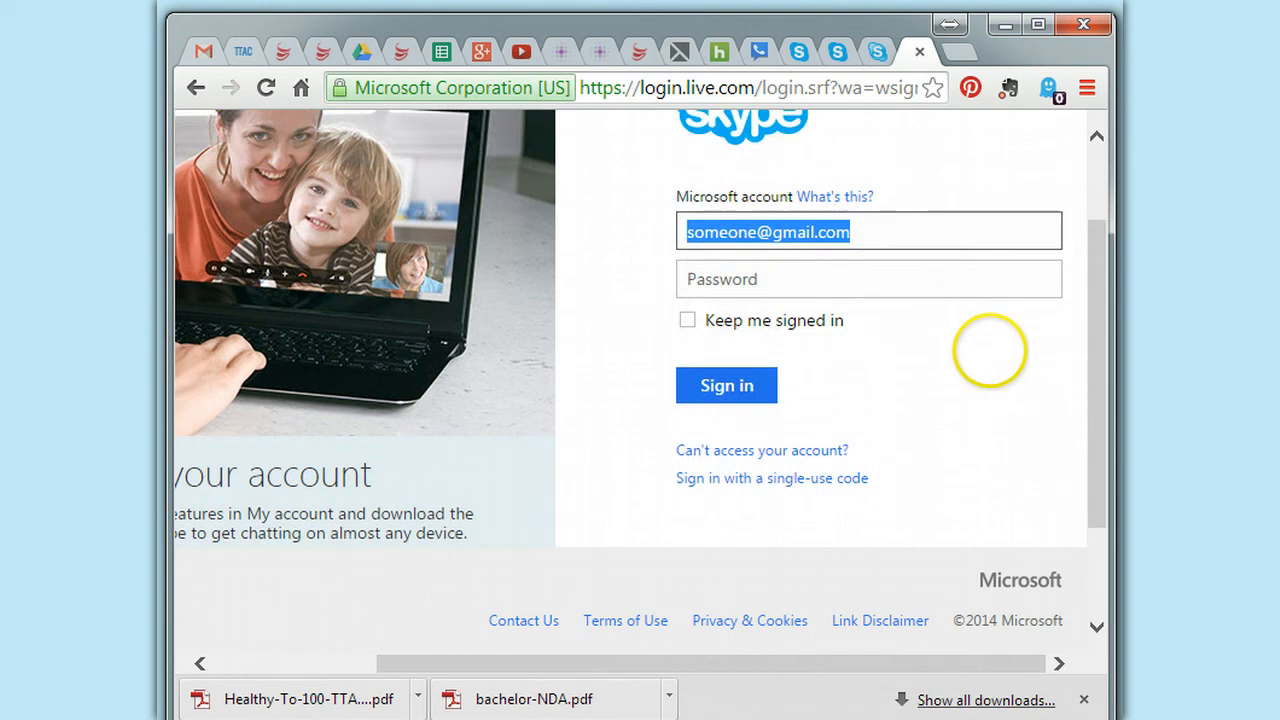
{"action": "mouse_move", "coordinate": [890, 300]}
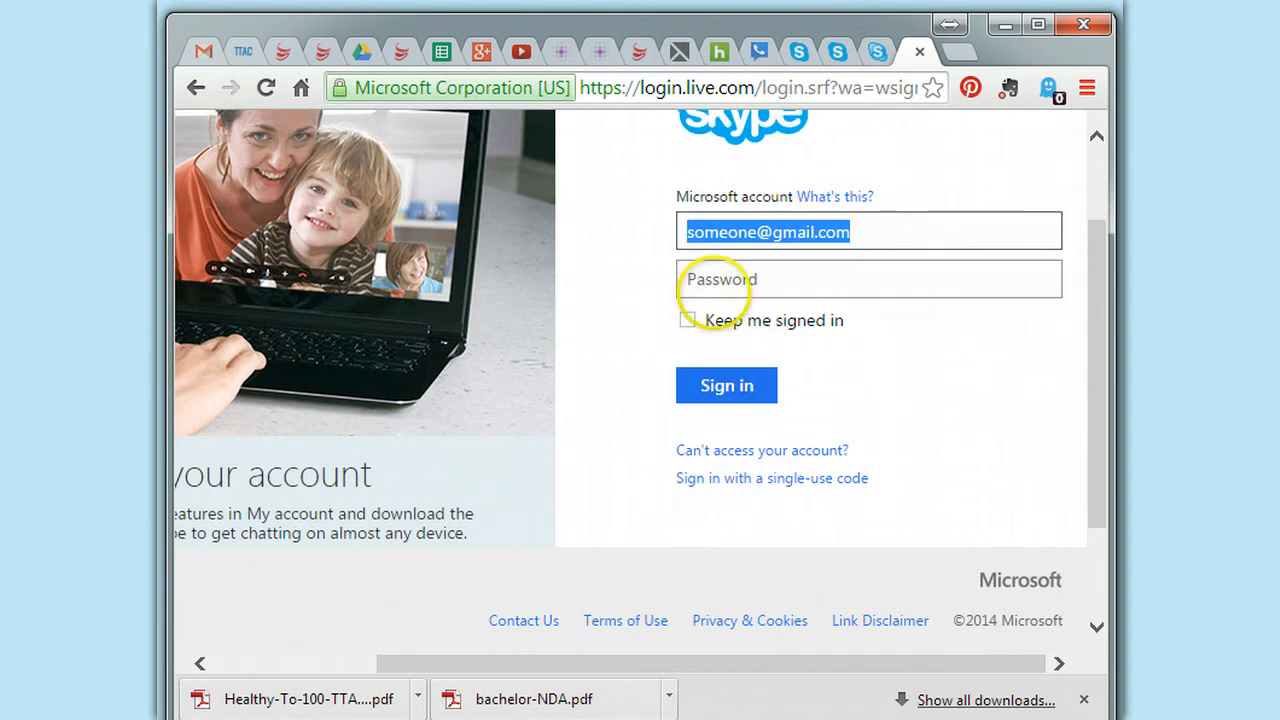
{"action": "mouse_move", "coordinate": [1110, 428]}
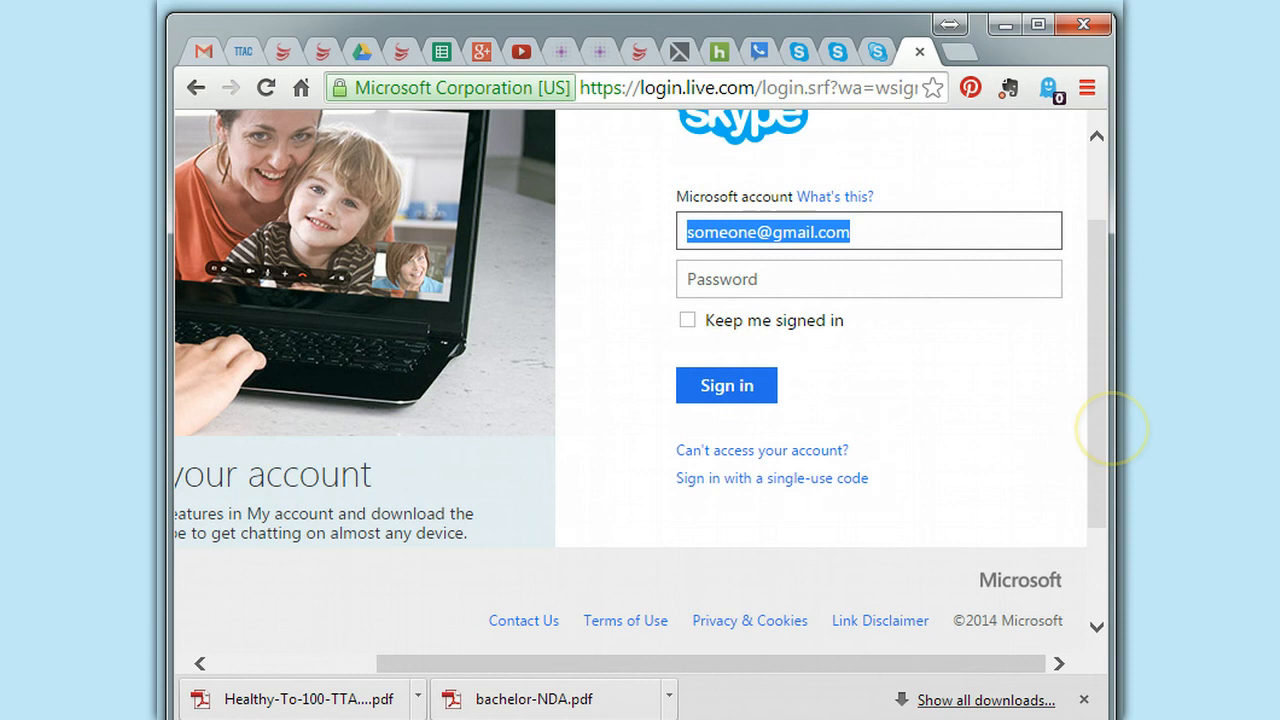
{"action": "mouse_move", "coordinate": [1080, 328]}
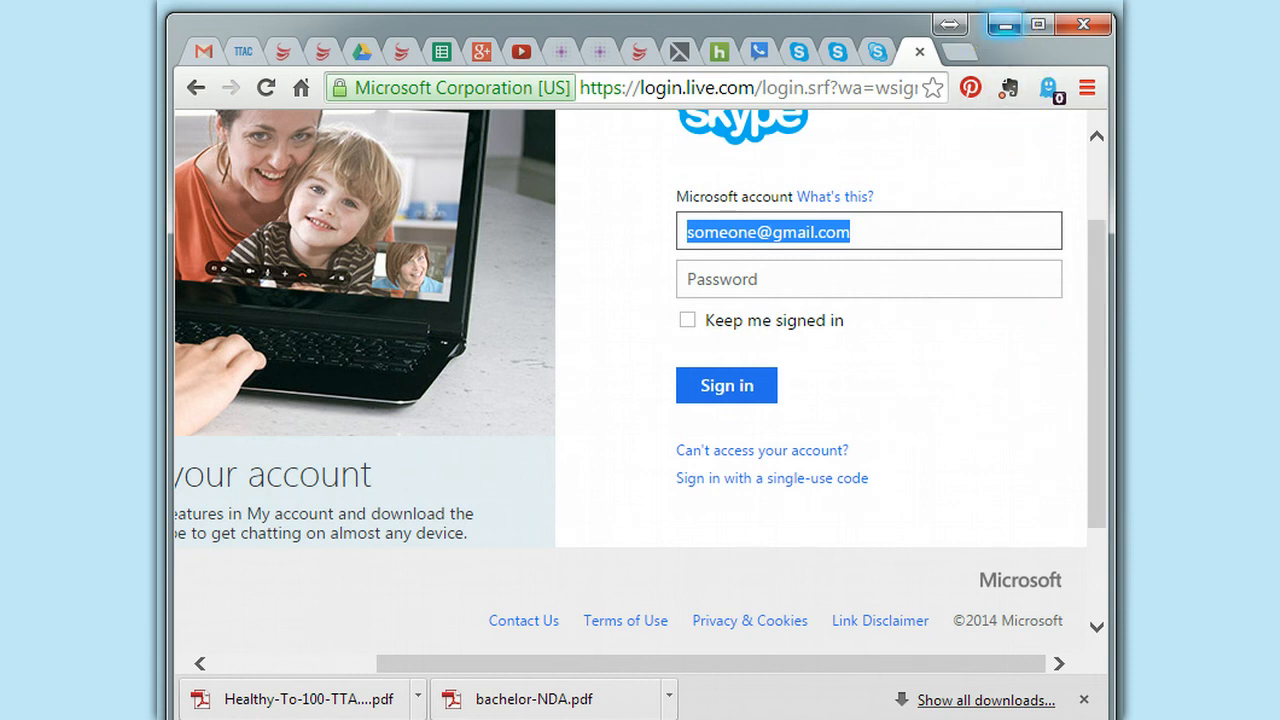
{"action": "mouse_move", "coordinate": [1004, 24]}
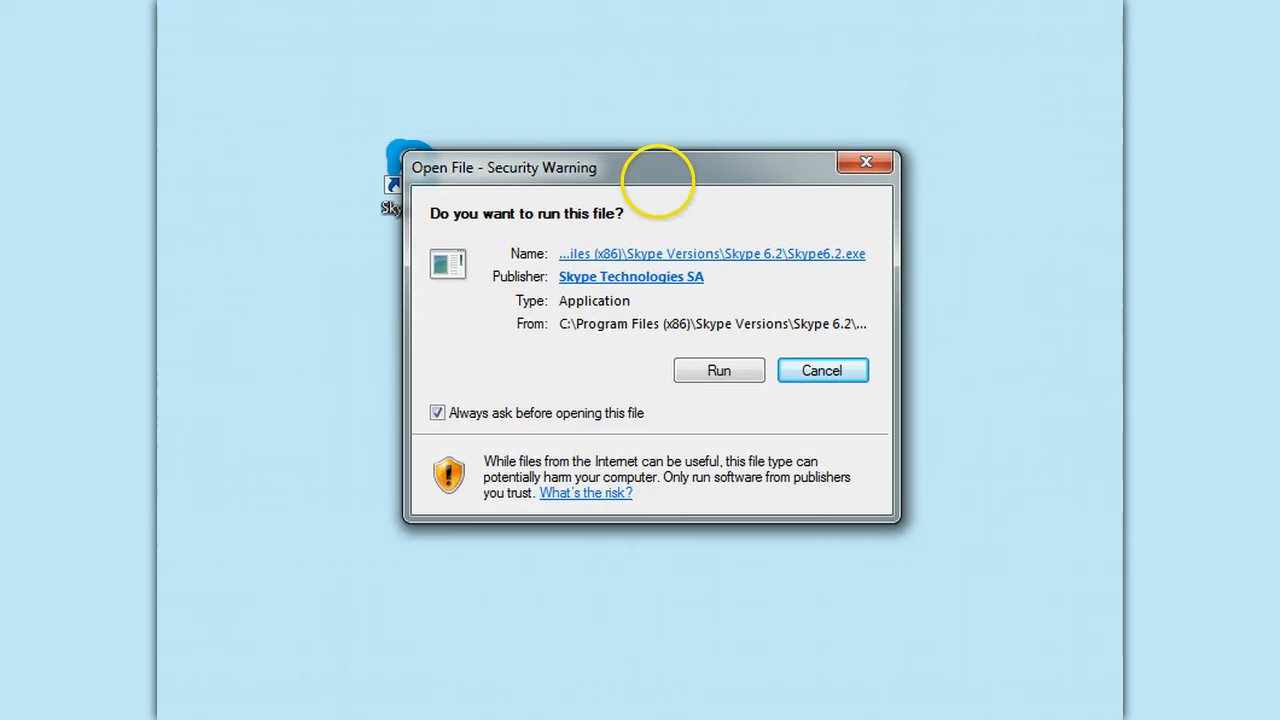
Step: Allow Skype 6.2 to run from the Open File security warning
{"action": "left_click", "coordinate": [718, 370]}
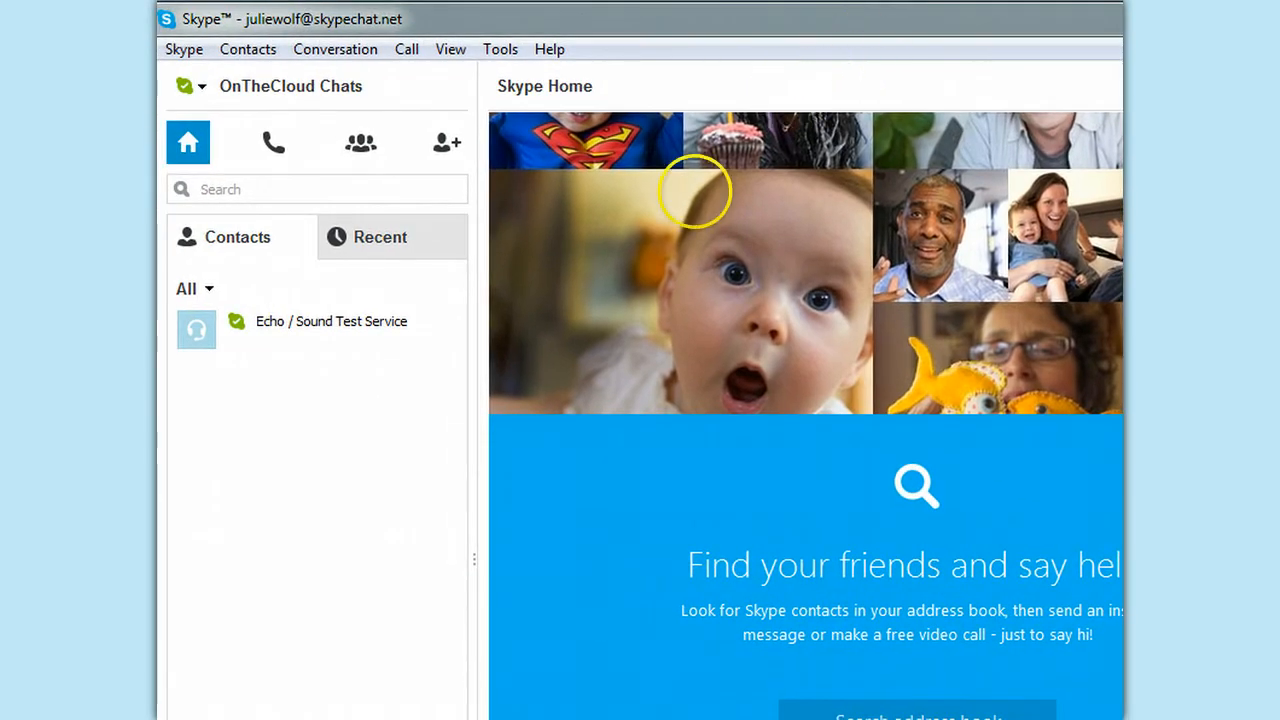
{"action": "mouse_move", "coordinate": [548, 184]}
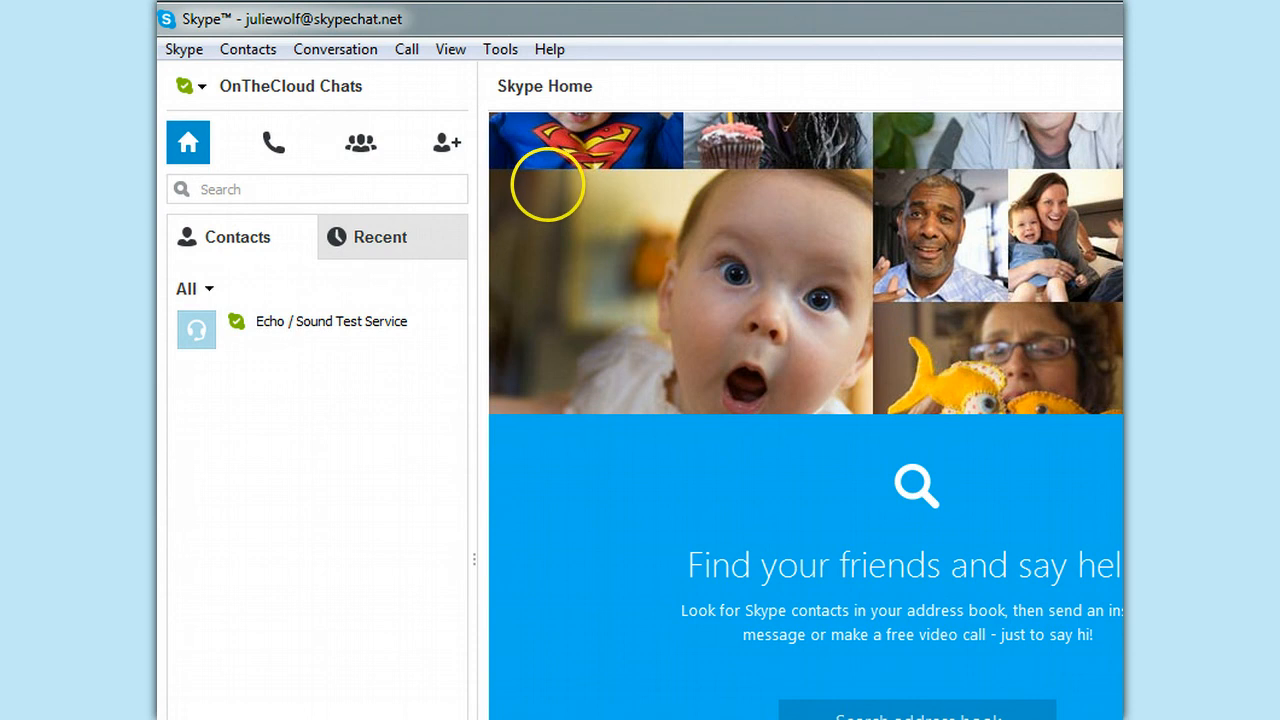
{"action": "mouse_move", "coordinate": [390, 18]}
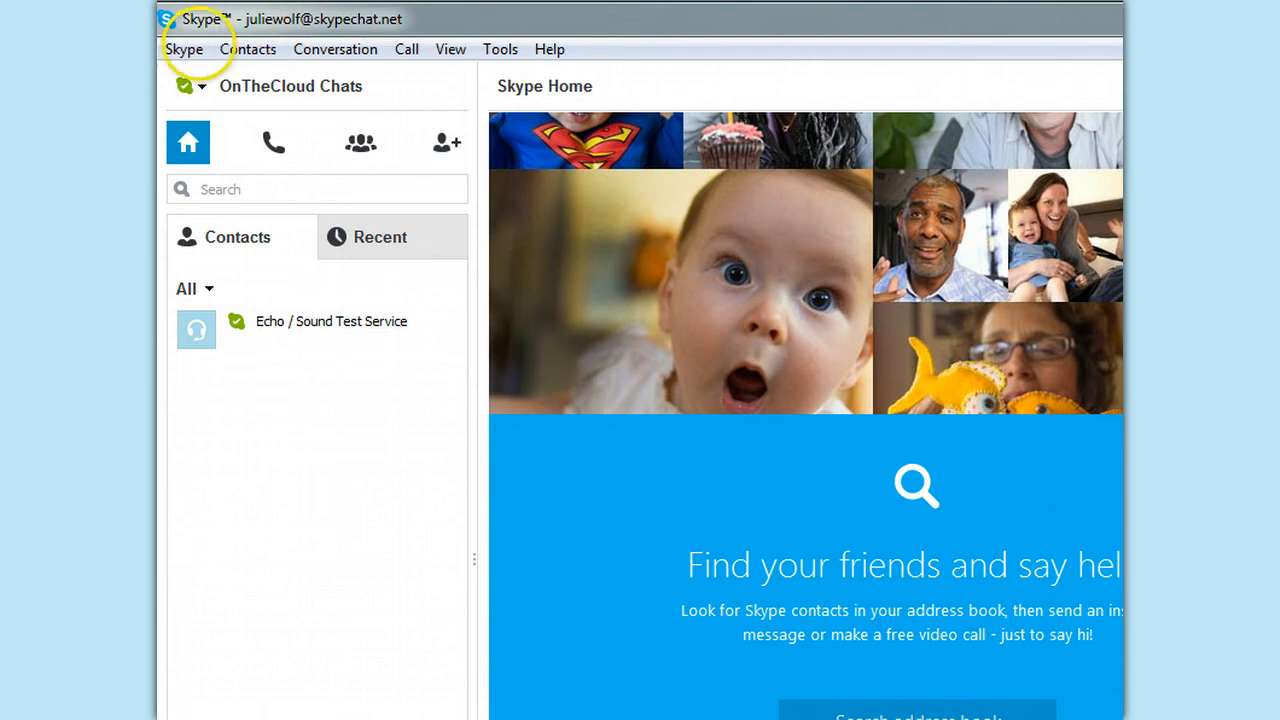
Step: Bring up the Skype menu's profile choices for picture, sounds and profile details
{"action": "left_click", "coordinate": [184, 48]}
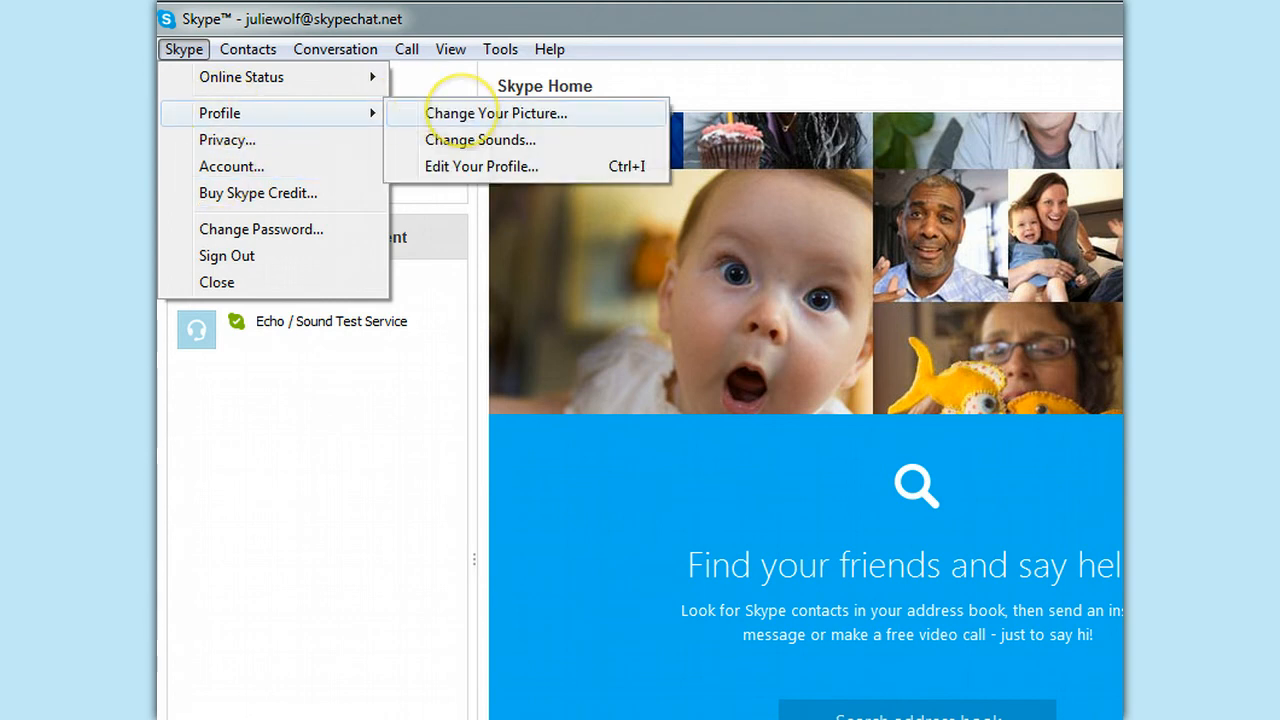
Step: Show the OnTheCloud Chats profile page with account details, mood and phone fields
{"action": "left_click", "coordinate": [480, 166]}
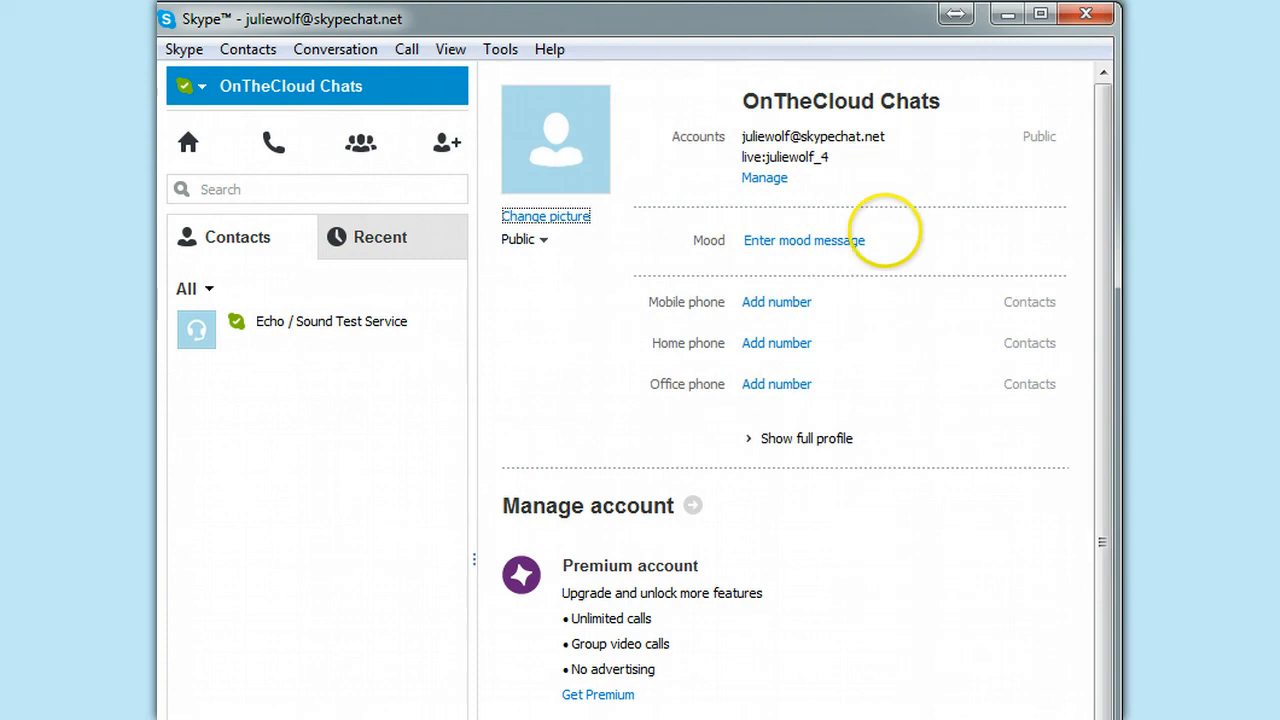
{"action": "mouse_move", "coordinate": [760, 136]}
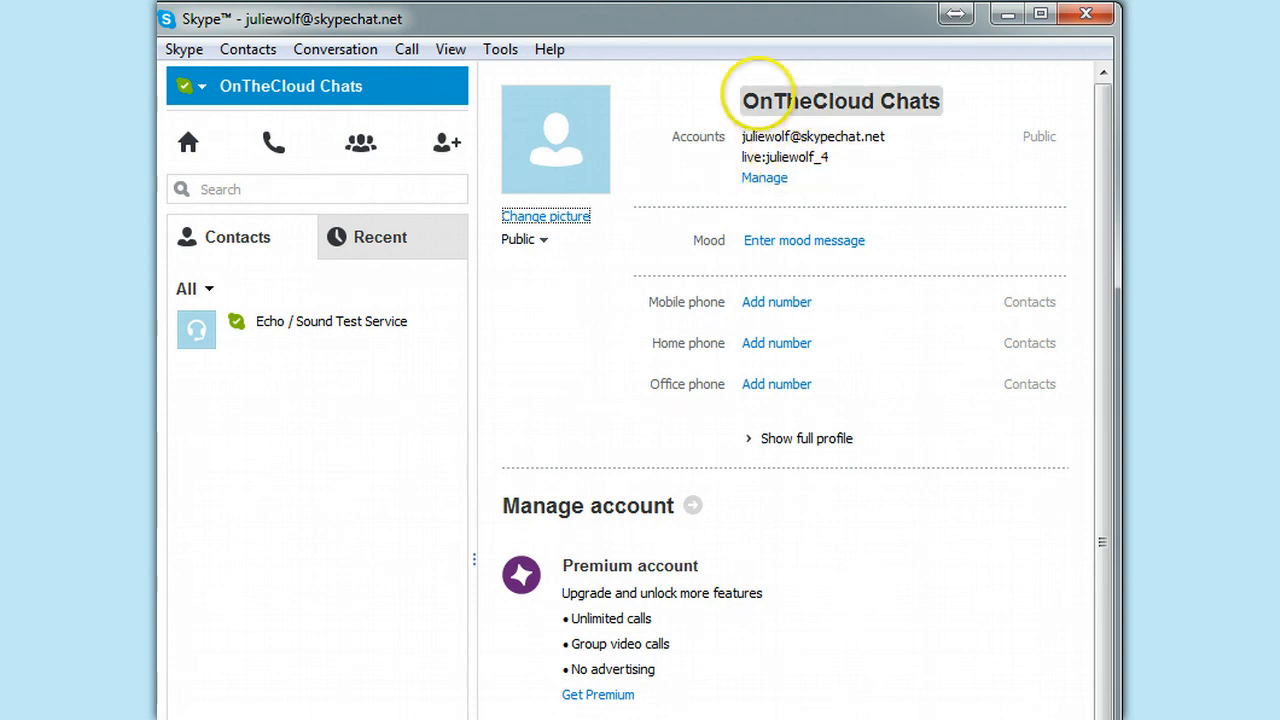
{"action": "mouse_move", "coordinate": [940, 96]}
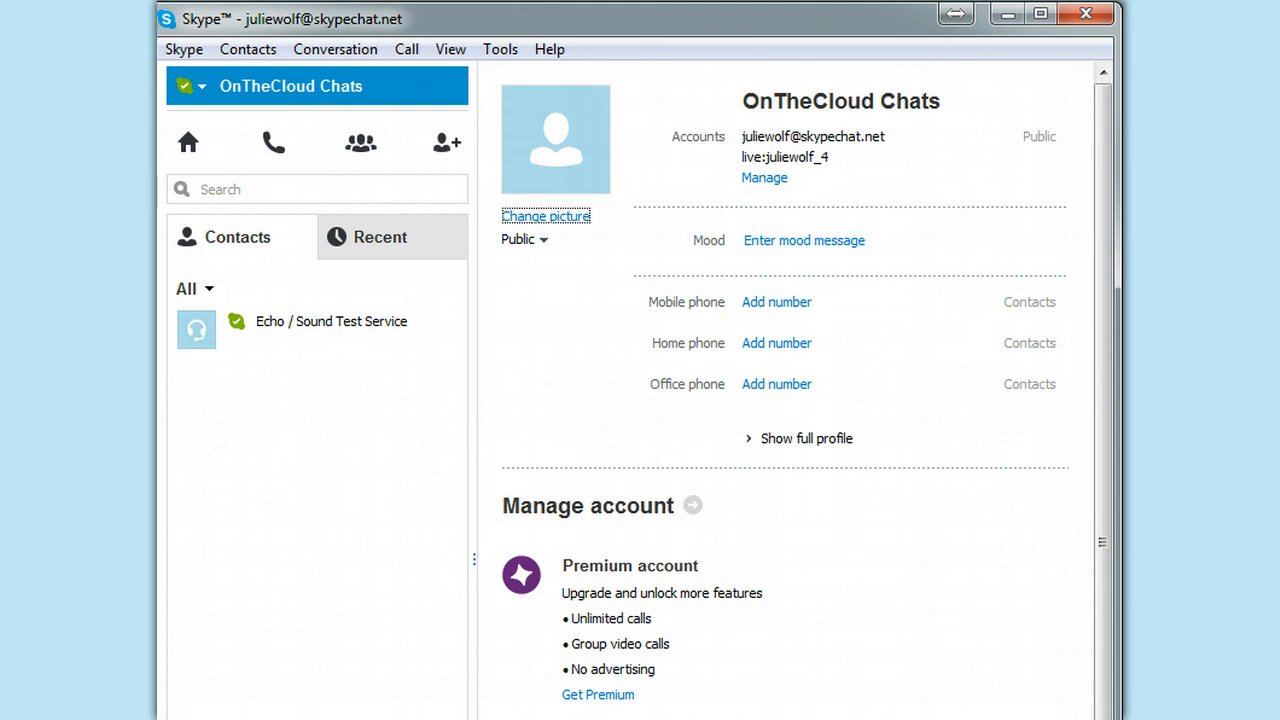
Step: Bring up the Skype menu's account options over the OnTheCloud Chats profile
{"action": "left_click", "coordinate": [184, 48]}
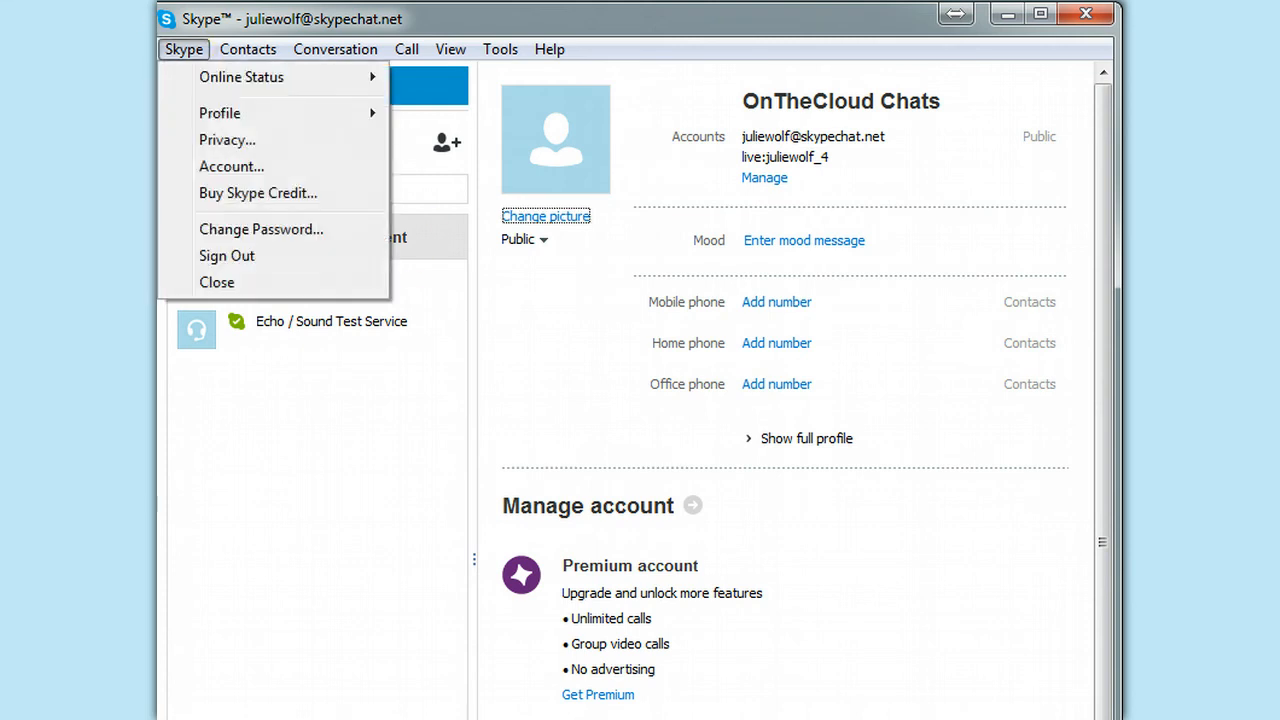
{"action": "mouse_move", "coordinate": [232, 166]}
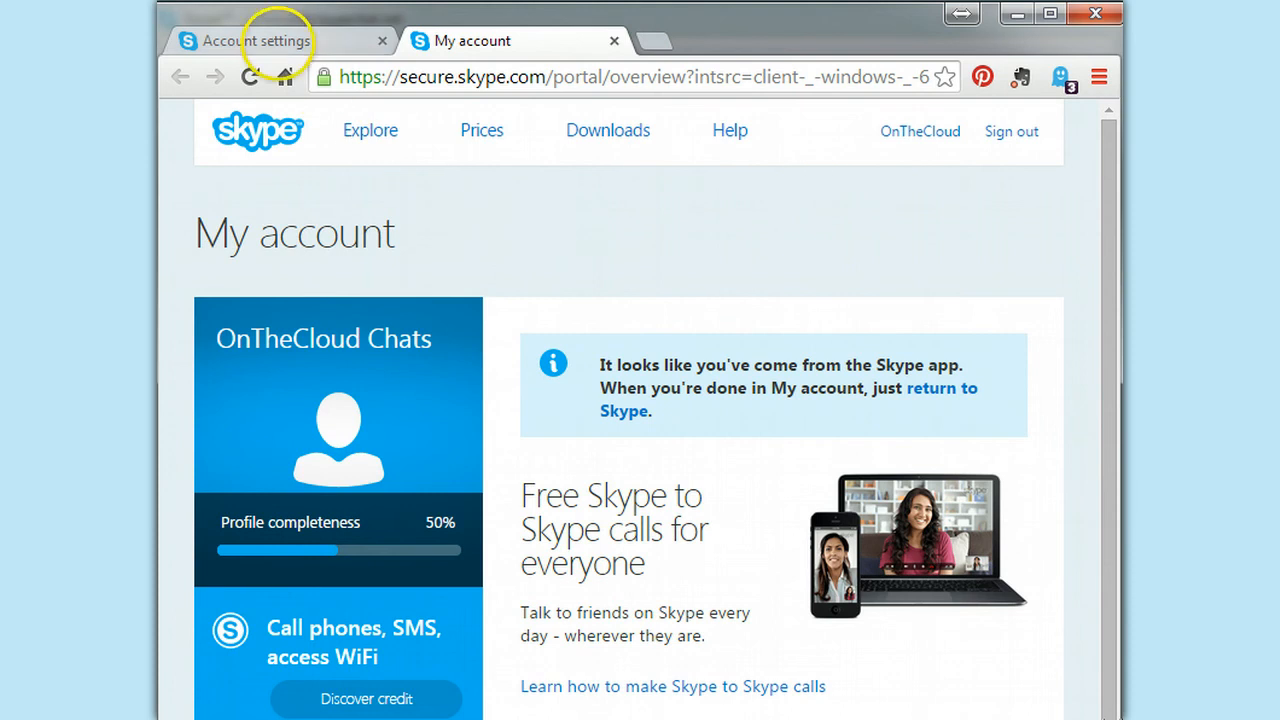
Step: Switch to the Account settings page listing the linked Microsoft account
{"action": "left_click", "coordinate": [276, 40]}
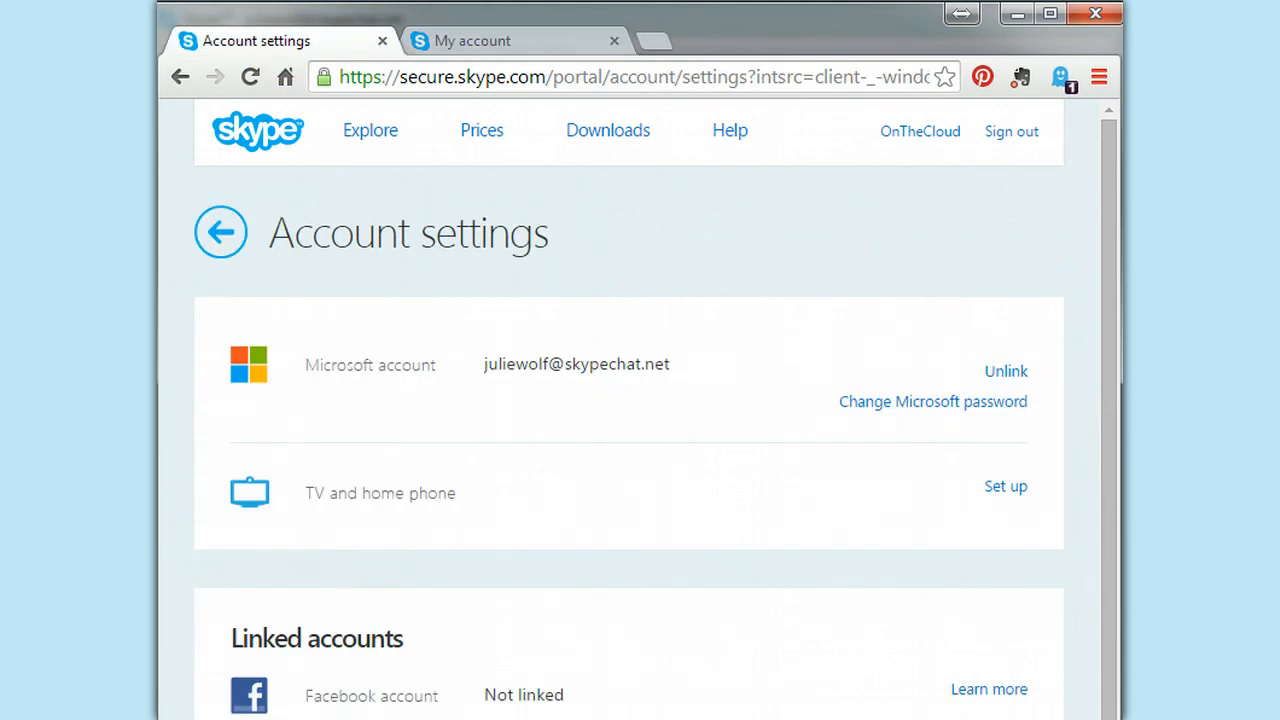
{"action": "mouse_move", "coordinate": [638, 578]}
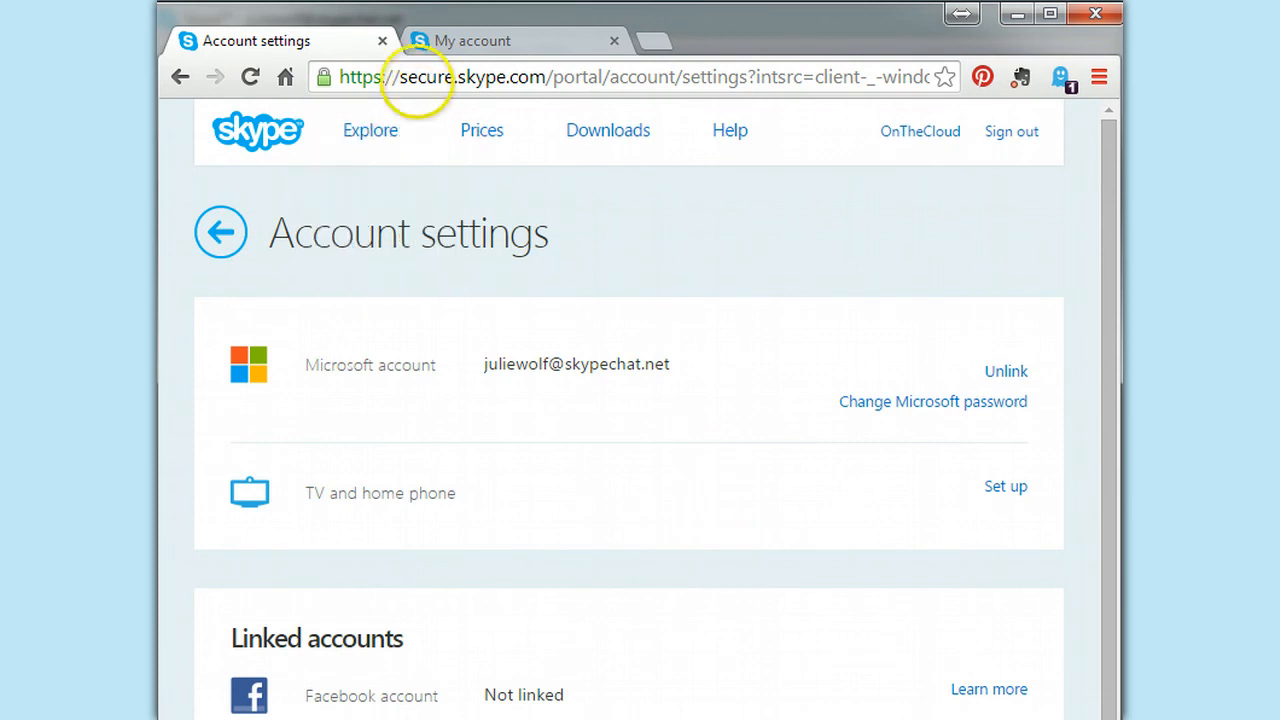
{"action": "mouse_move", "coordinate": [856, 468]}
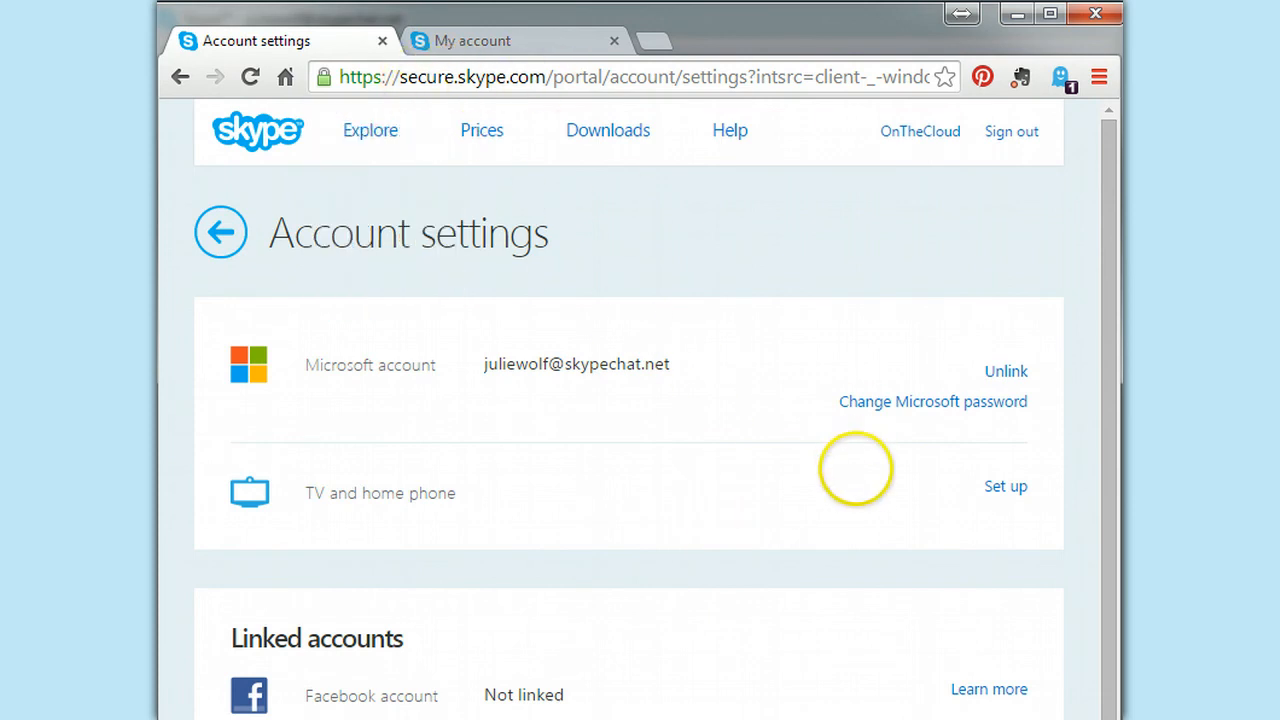
{"action": "mouse_move", "coordinate": [1004, 370]}
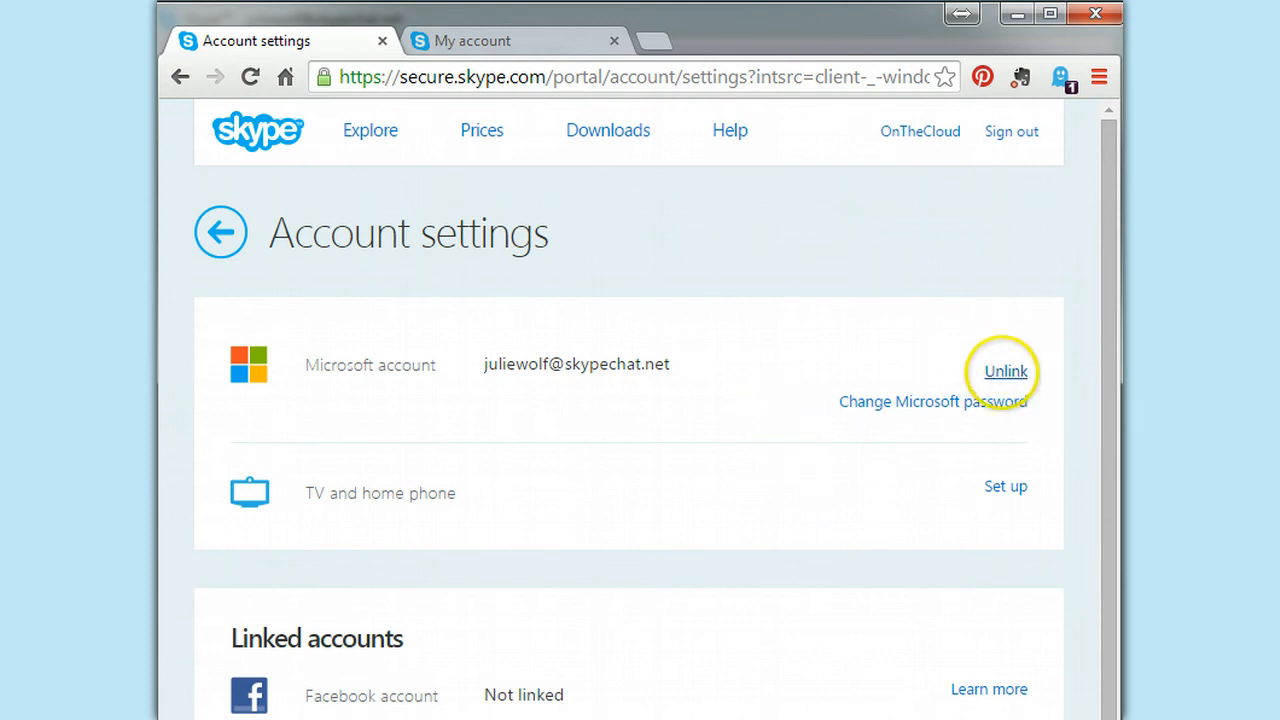
{"action": "mouse_move", "coordinate": [184, 492]}
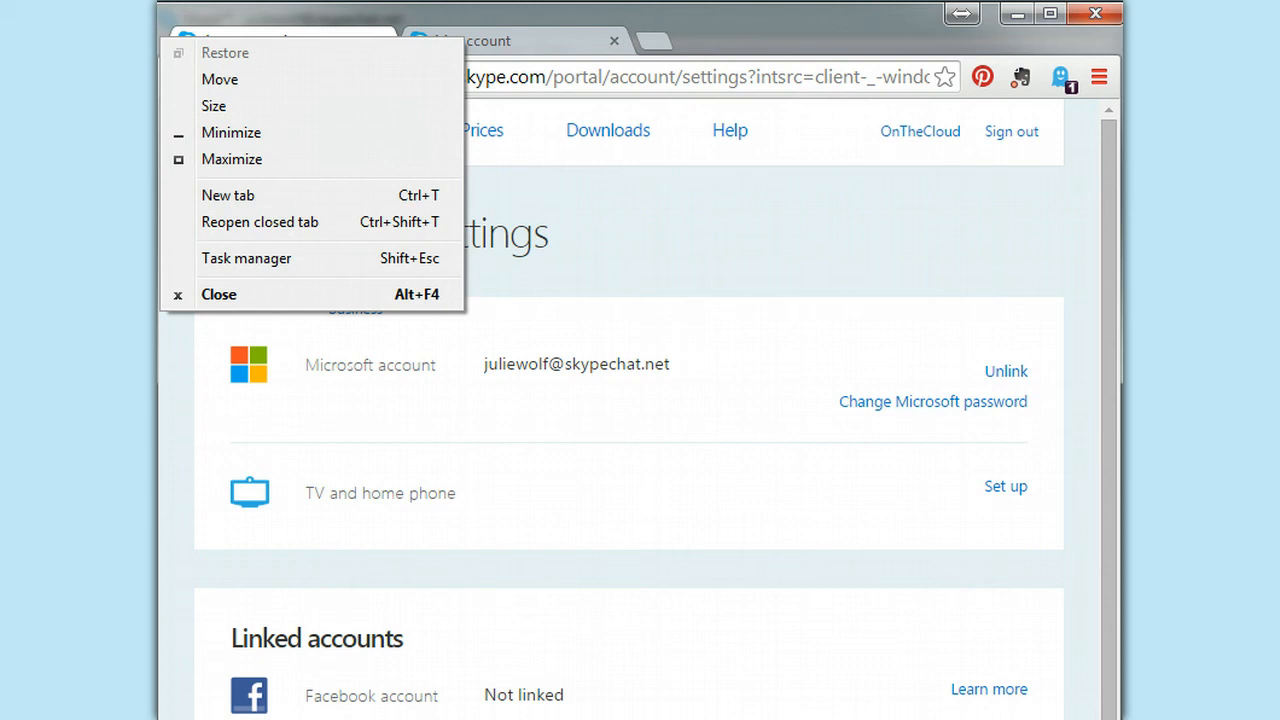
Step: Start unlinking the Microsoft account from the Skype account settings
{"action": "left_click", "coordinate": [224, 52]}
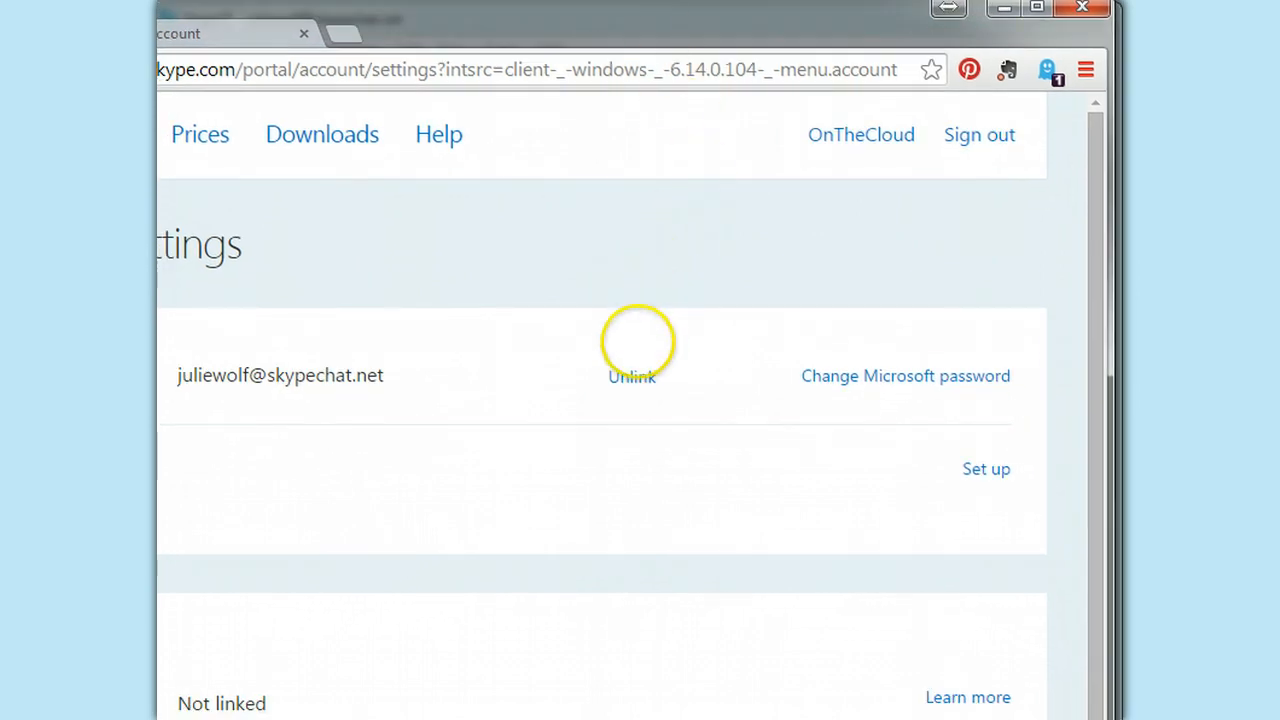
{"action": "mouse_move", "coordinate": [470, 20]}
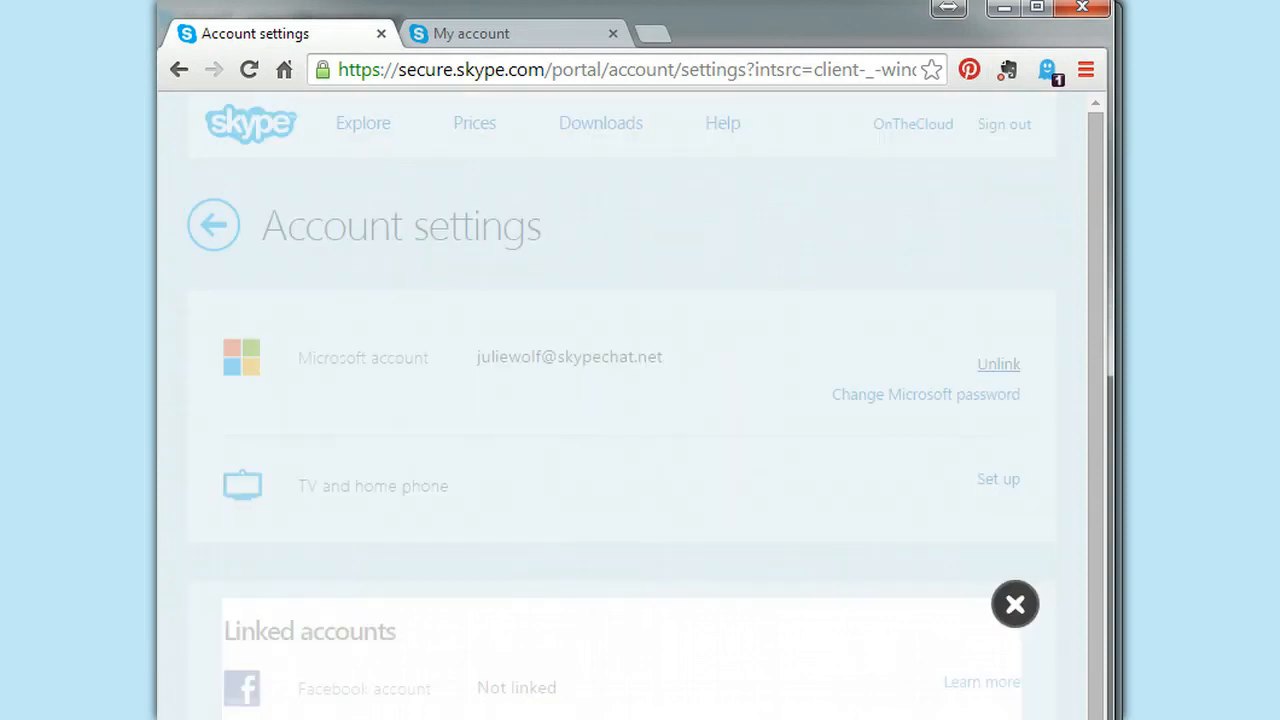
Step: Highlight the warning sentence that Skype and Messenger contacts will be deleted
{"action": "left_click", "coordinate": [998, 364]}
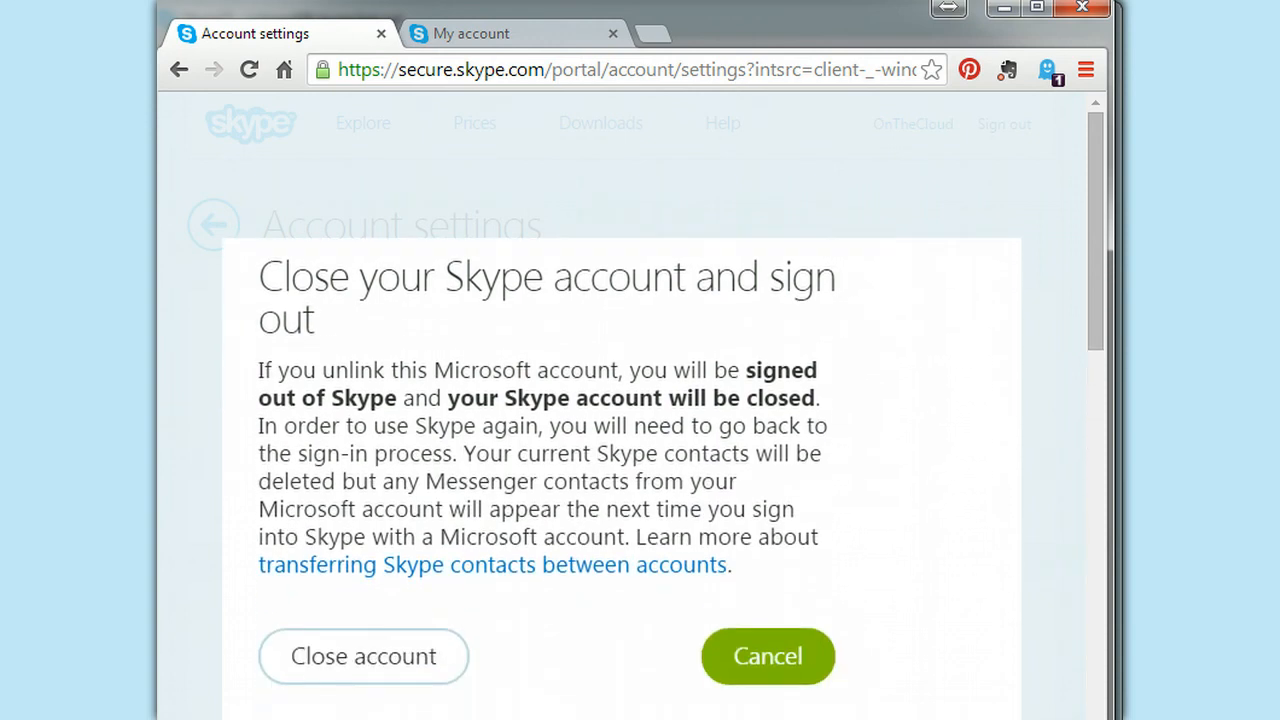
{"action": "mouse_move", "coordinate": [740, 278]}
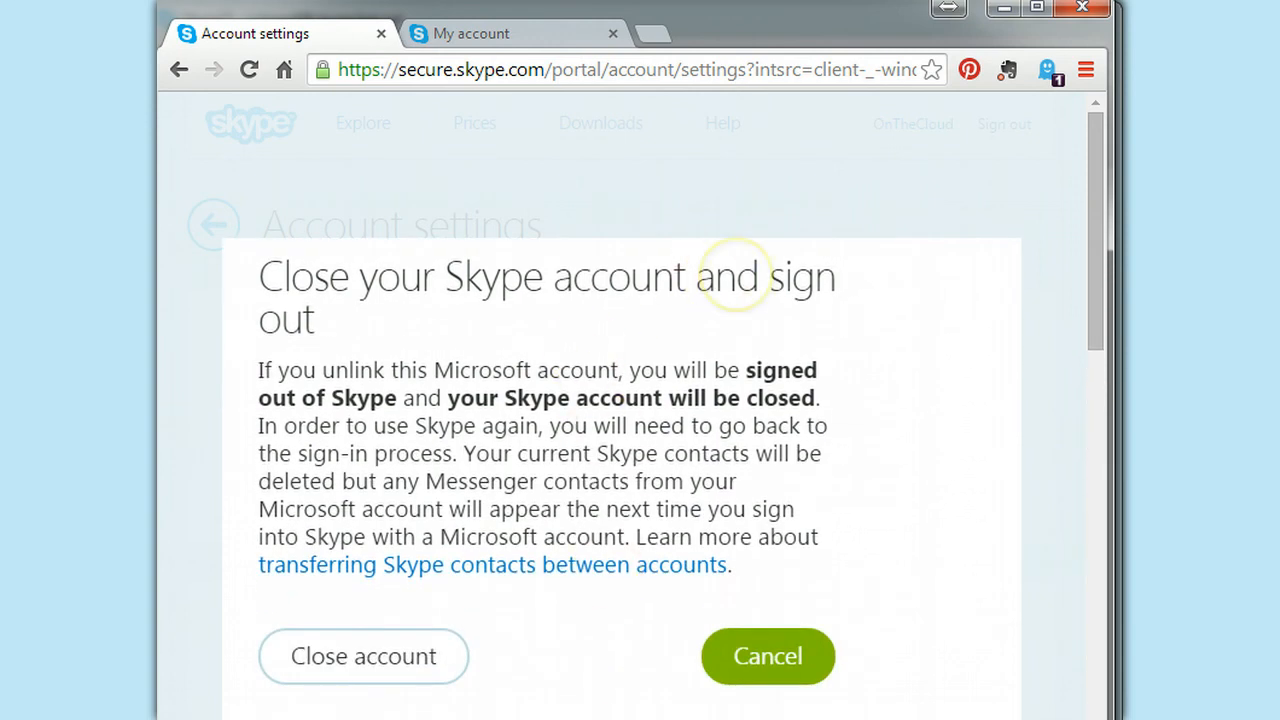
{"action": "mouse_move", "coordinate": [336, 370]}
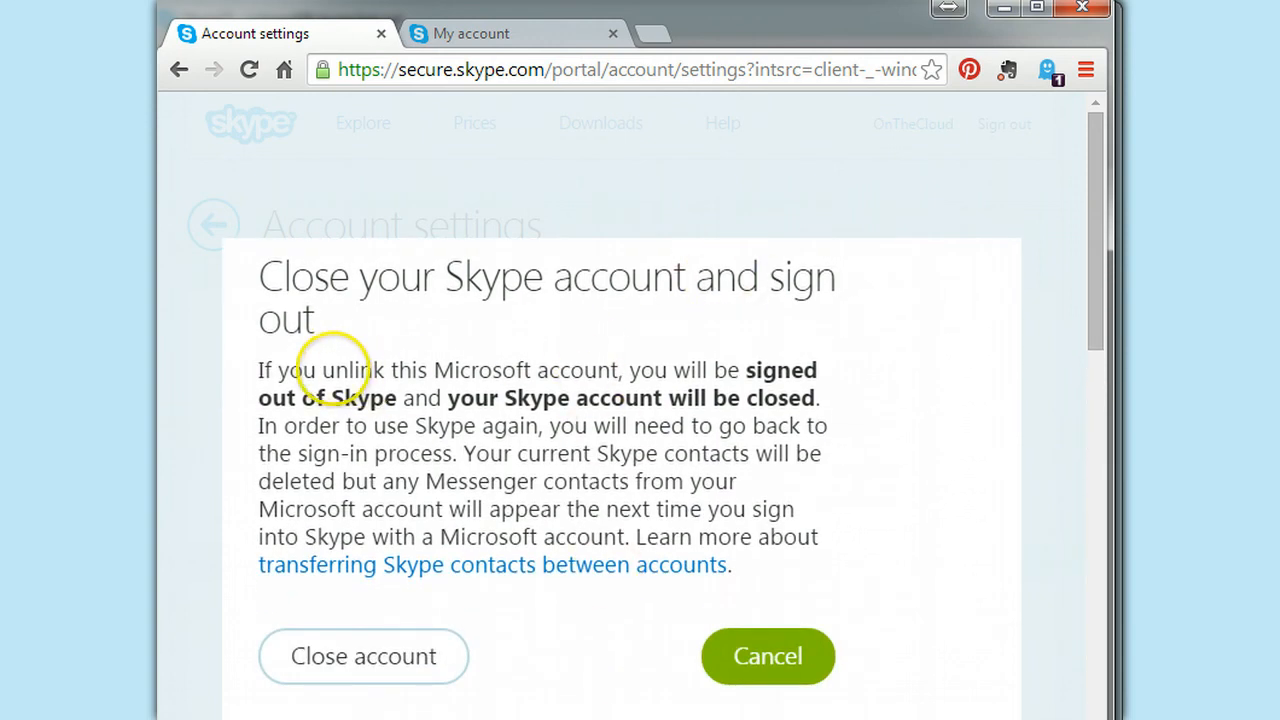
{"action": "mouse_move", "coordinate": [578, 350]}
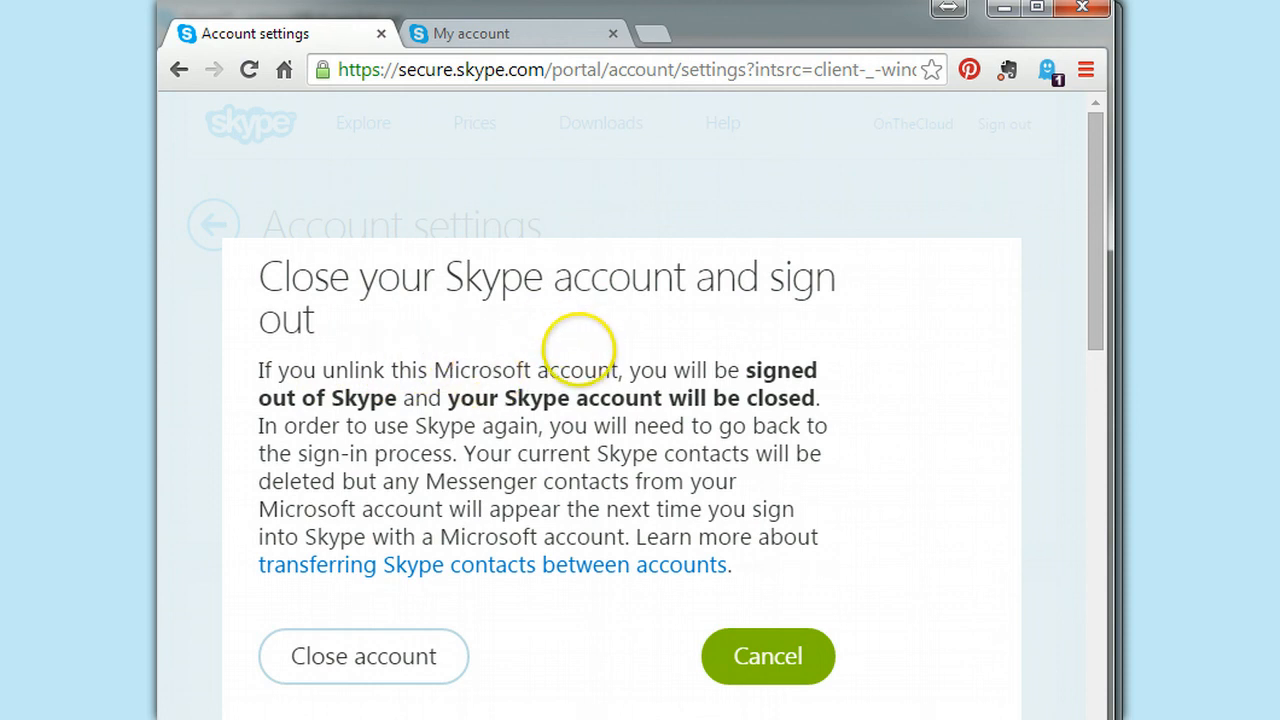
{"action": "mouse_move", "coordinate": [490, 370]}
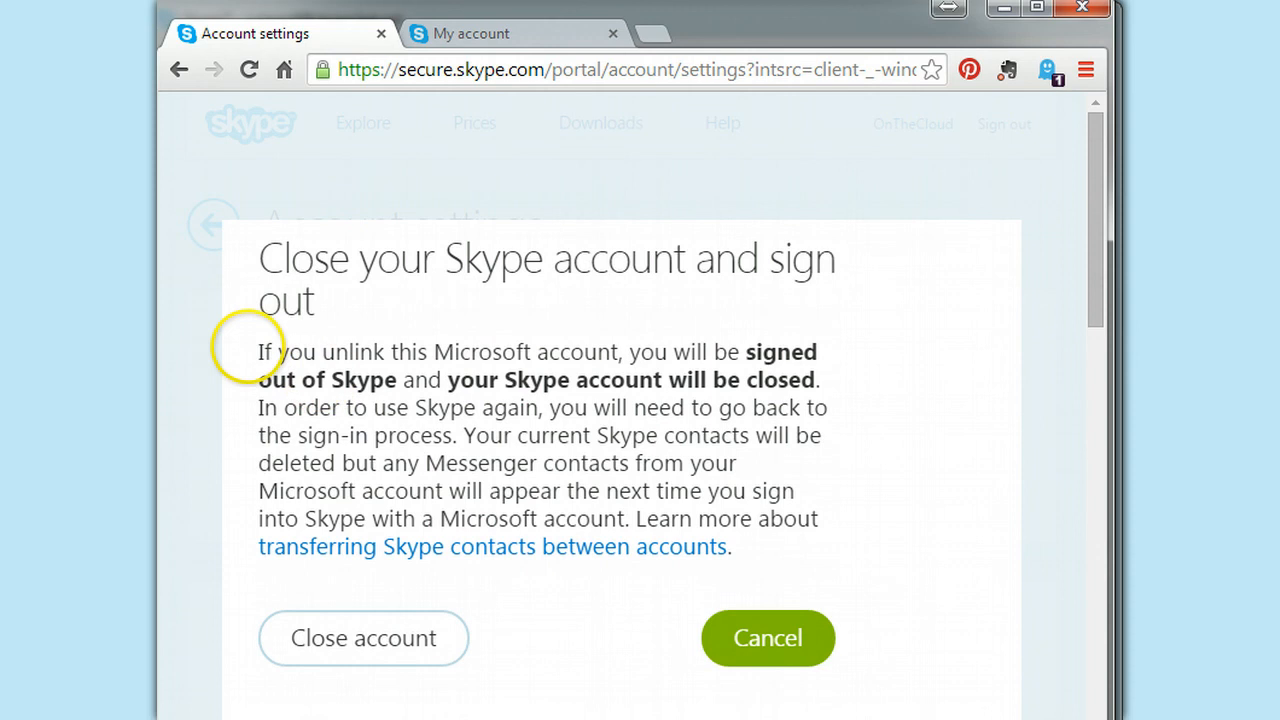
{"action": "mouse_move", "coordinate": [452, 352]}
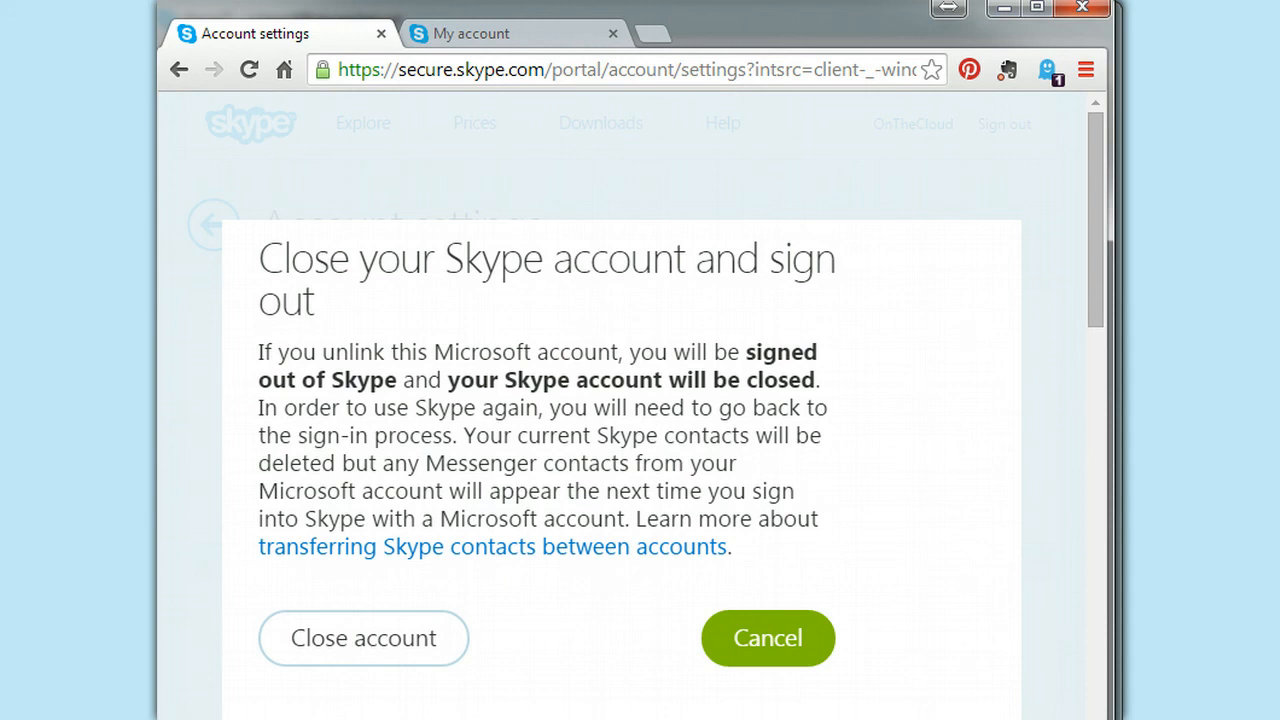
{"action": "mouse_move", "coordinate": [444, 340]}
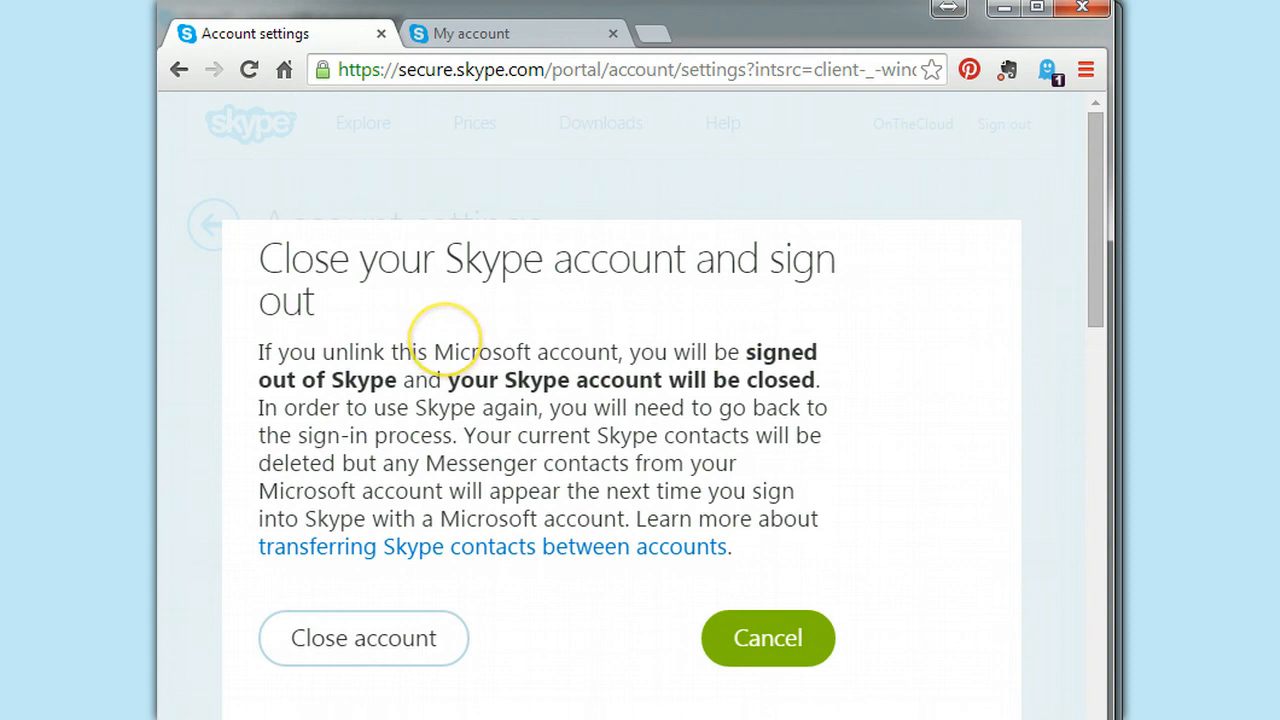
{"action": "mouse_move", "coordinate": [468, 352]}
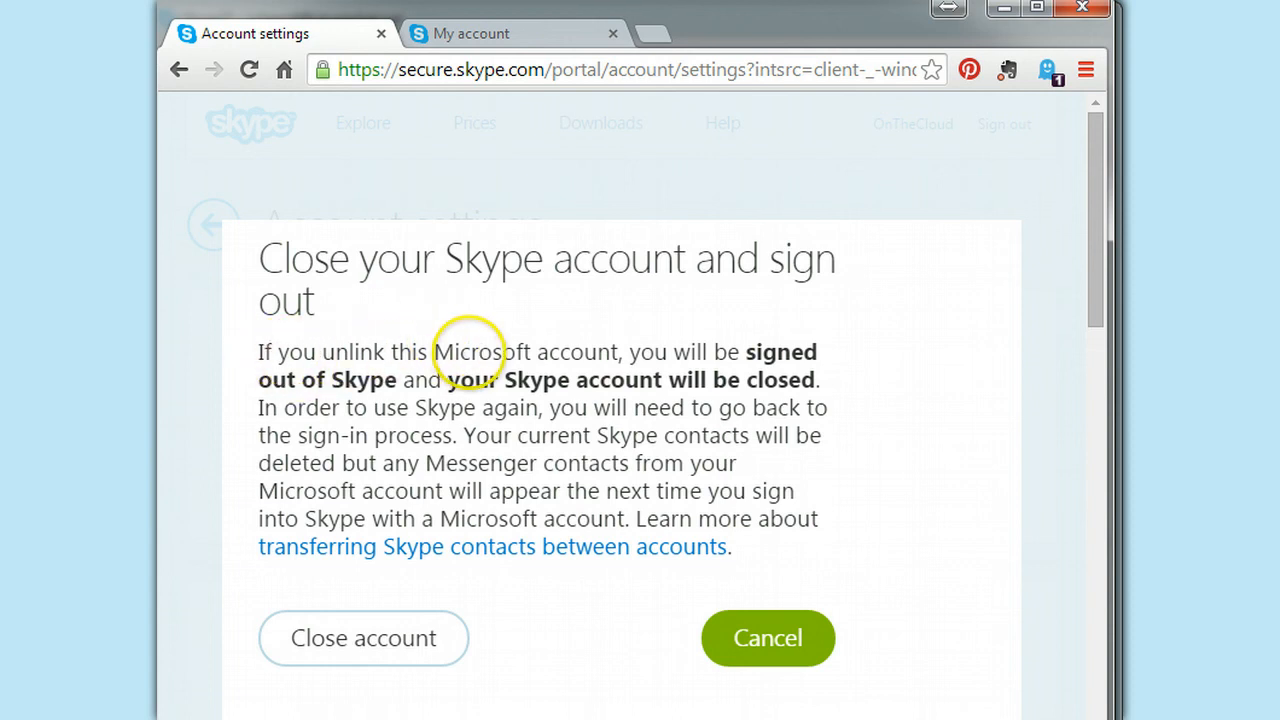
{"action": "mouse_move", "coordinate": [660, 352]}
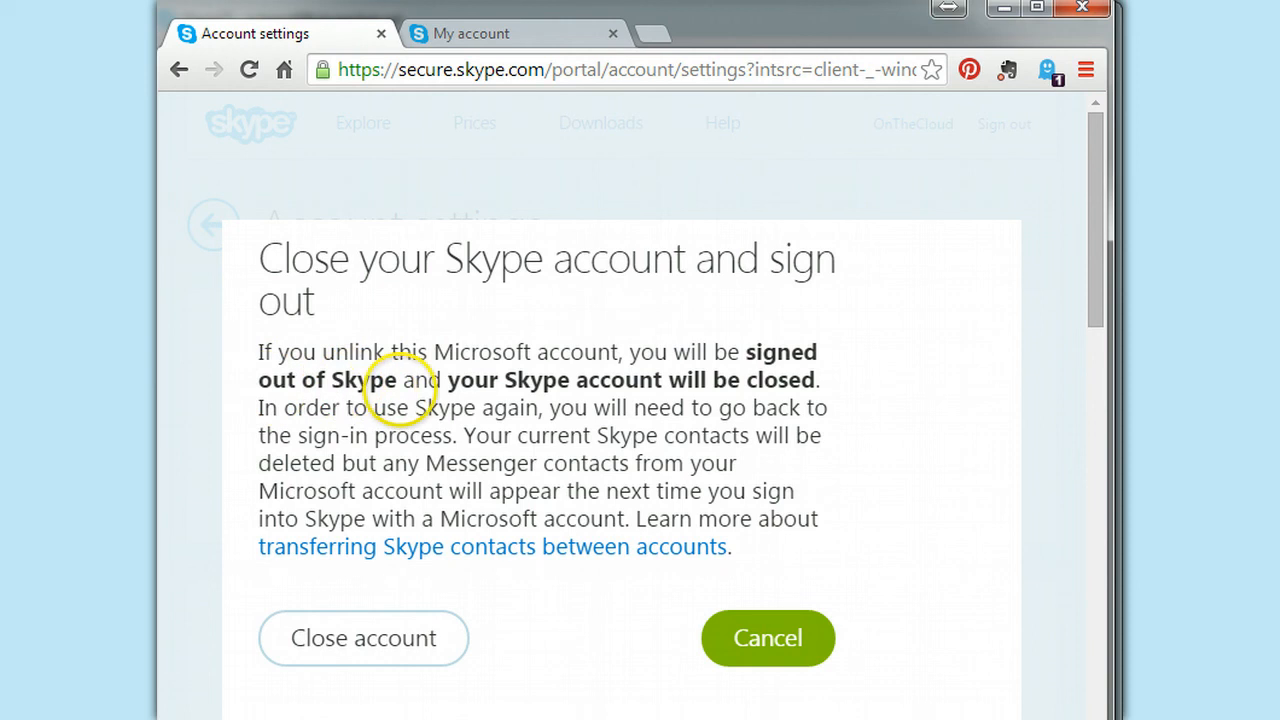
{"action": "mouse_move", "coordinate": [696, 376]}
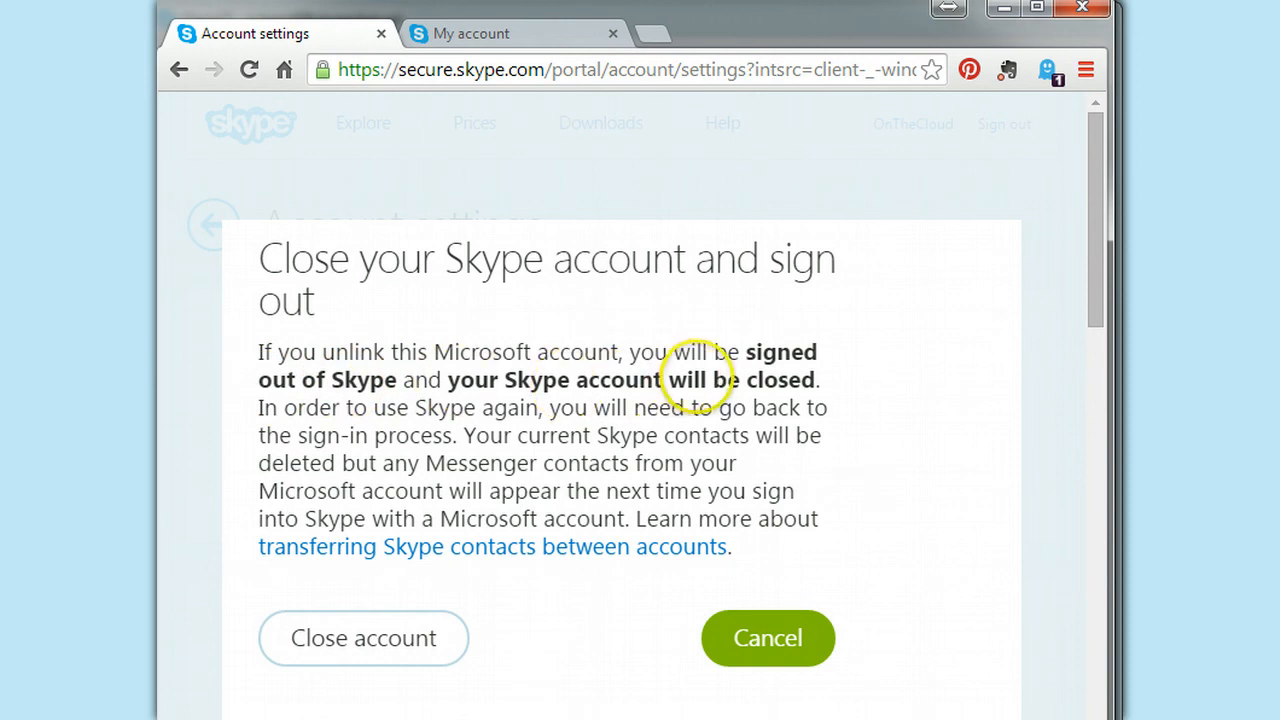
{"action": "mouse_move", "coordinate": [290, 408]}
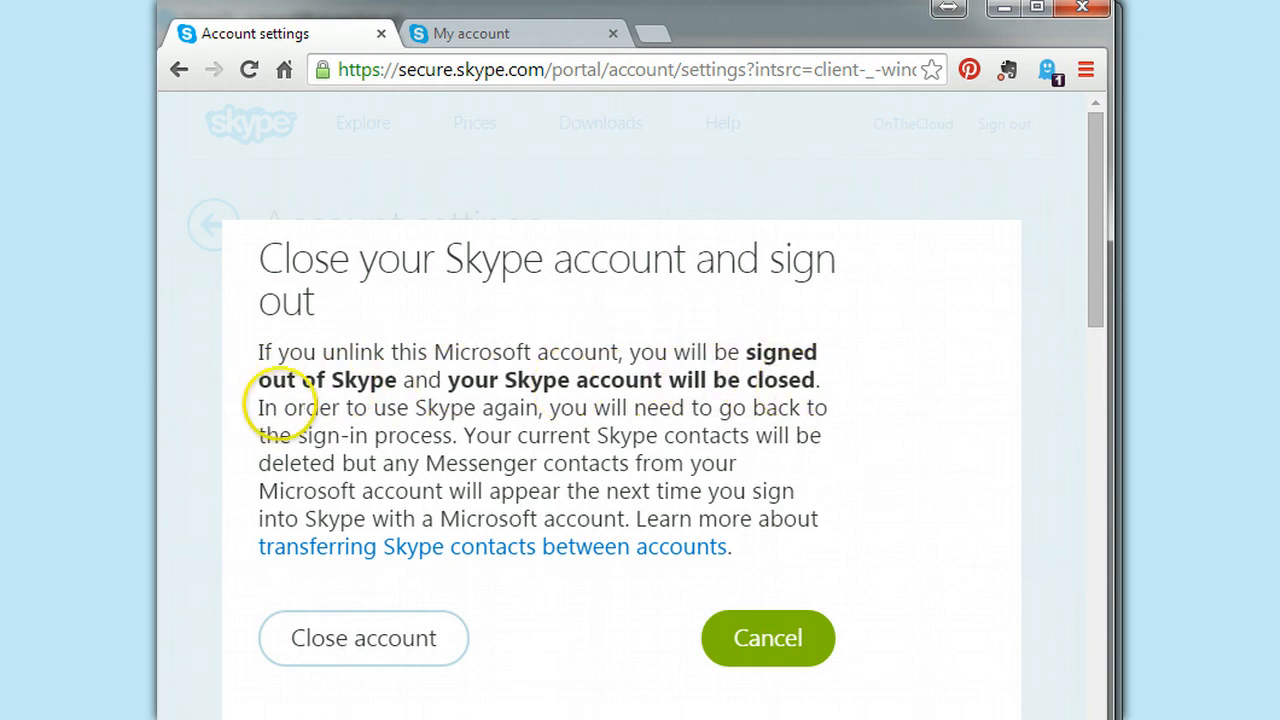
{"action": "mouse_move", "coordinate": [564, 414]}
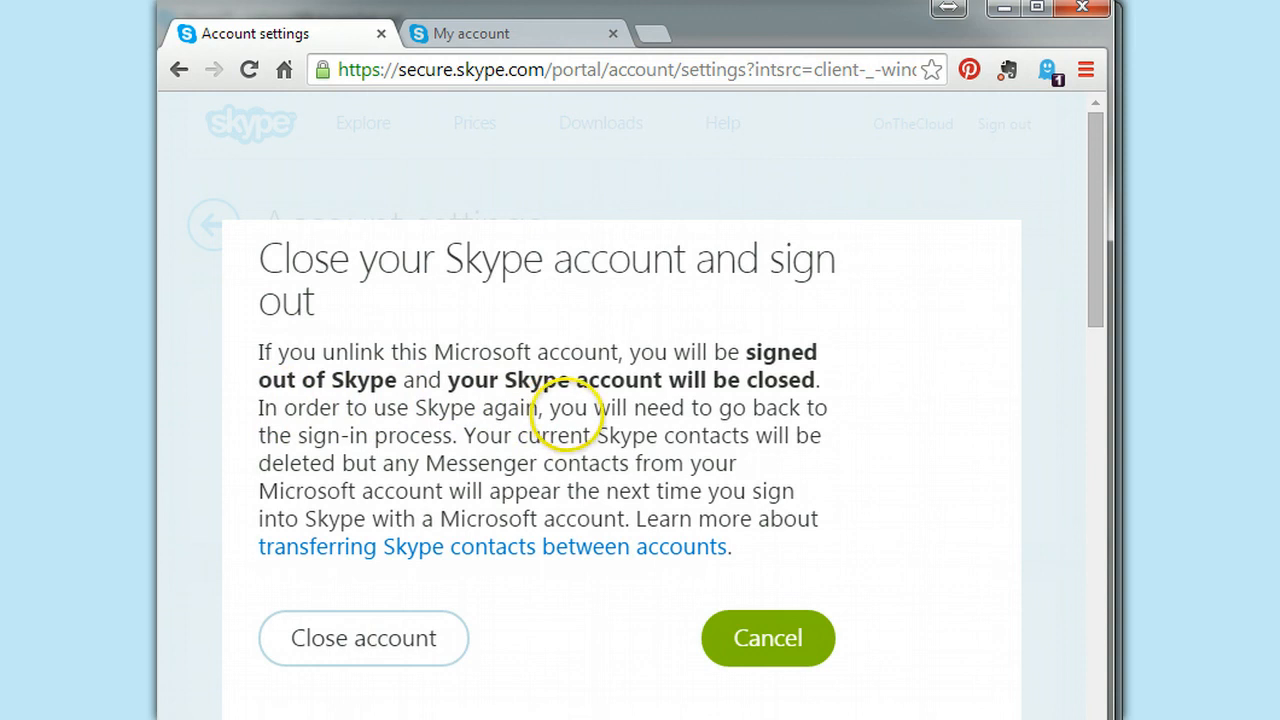
{"action": "mouse_move", "coordinate": [300, 432]}
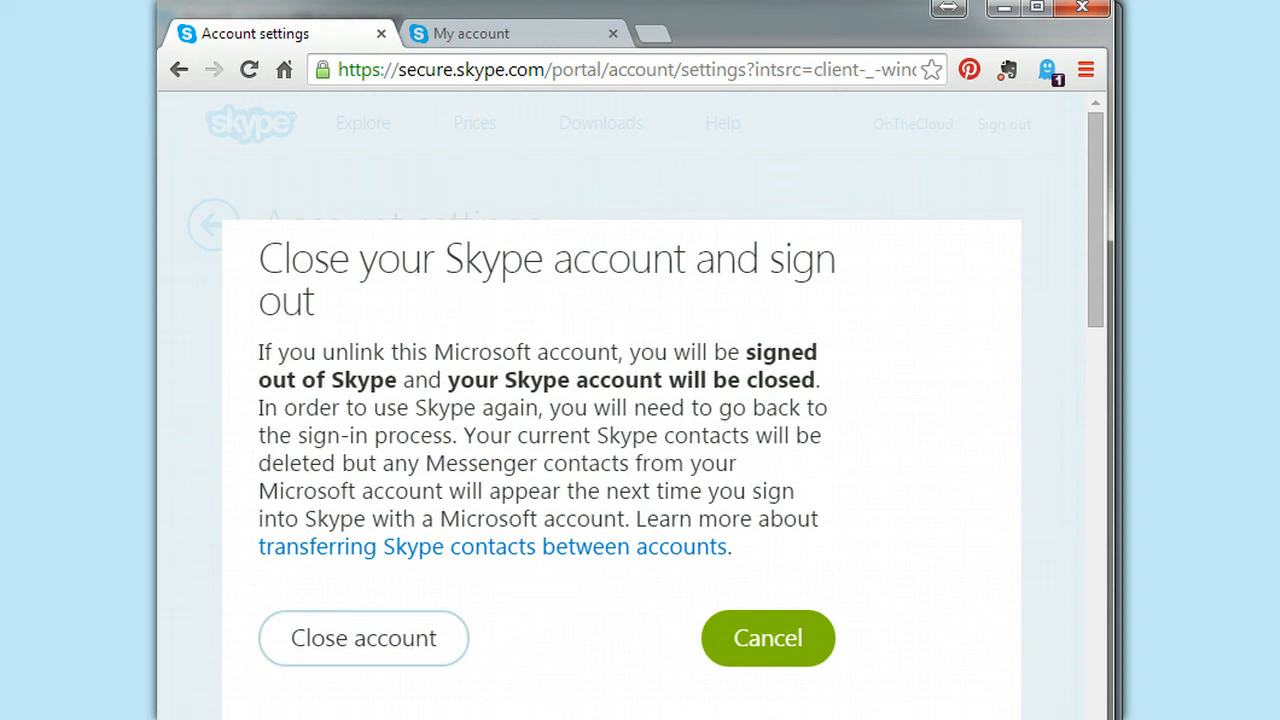
{"action": "left_click_drag", "start_coordinate": [466, 436], "coordinate": [336, 464]}
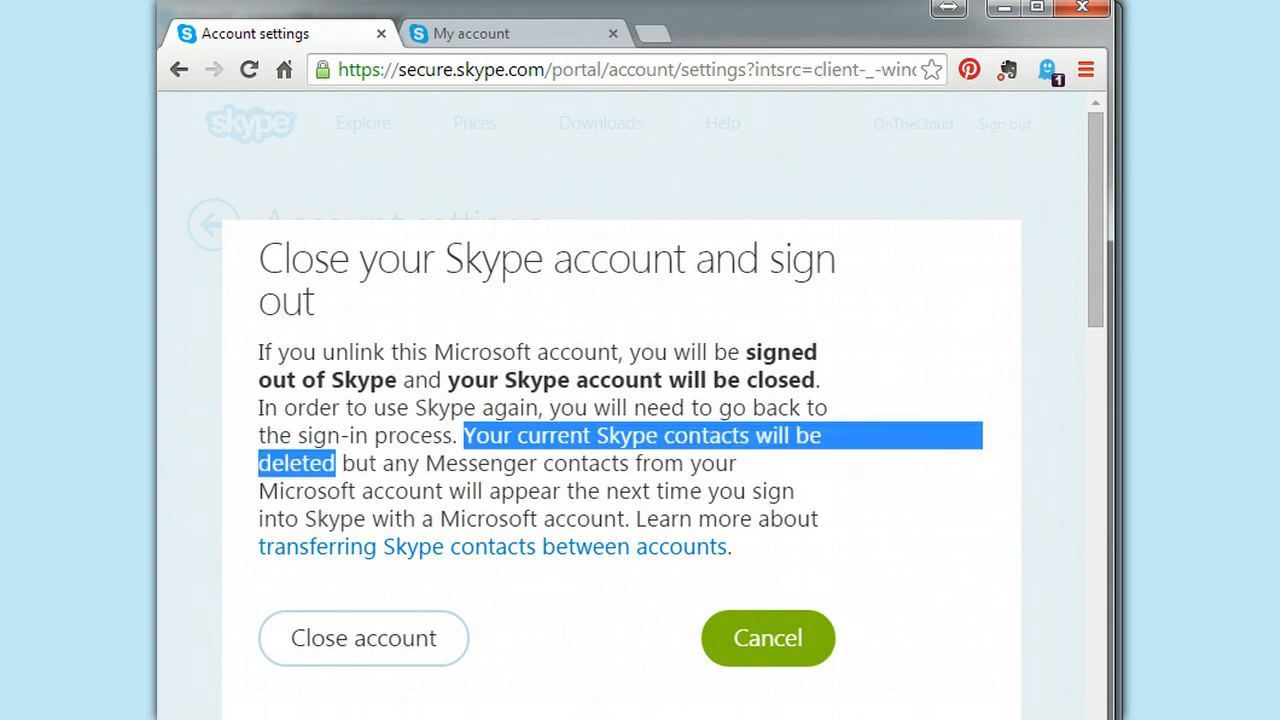
{"action": "left_click_drag", "start_coordinate": [338, 464], "coordinate": [544, 464]}
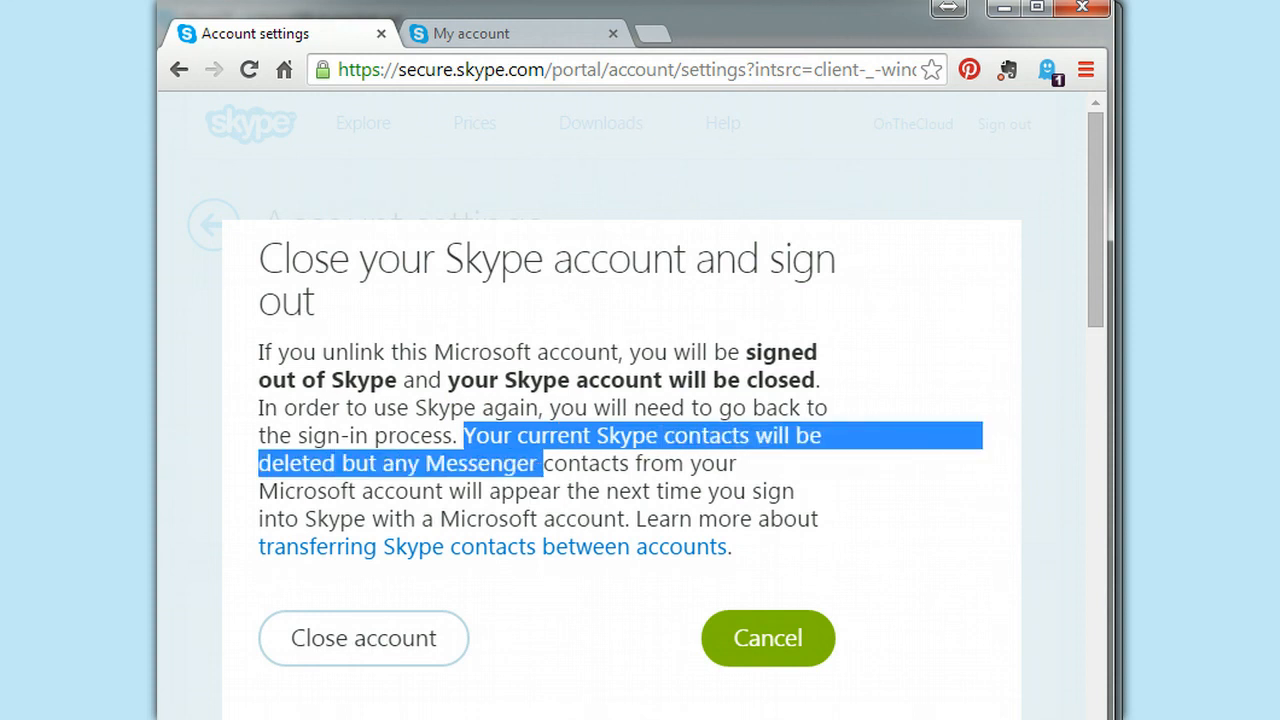
{"action": "left_click_drag", "start_coordinate": [540, 462], "coordinate": [540, 490]}
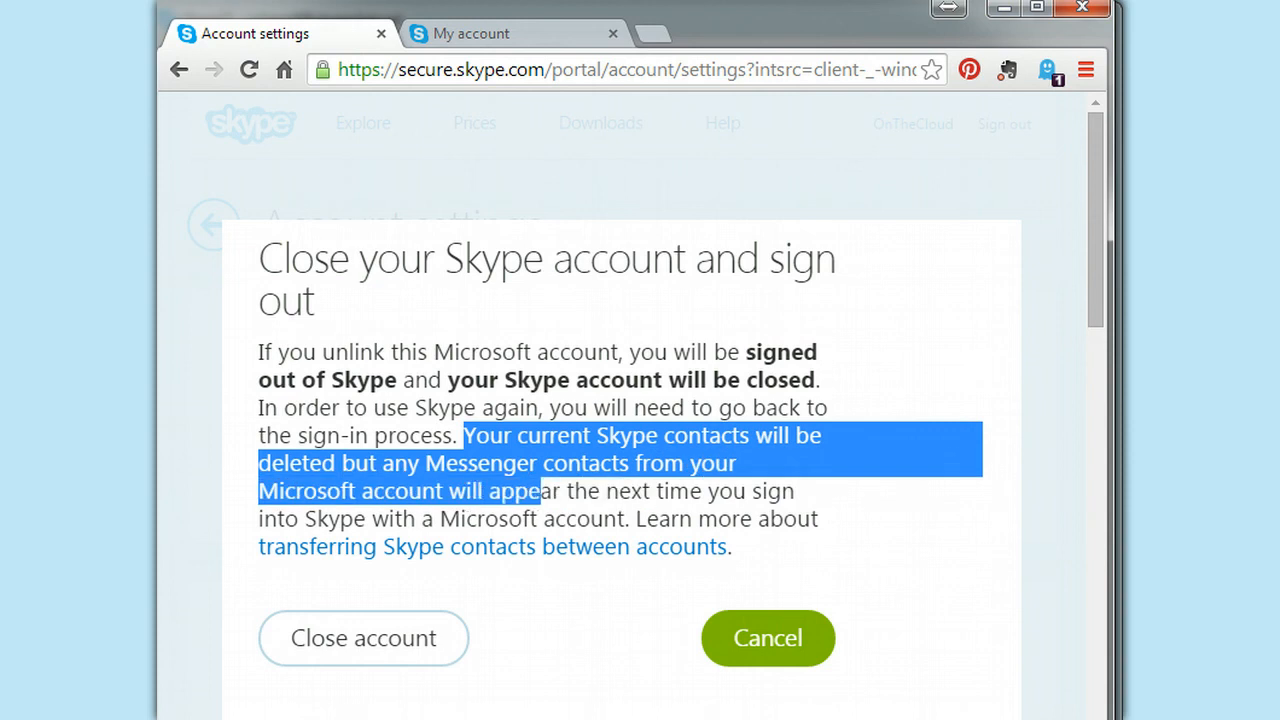
{"action": "left_click_drag", "start_coordinate": [540, 490], "coordinate": [604, 518]}
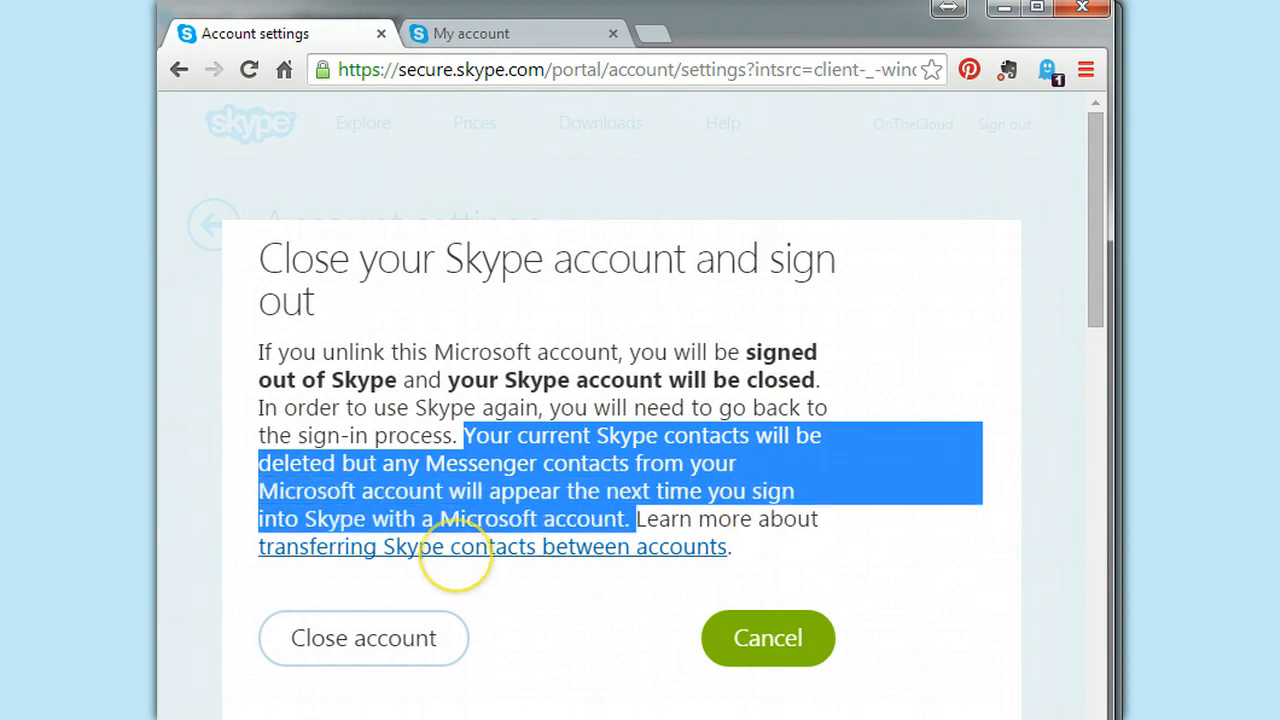
{"action": "mouse_move", "coordinate": [490, 588]}
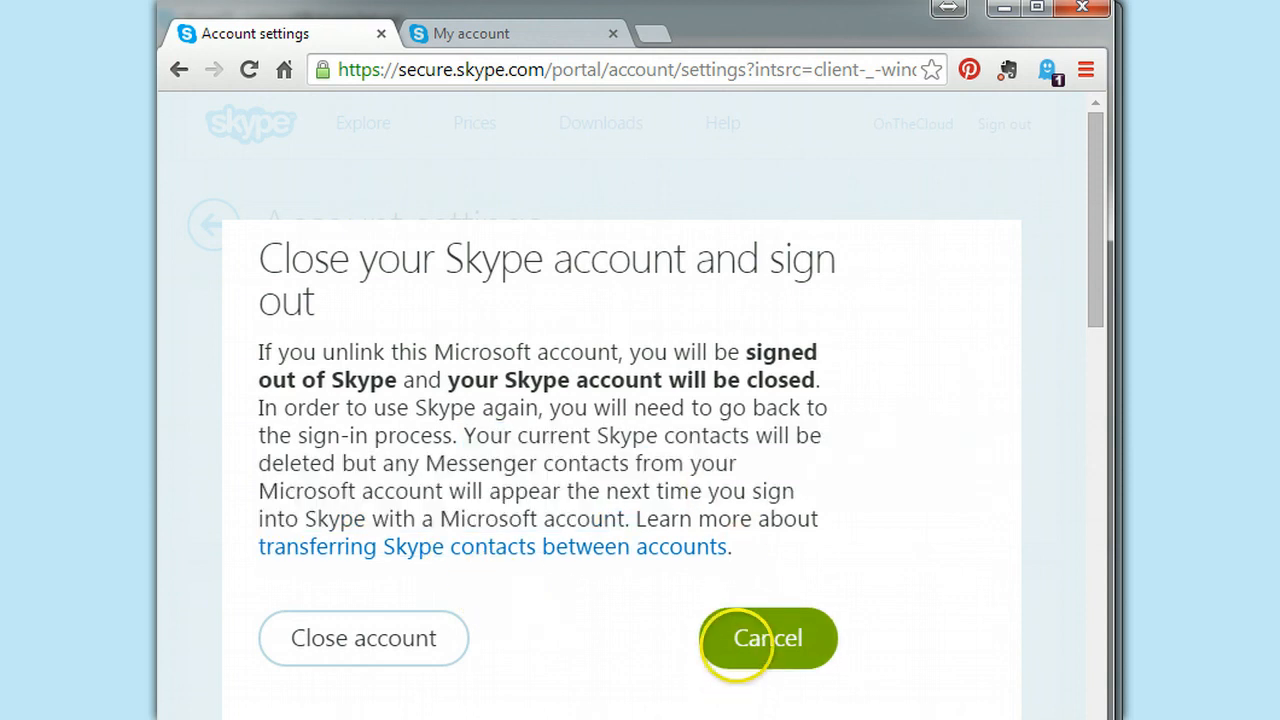
{"action": "mouse_move", "coordinate": [364, 638]}
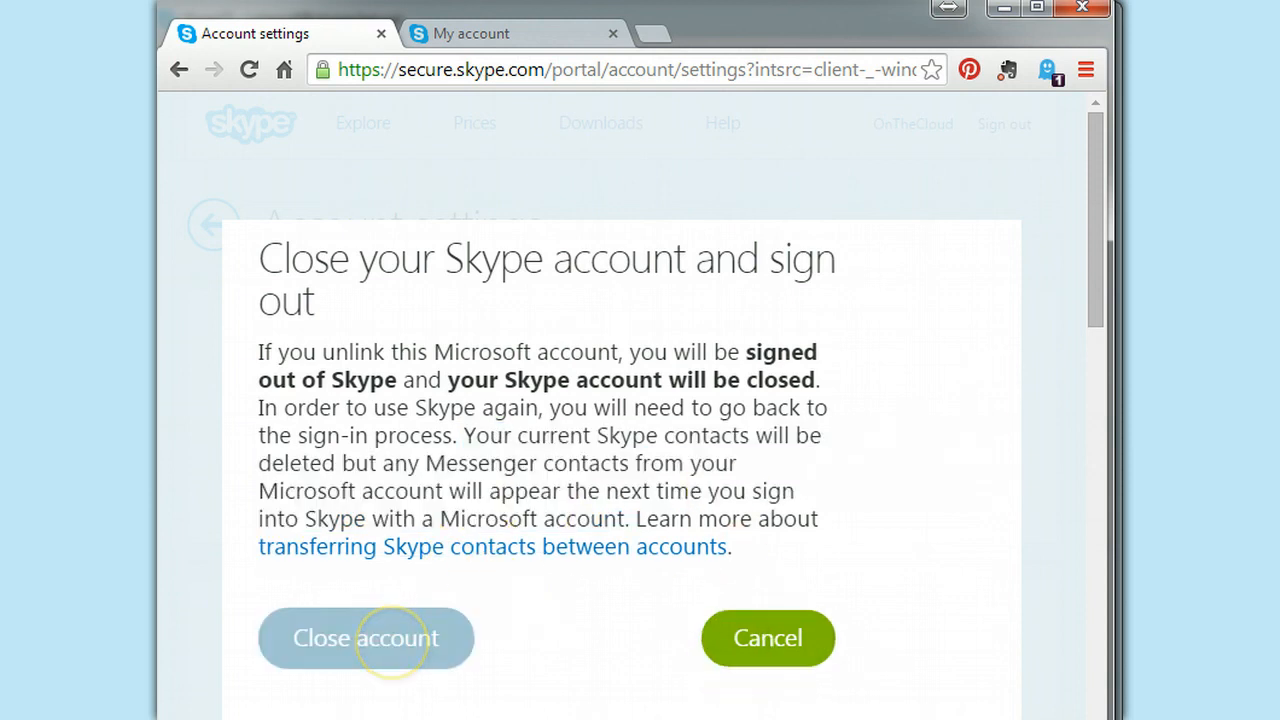
{"action": "mouse_move", "coordinate": [768, 638]}
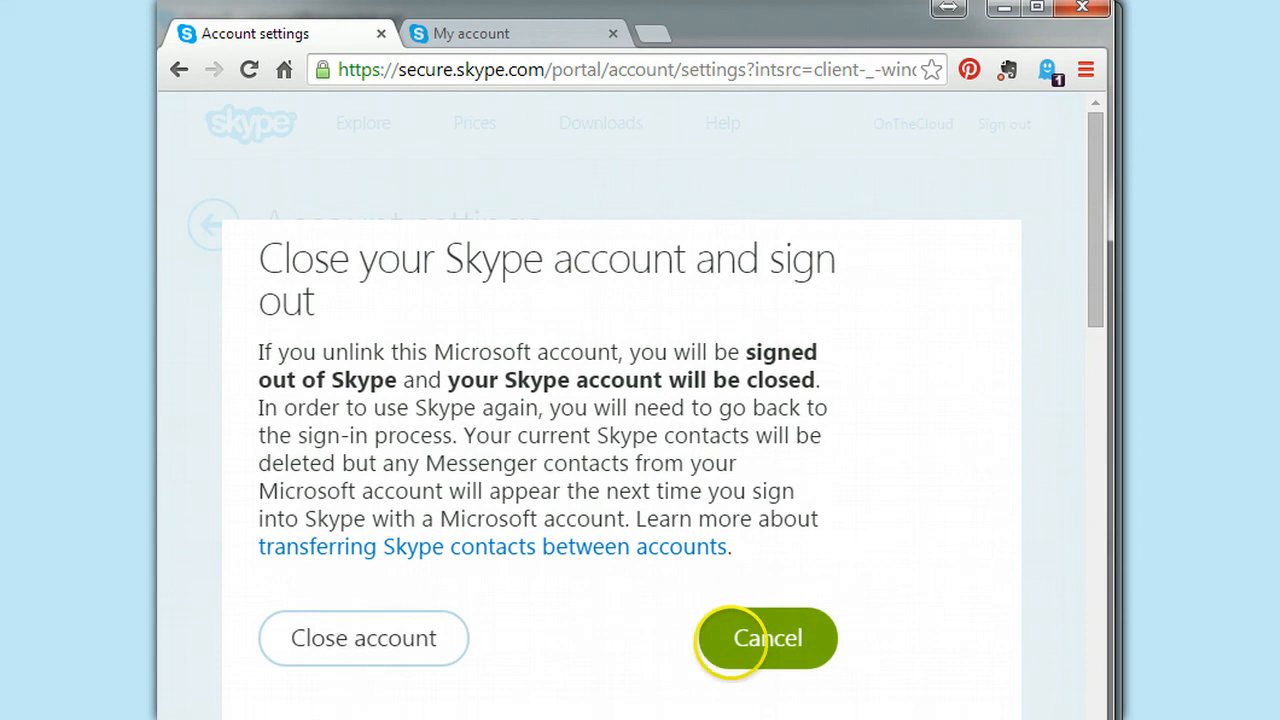
Step: Cancel the 'Close your Skype account and sign out' dialog, keeping the account
{"action": "left_click", "coordinate": [768, 638]}
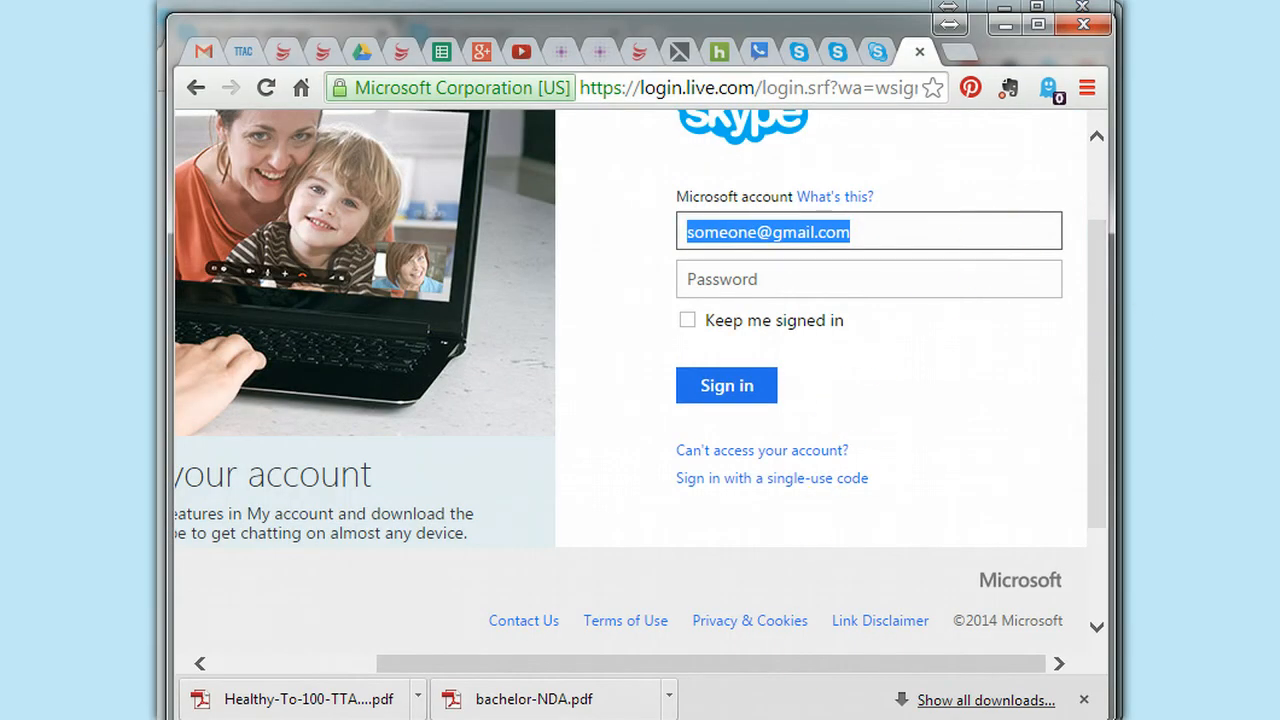
Step: Scroll up the Microsoft account sign-in FAQ help article
{"action": "scroll", "scroll_direction": "up", "scroll_amount": 3}
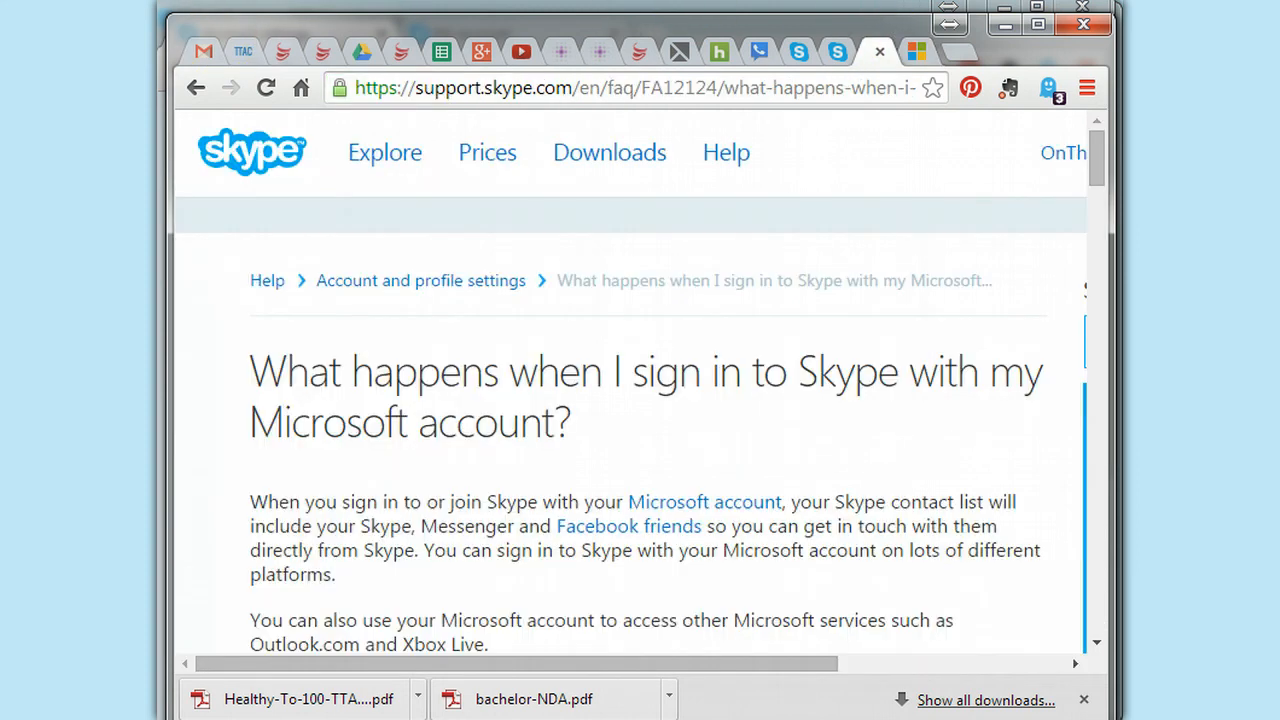
{"action": "mouse_move", "coordinate": [798, 52]}
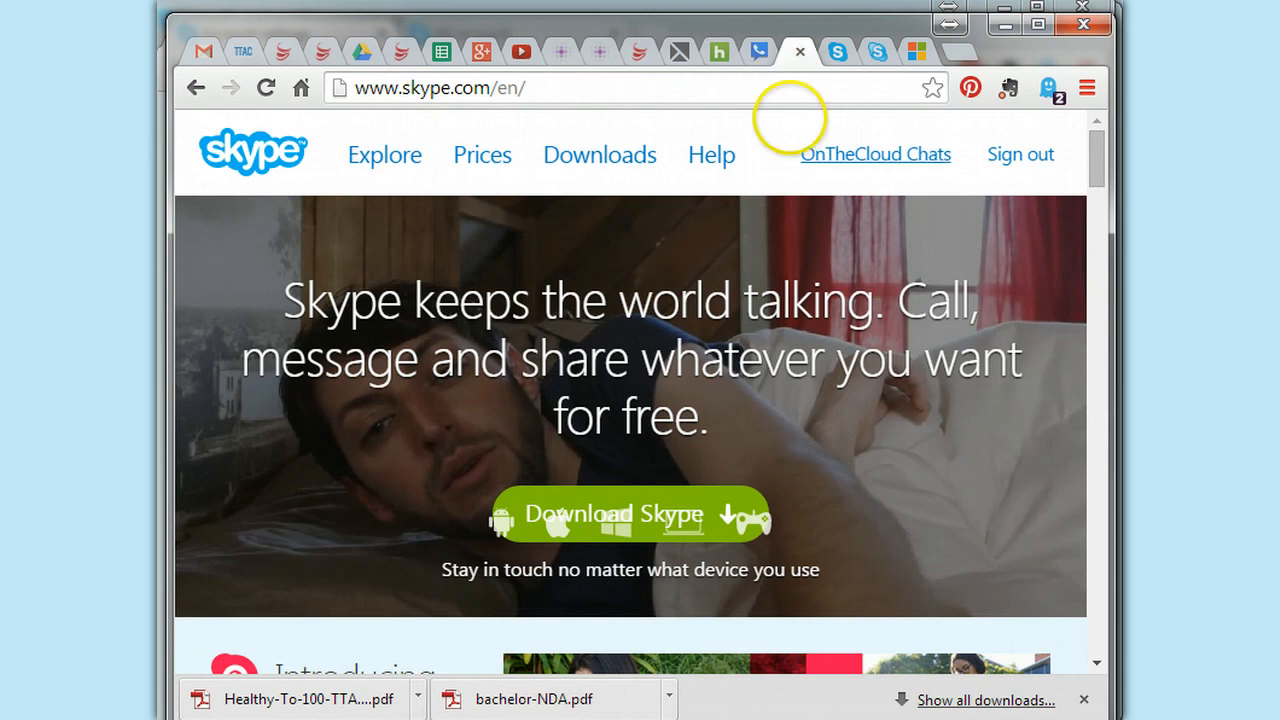
{"action": "mouse_move", "coordinate": [876, 154]}
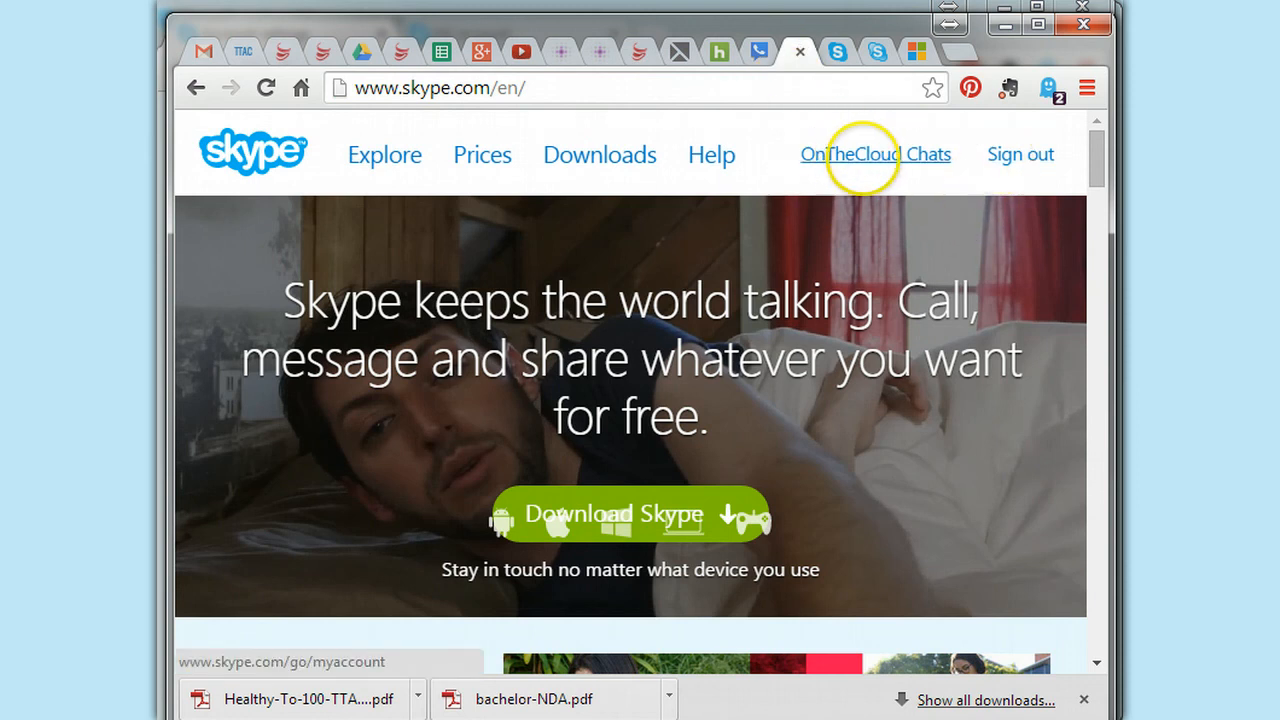
Step: Sign out of Skype and go back to the Skype home page
{"action": "left_click", "coordinate": [1020, 154]}
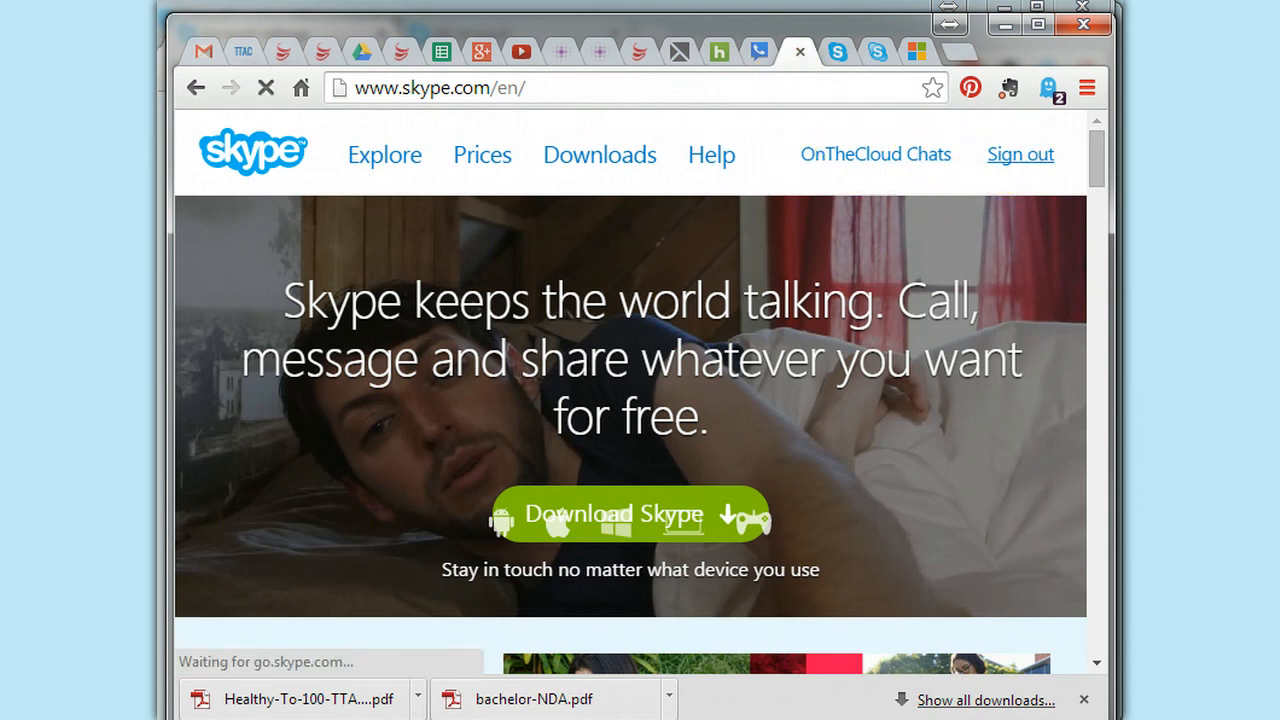
{"action": "left_click", "coordinate": [1020, 154]}
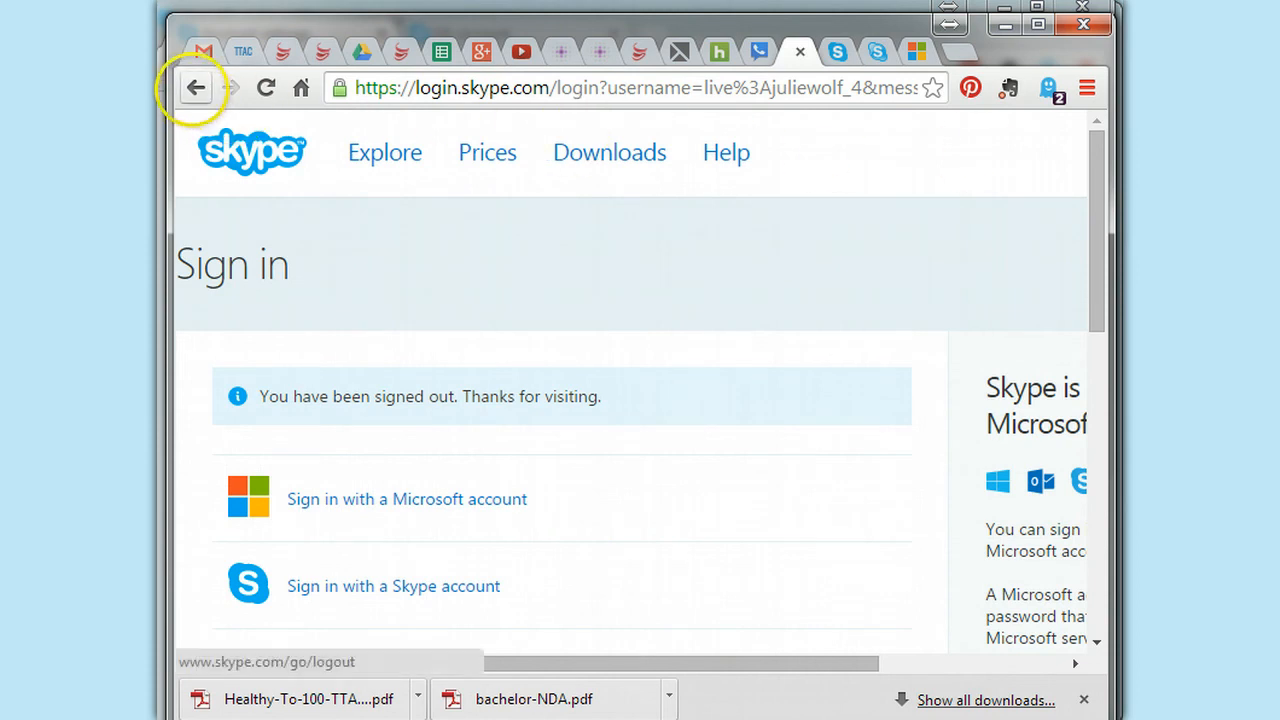
{"action": "left_click", "coordinate": [196, 88]}
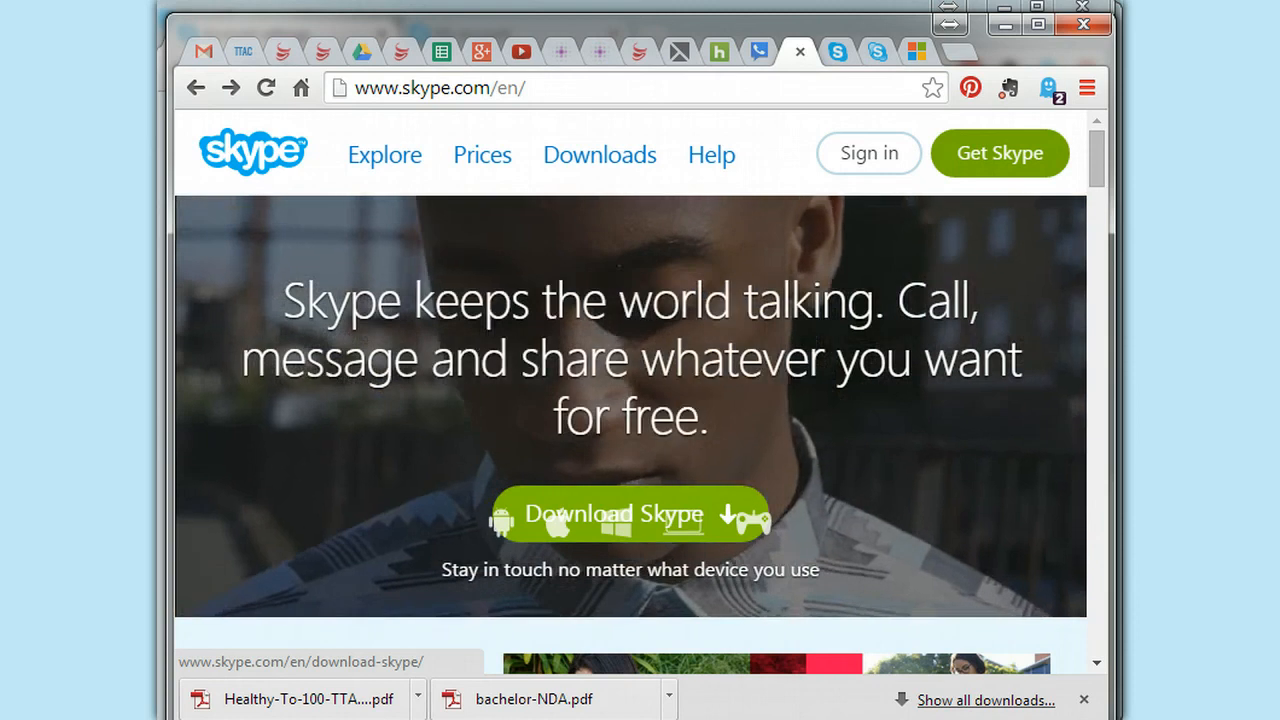
Step: Open the Skype sign-in page from the home page
{"action": "left_click", "coordinate": [868, 152]}
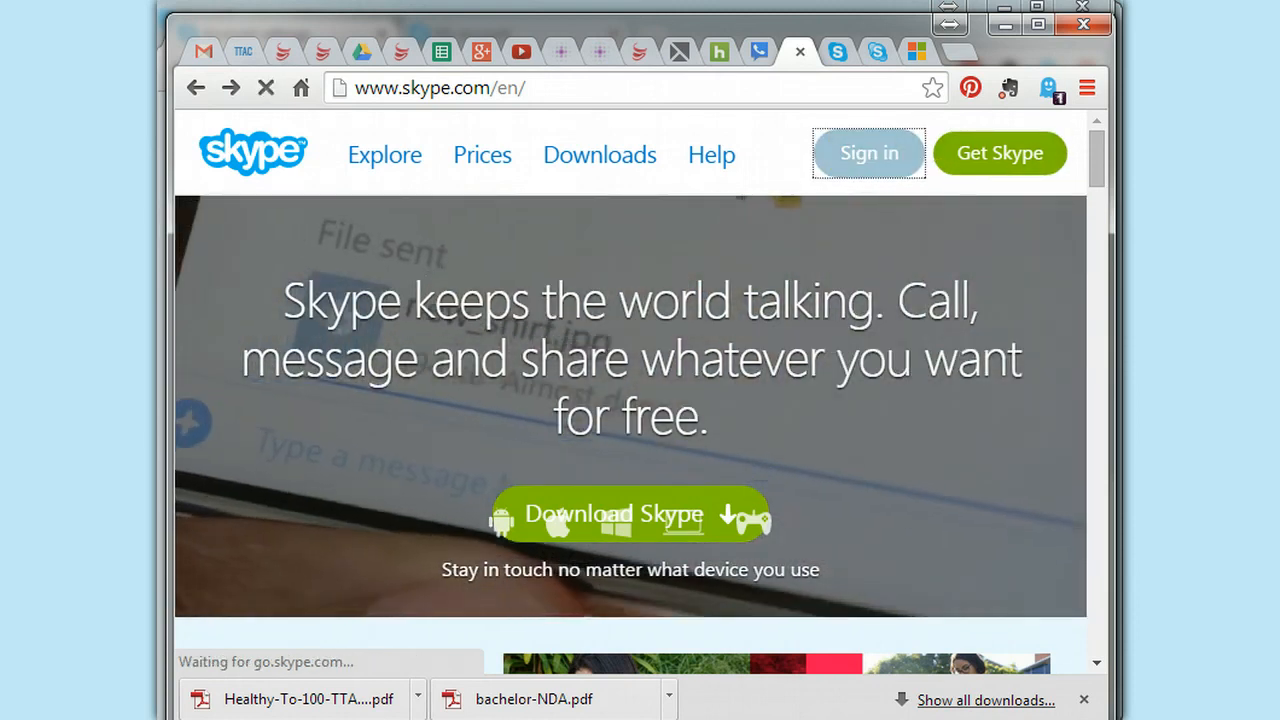
{"action": "left_click", "coordinate": [868, 152]}
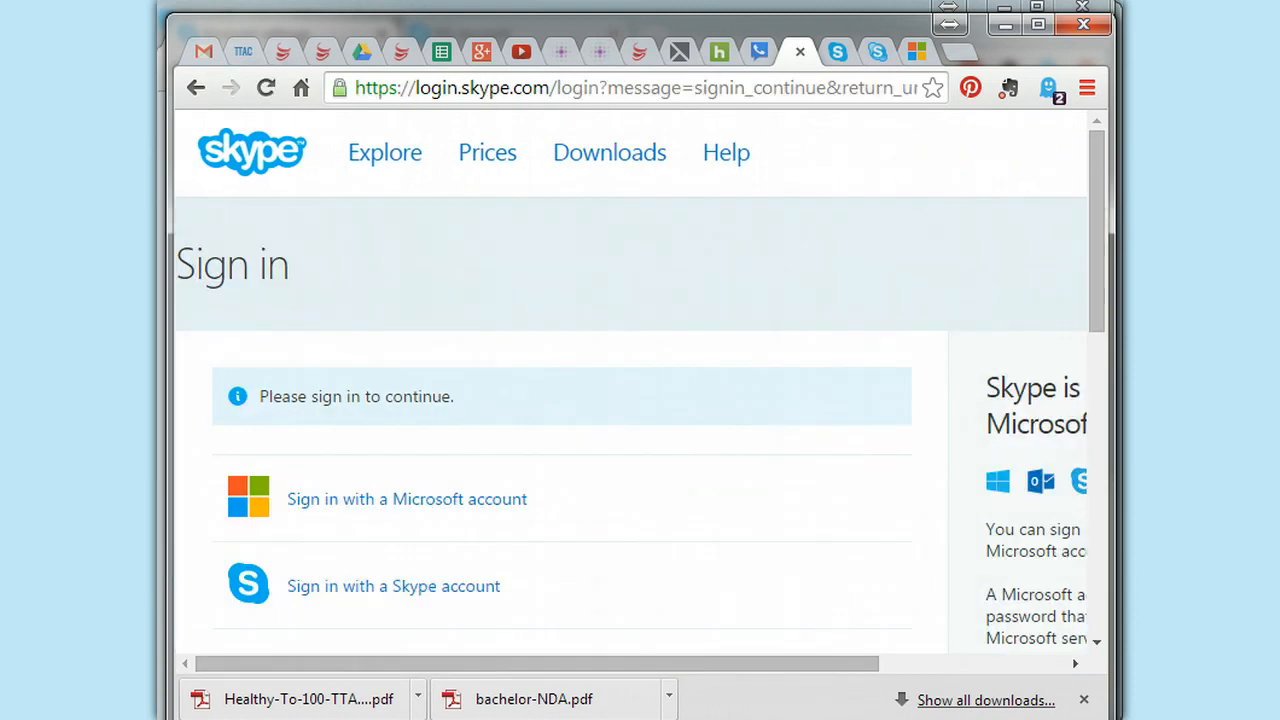
{"action": "scroll", "scroll_direction": "right", "scroll_amount": 3}
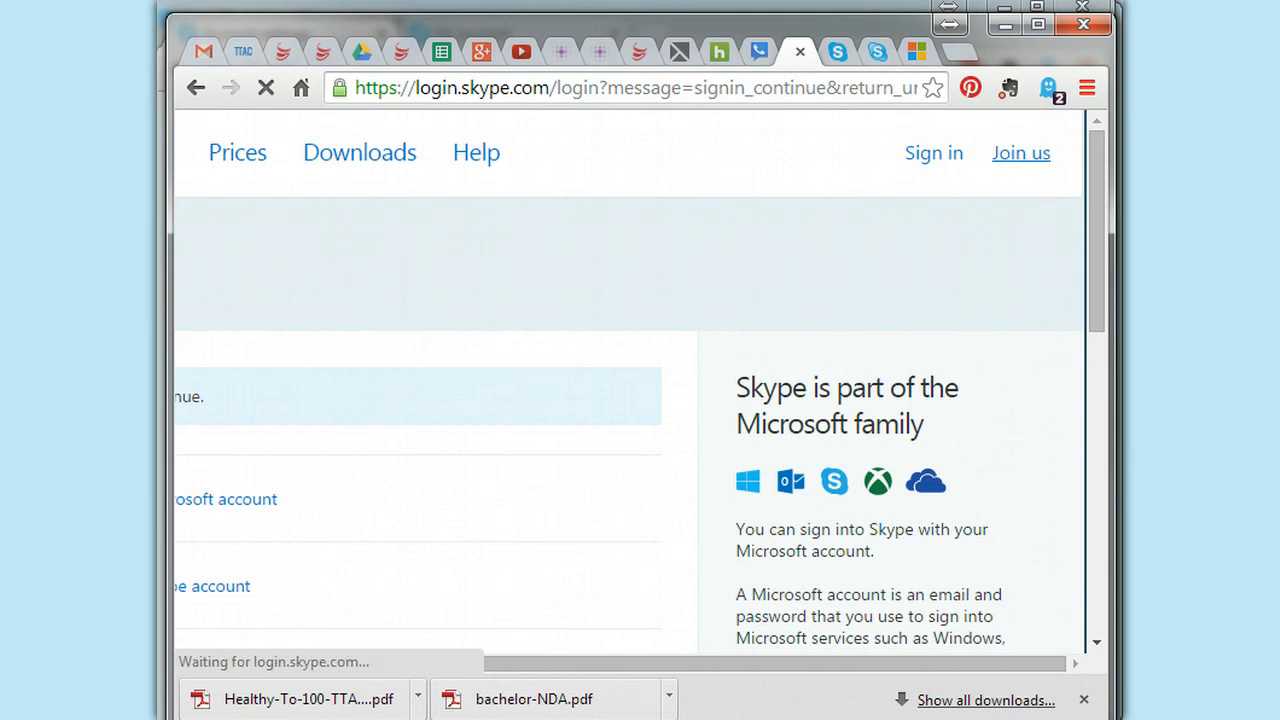
Step: Open the Join Skype form via 'Join us' and look over its main-email field
{"action": "left_click", "coordinate": [1020, 152]}
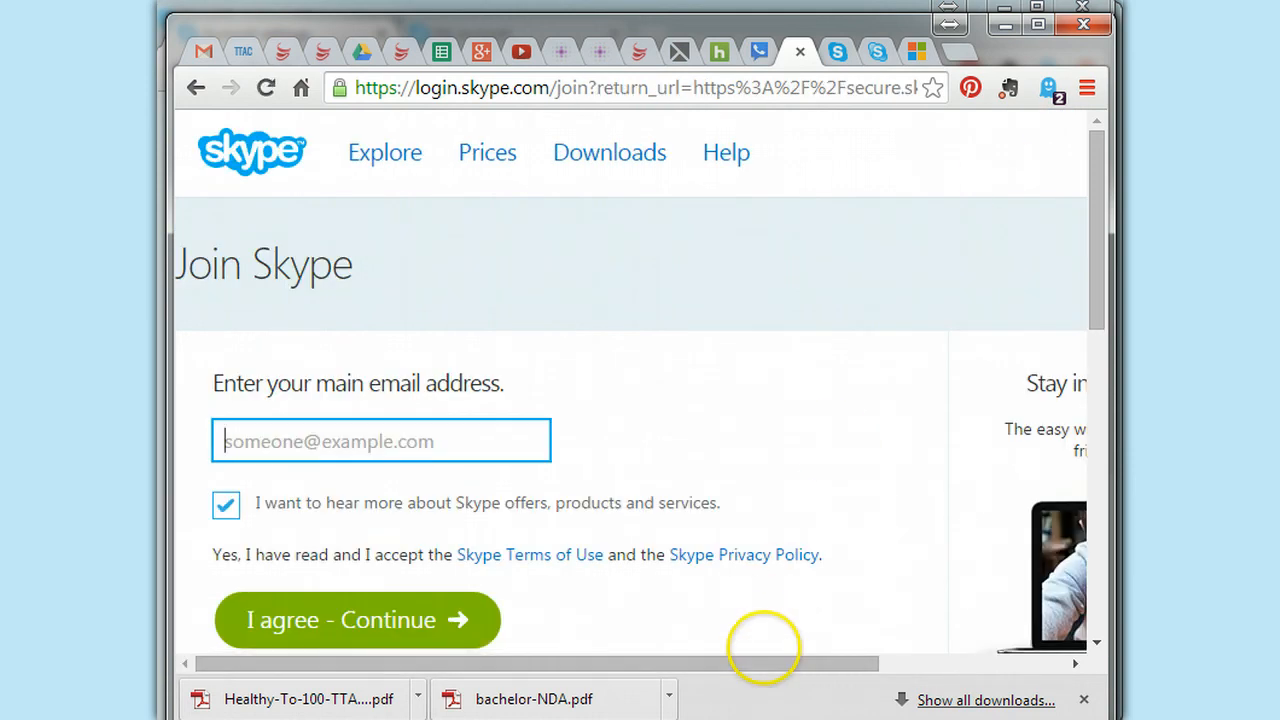
{"action": "scroll", "scroll_direction": "right", "scroll_amount": 3}
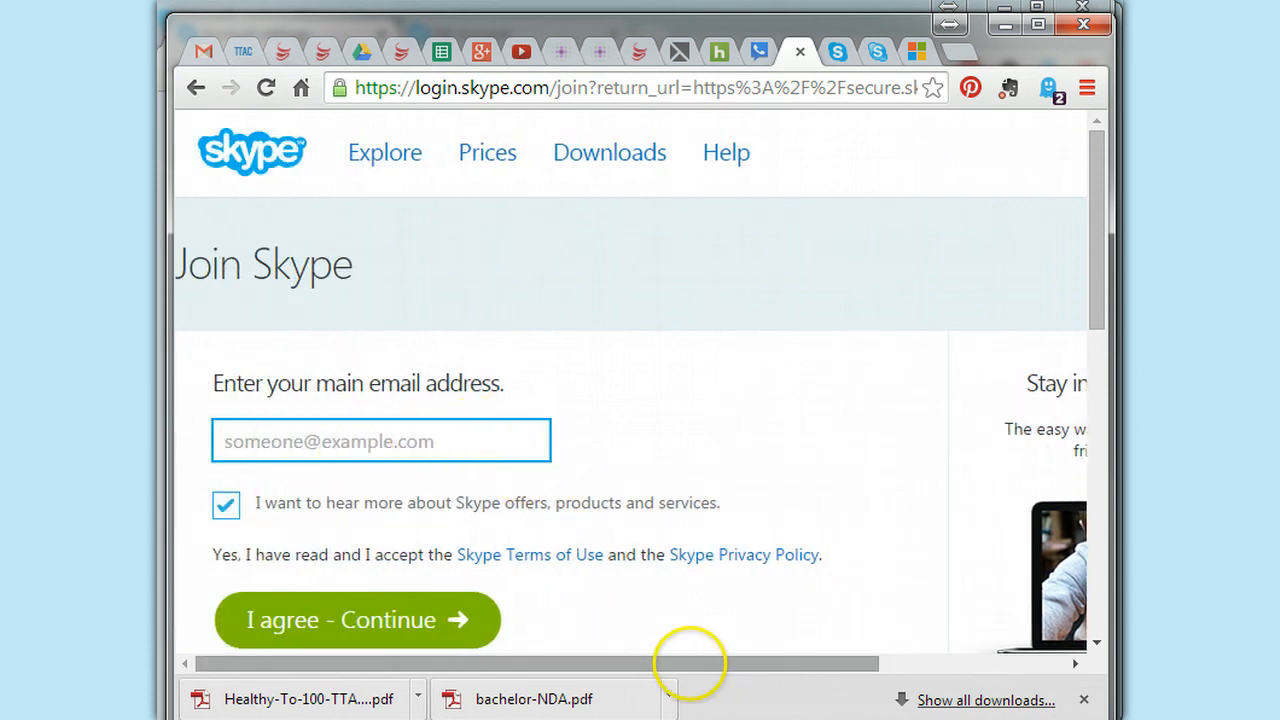
{"action": "scroll", "scroll_direction": "right", "scroll_amount": 3}
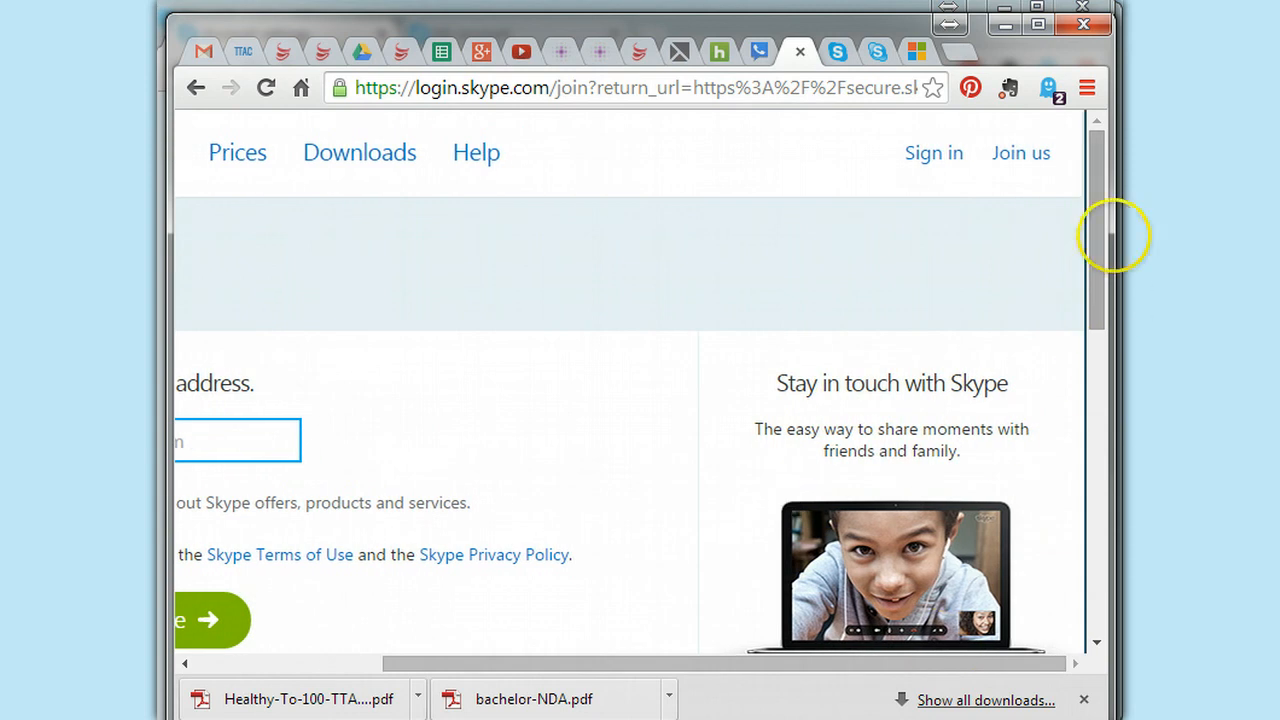
{"action": "scroll", "scroll_direction": "down", "scroll_amount": 3}
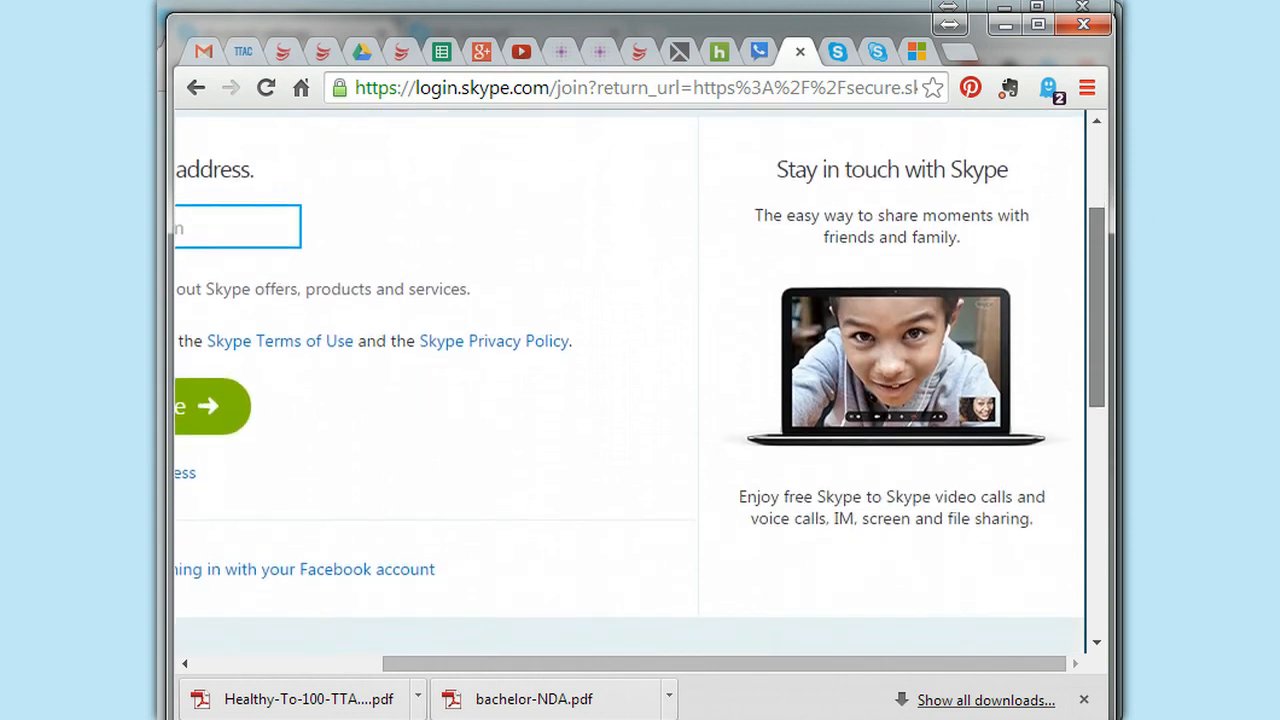
{"action": "scroll", "scroll_direction": "up", "scroll_amount": 3}
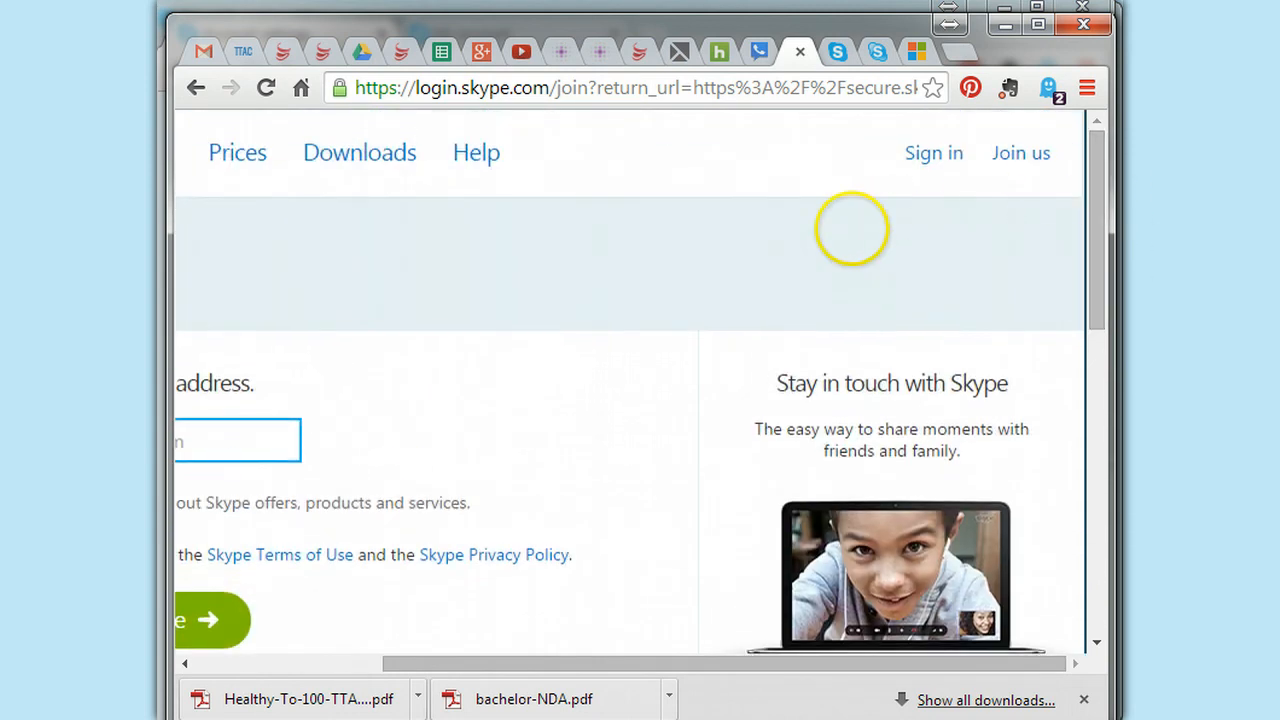
{"action": "scroll", "scroll_direction": "left", "scroll_amount": 3}
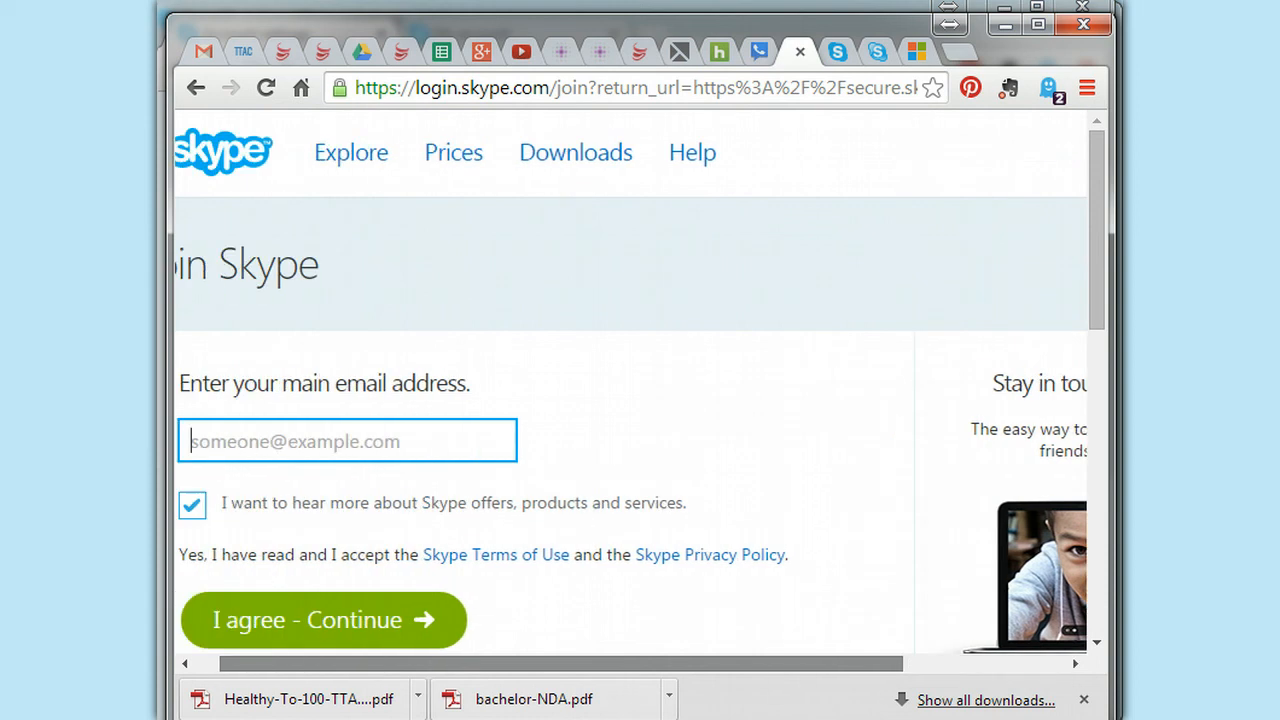
{"action": "scroll", "scroll_direction": "left", "scroll_amount": 3}
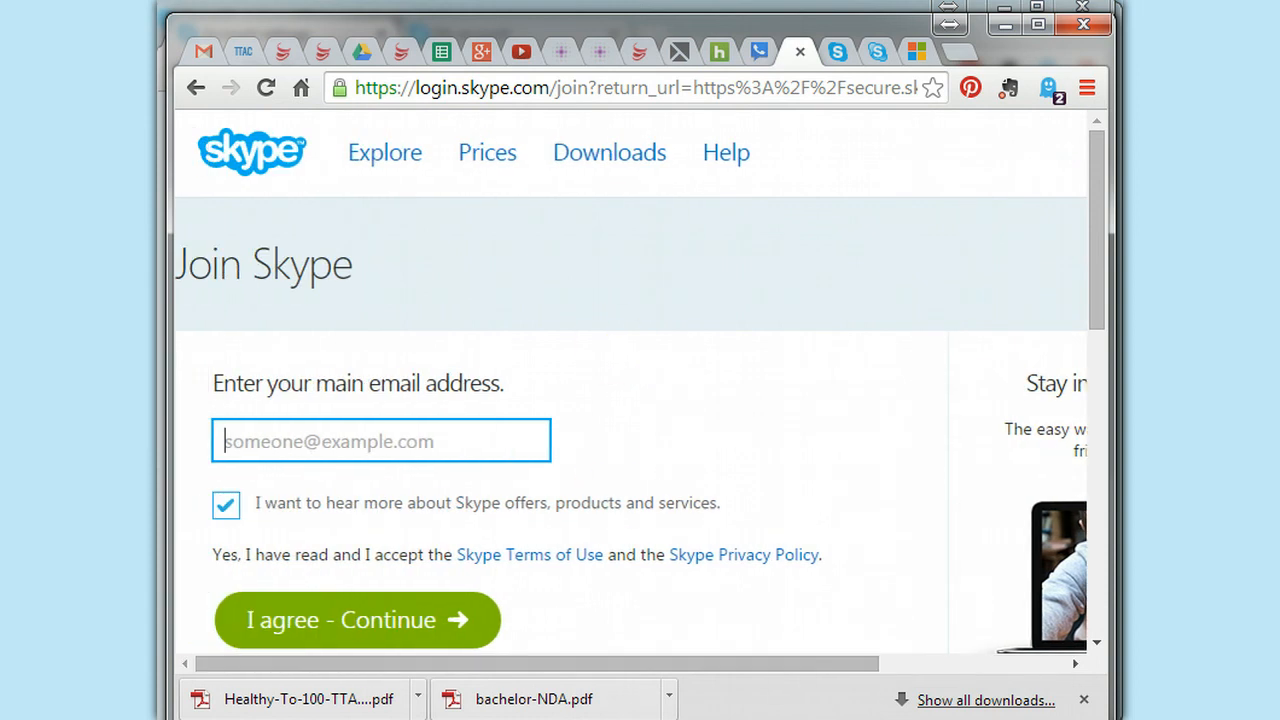